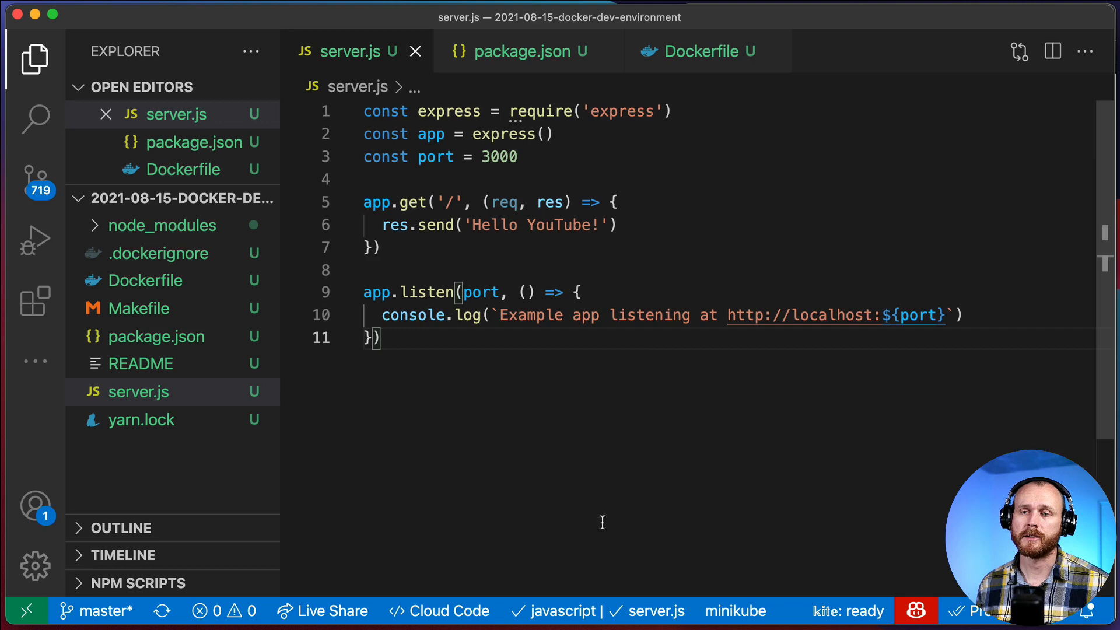
mouse_move(564, 498)
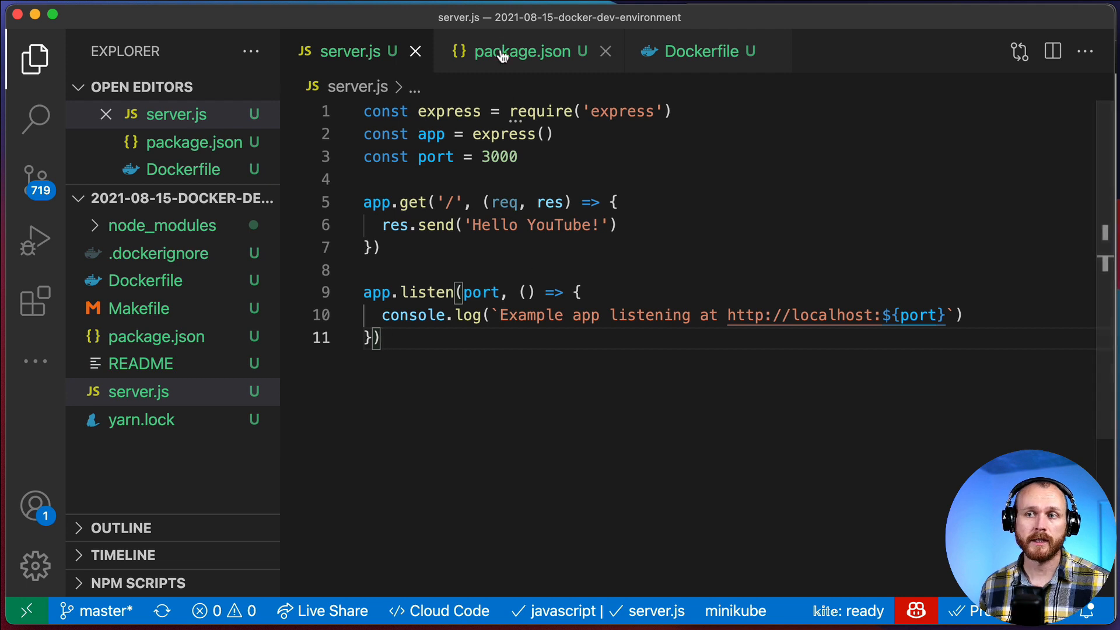
Step: Review package.json dependencies, then the Node 14 Dockerfile
left_click(525, 50)
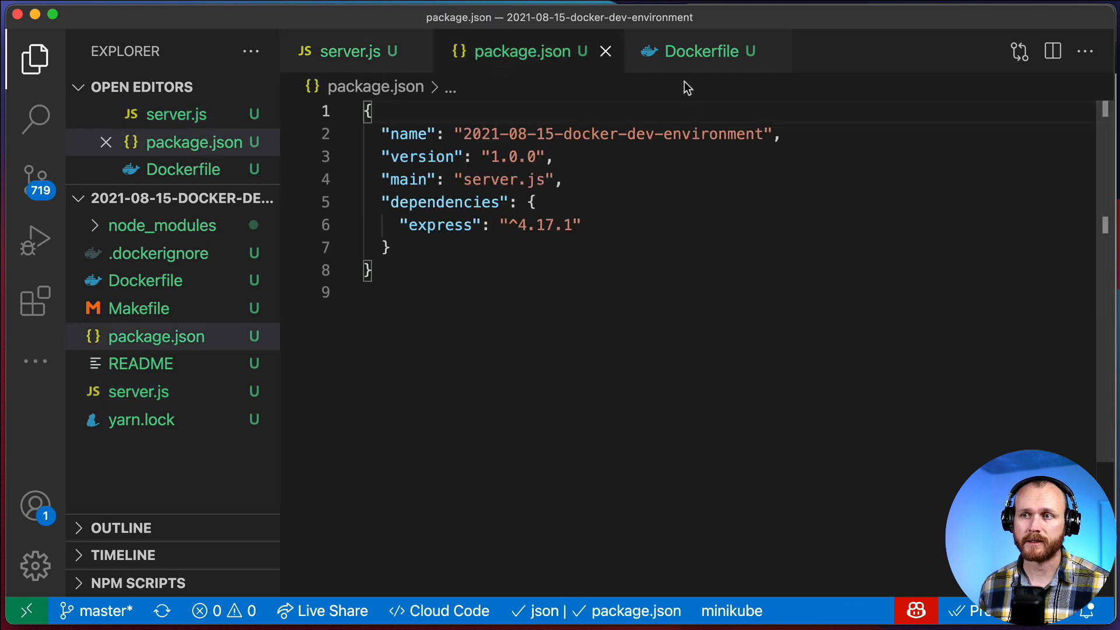
left_click(695, 50)
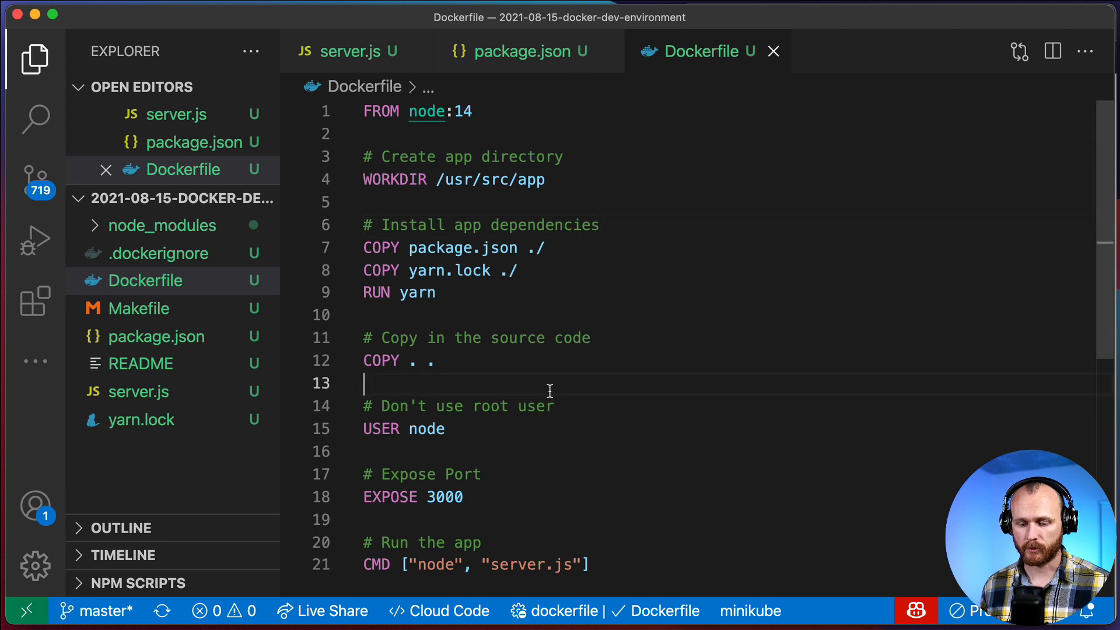
Step: Build the hello-world-express image from the integrated terminal
key("Ctrl+`")
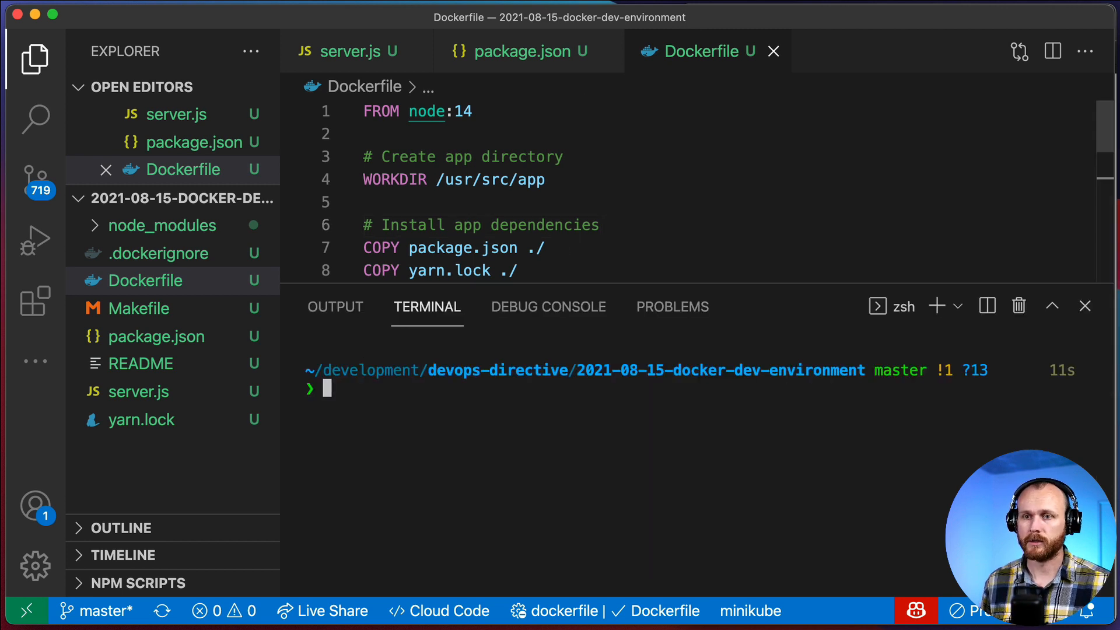
type("docker")
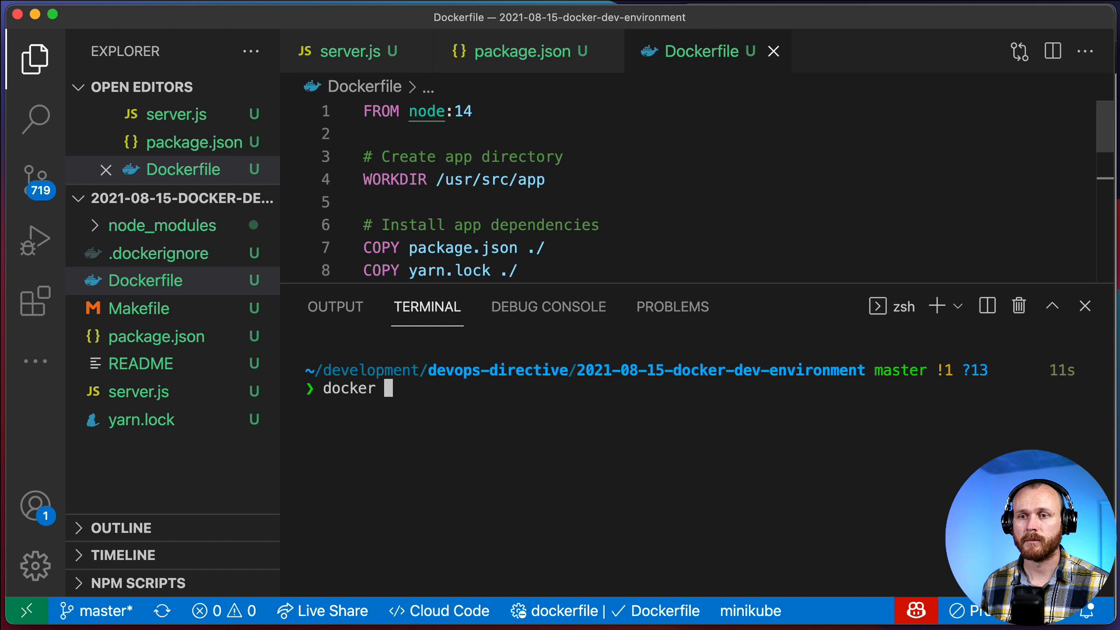
type("build -t")
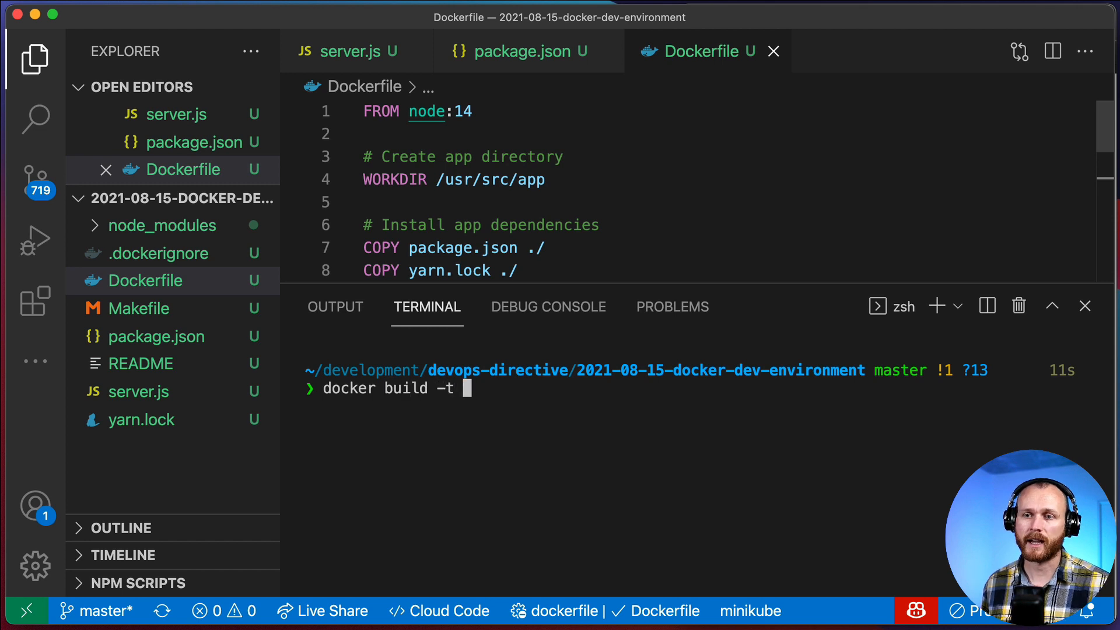
type("hell")
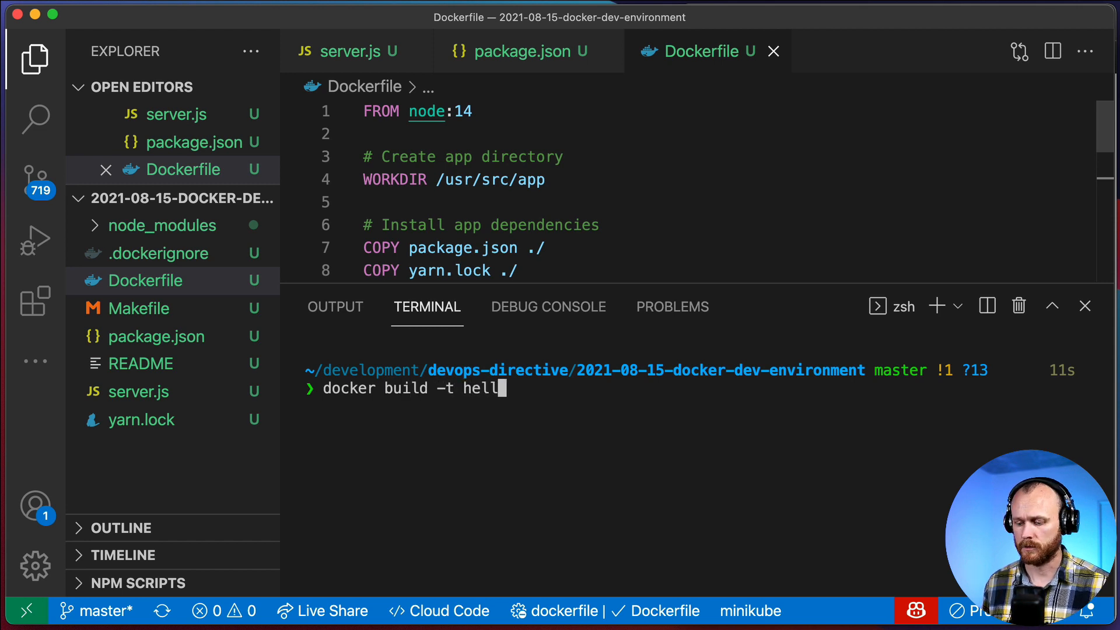
type("o-world-")
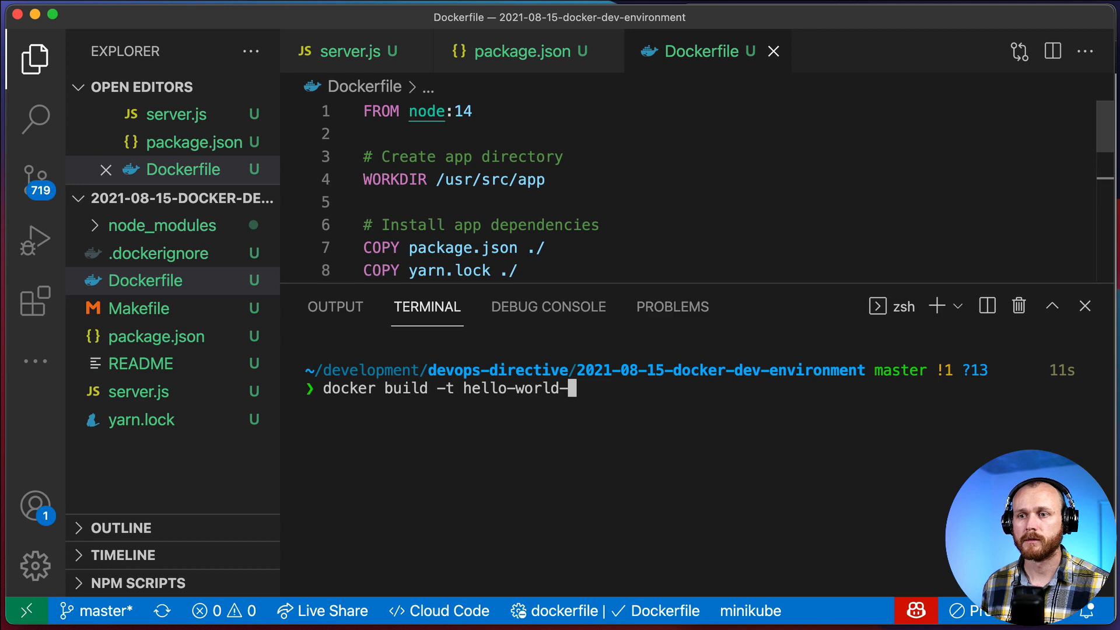
type("express")
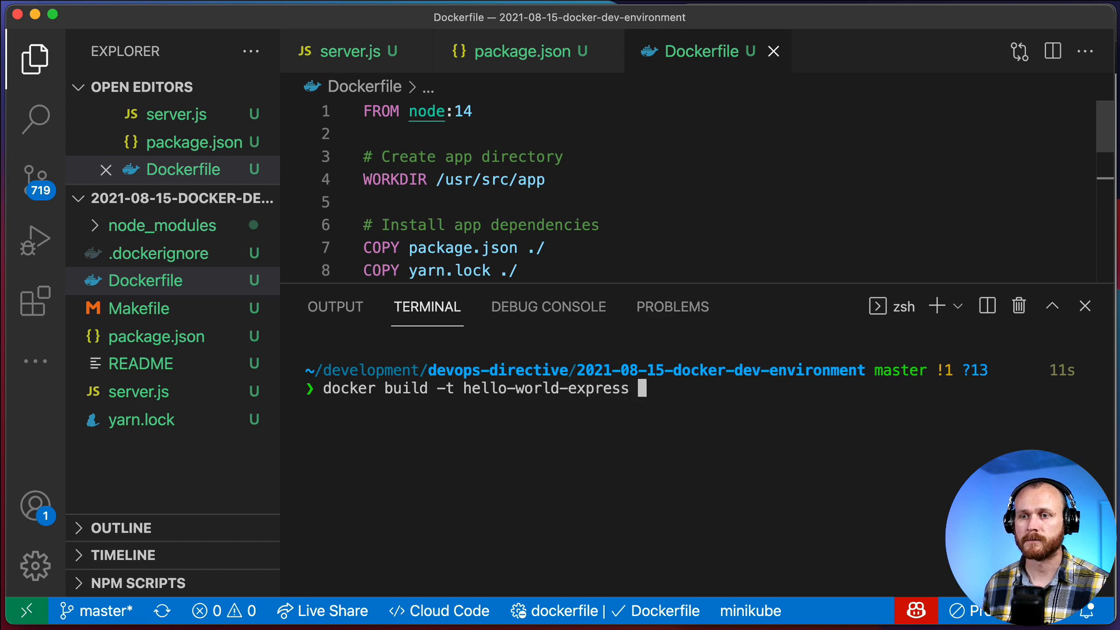
key("Return")
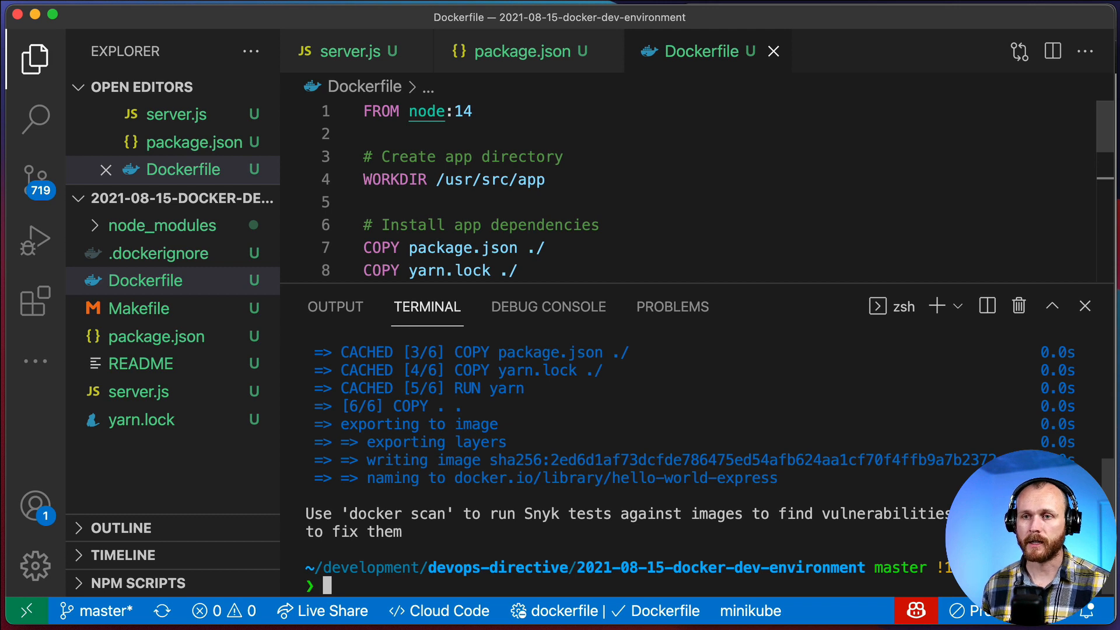
Step: Run hello-world-express as a container with port 3000:3000 published
type("docker run -")
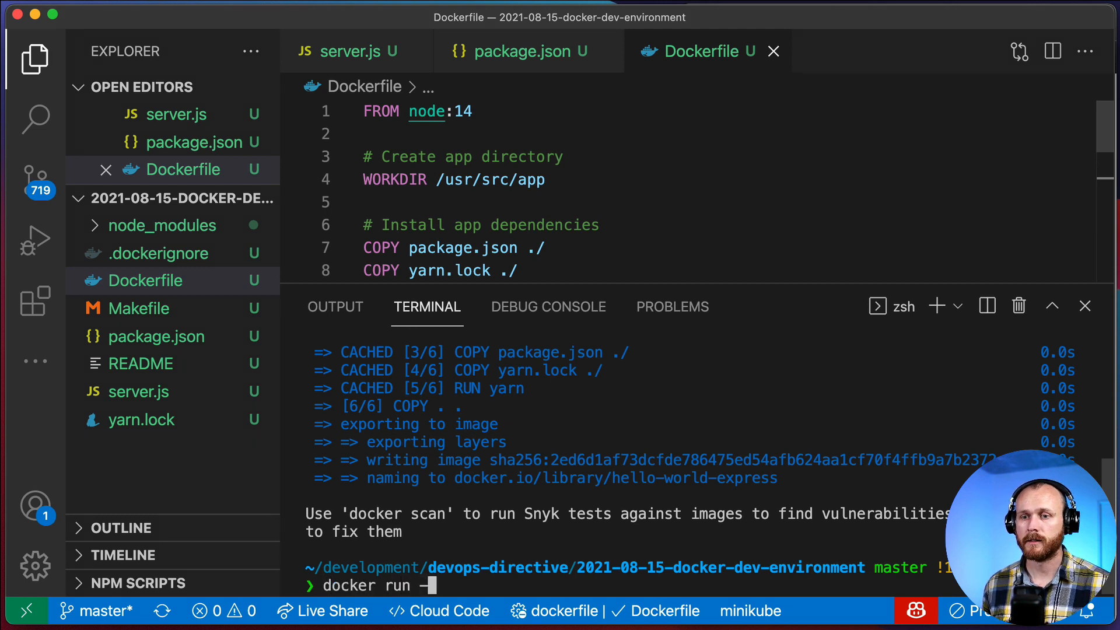
type("p")
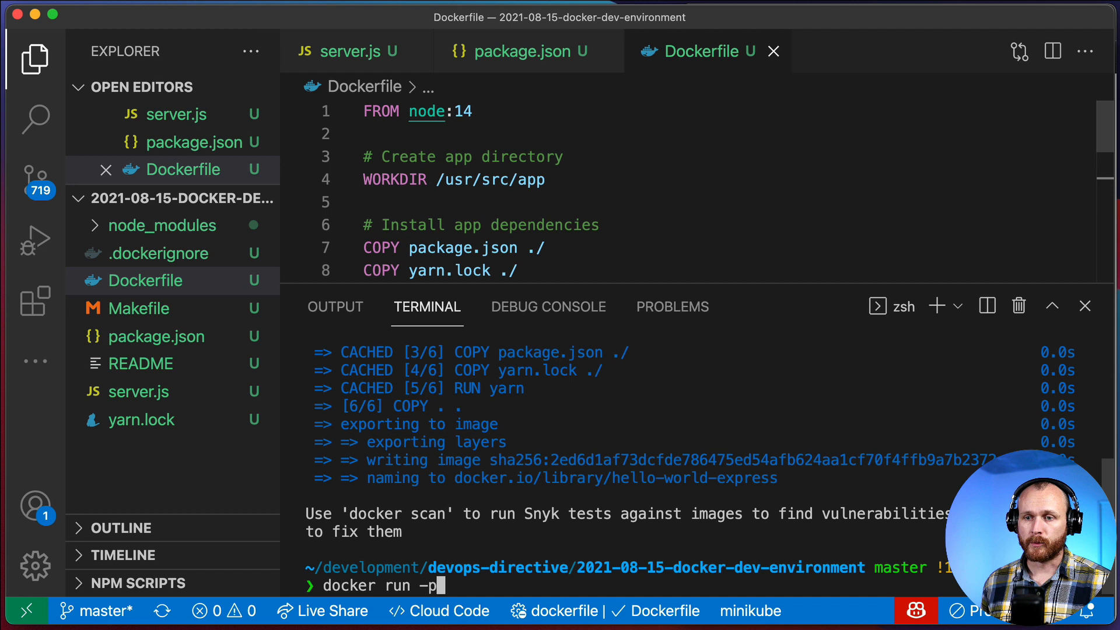
type("300")
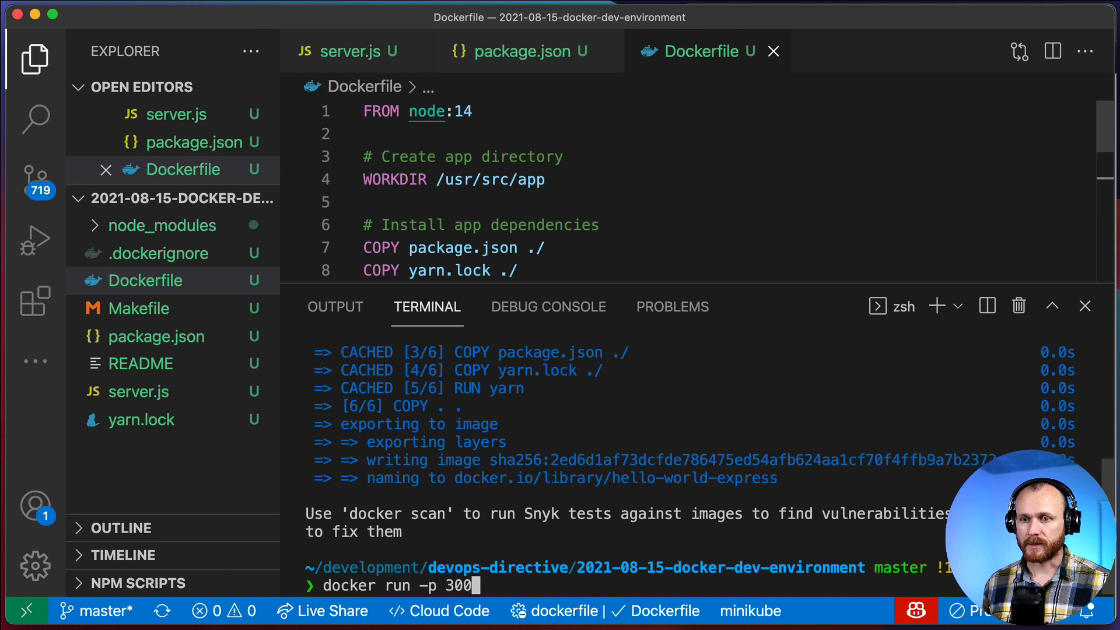
type(":")
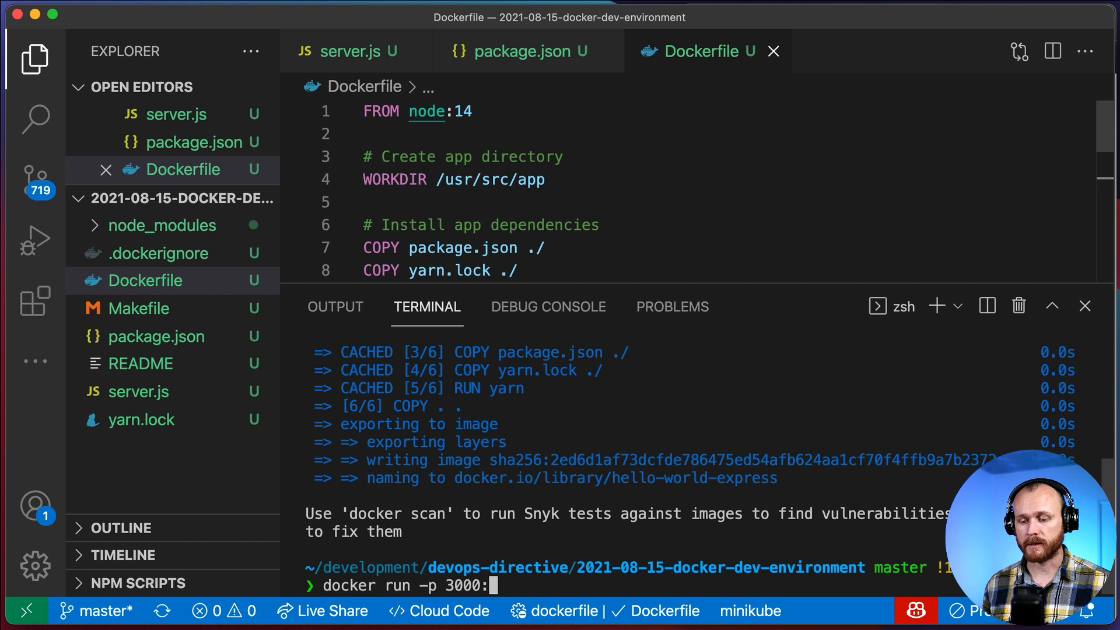
type("3000")
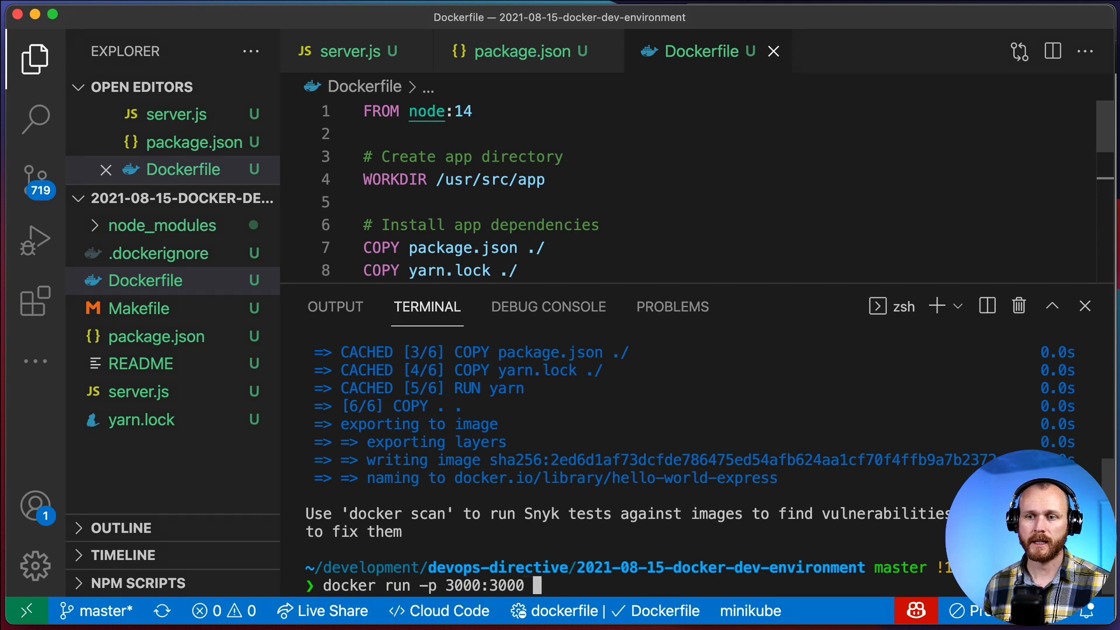
type("hello-world-")
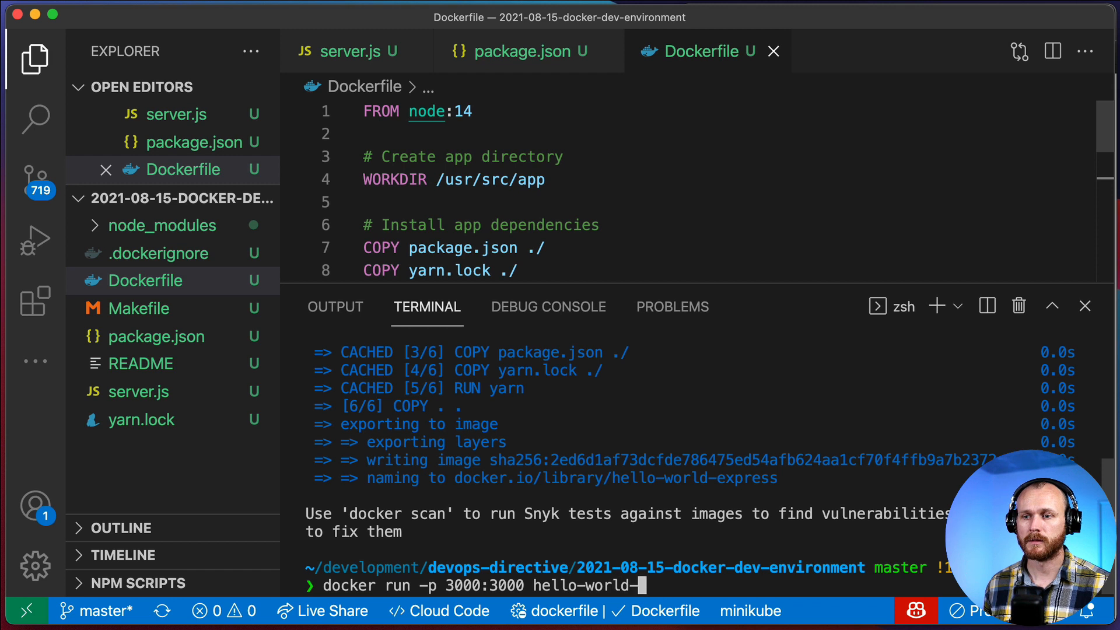
type("express")
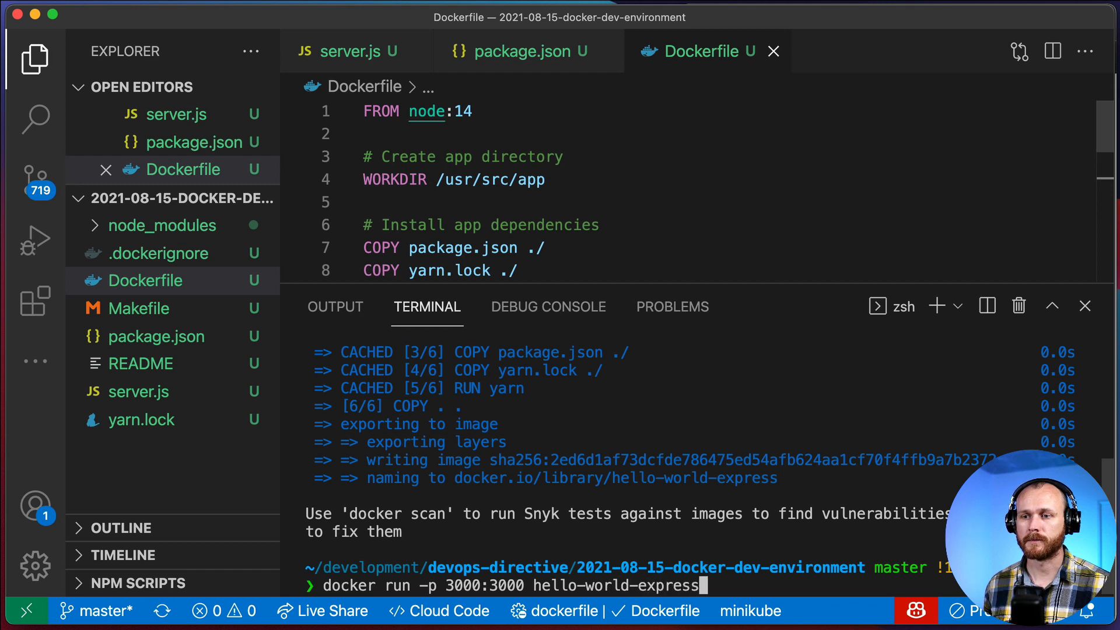
key("Return")
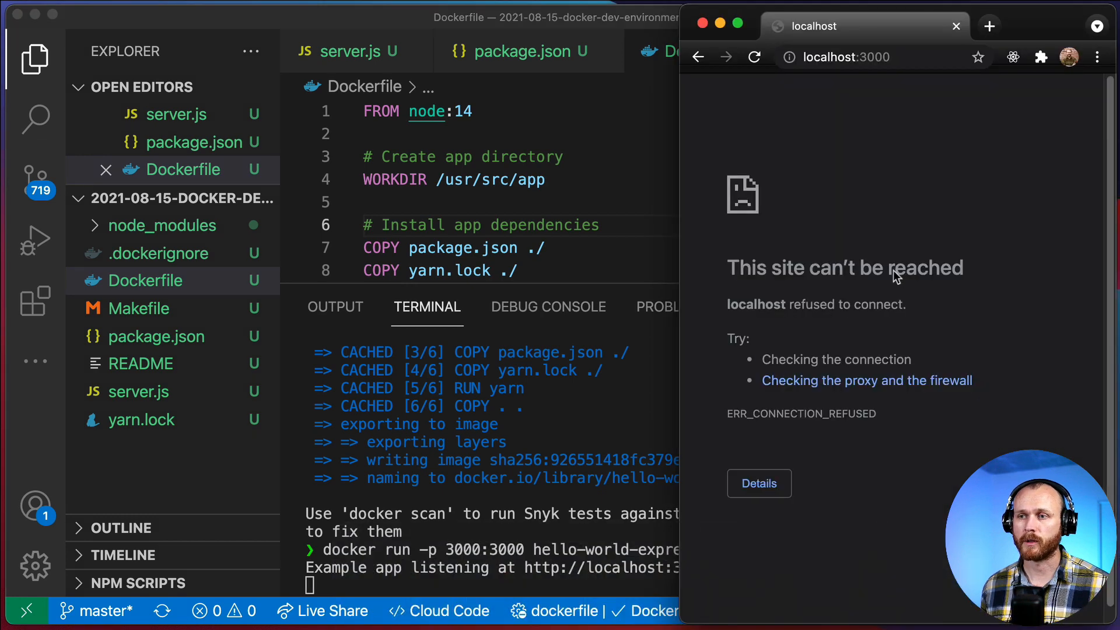
Step: Reload localhost:3000 so the container's Hello World! page appears
left_click(753, 57)
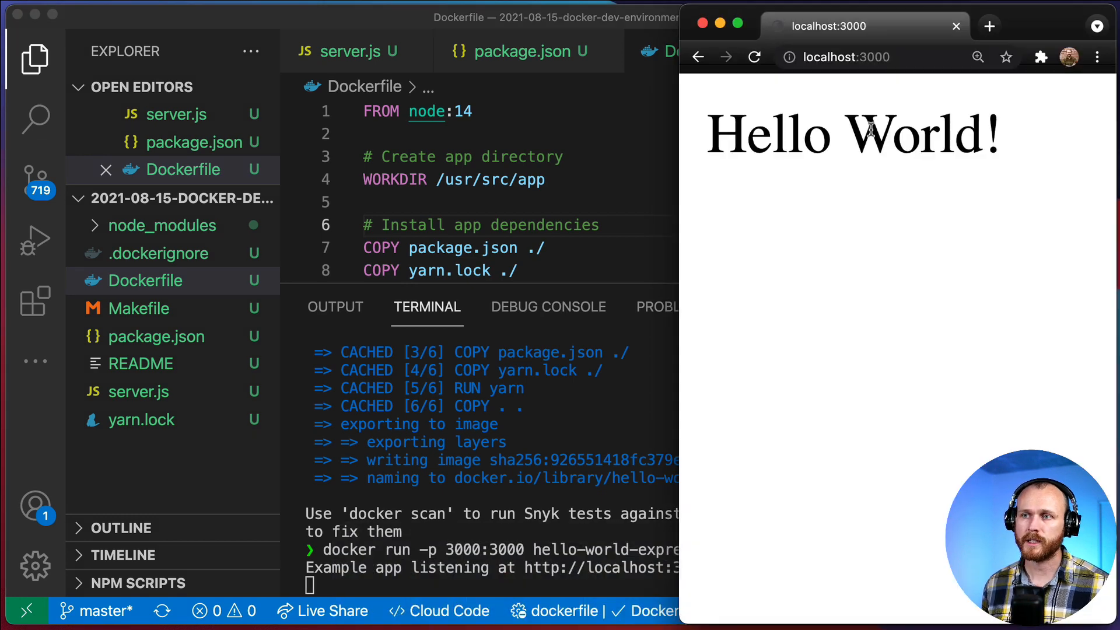
mouse_move(575, 248)
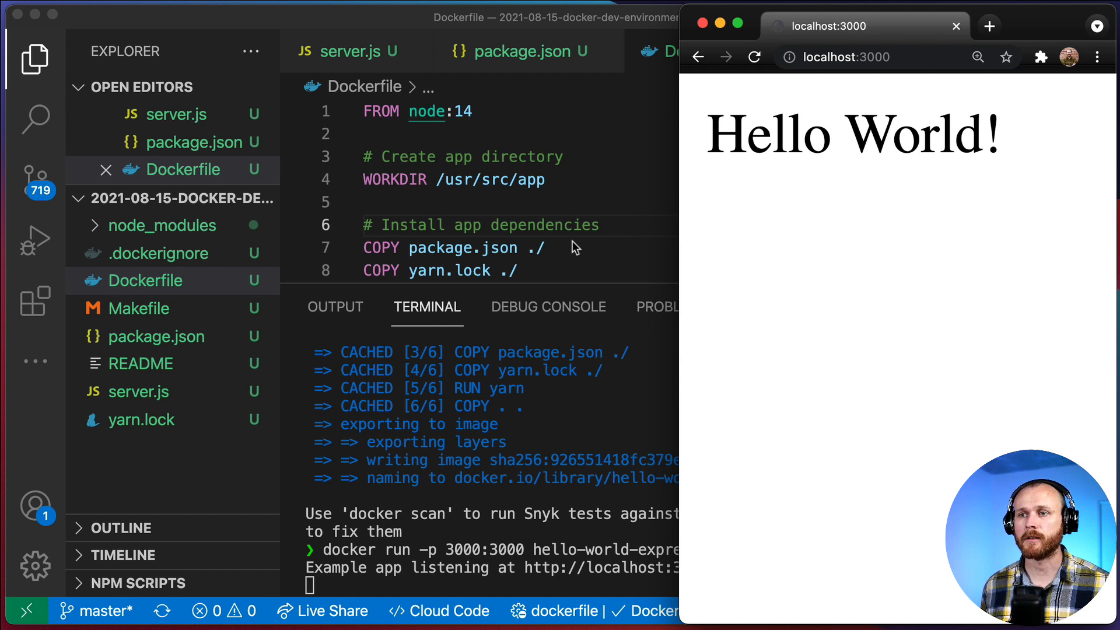
mouse_move(451, 175)
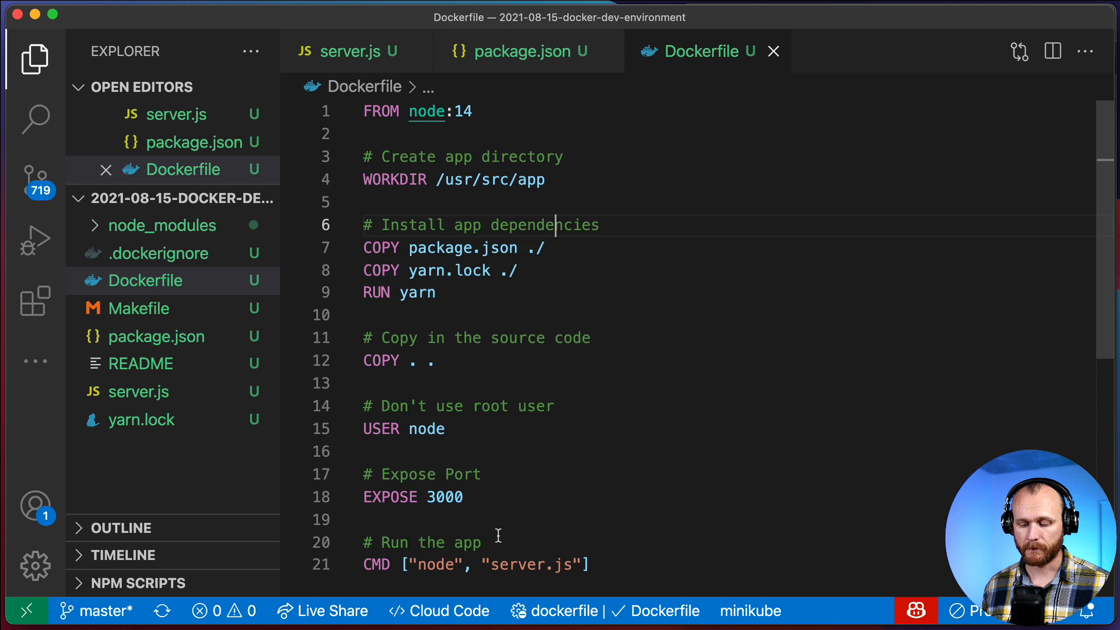
Step: Change the res.send greeting in server.js to 'Hello YouTube!'
left_click(350, 50)
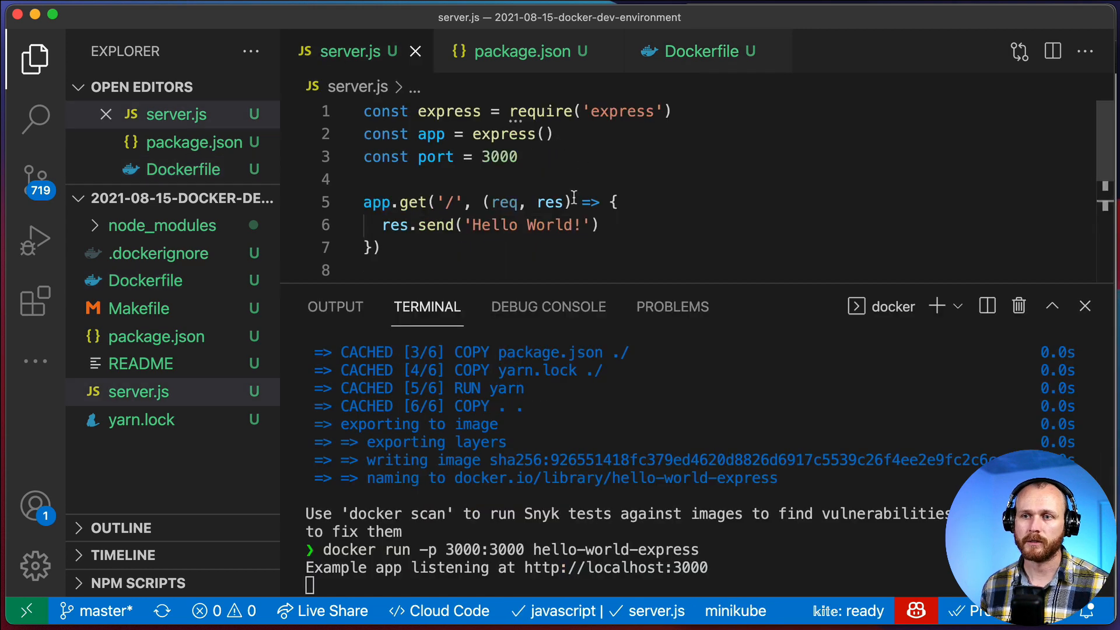
type("Yout")
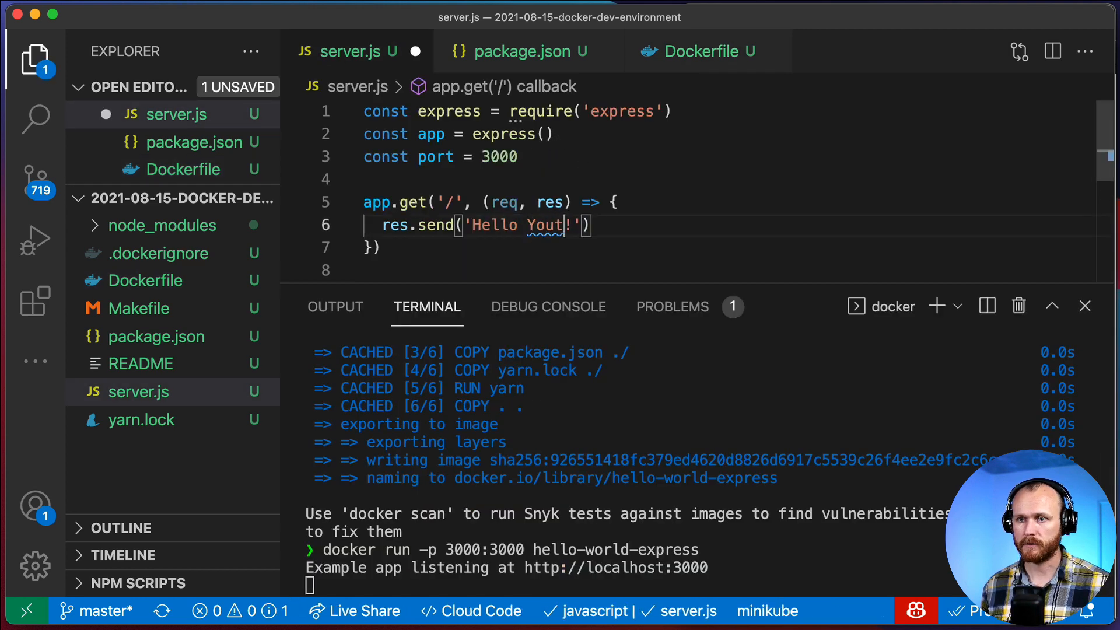
type("ube")
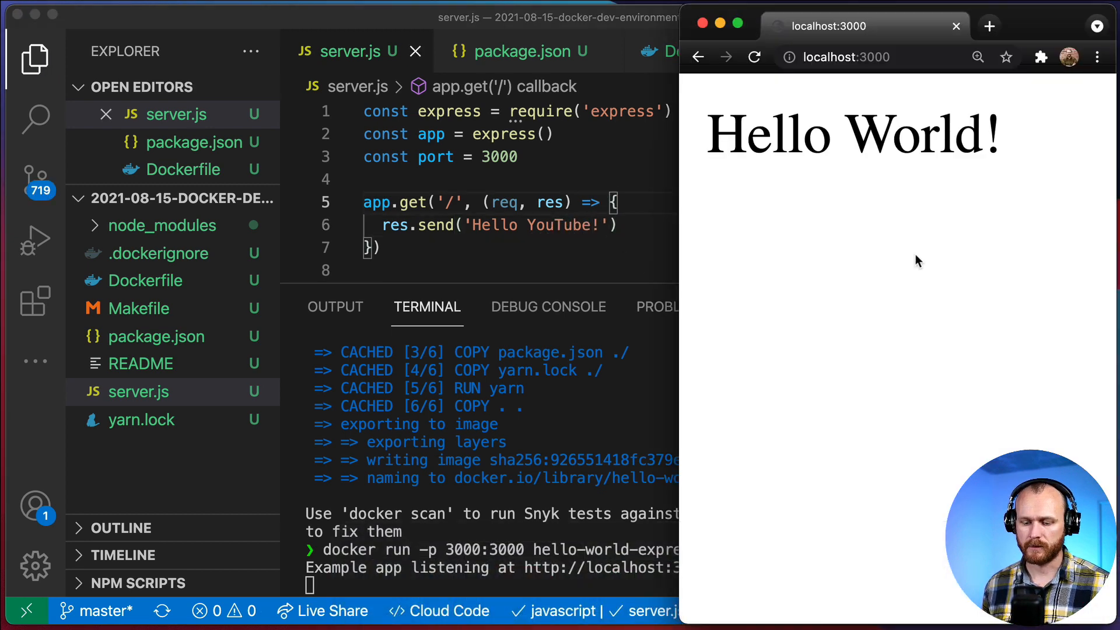
mouse_move(879, 235)
type("docker build -t hello-world-express .")
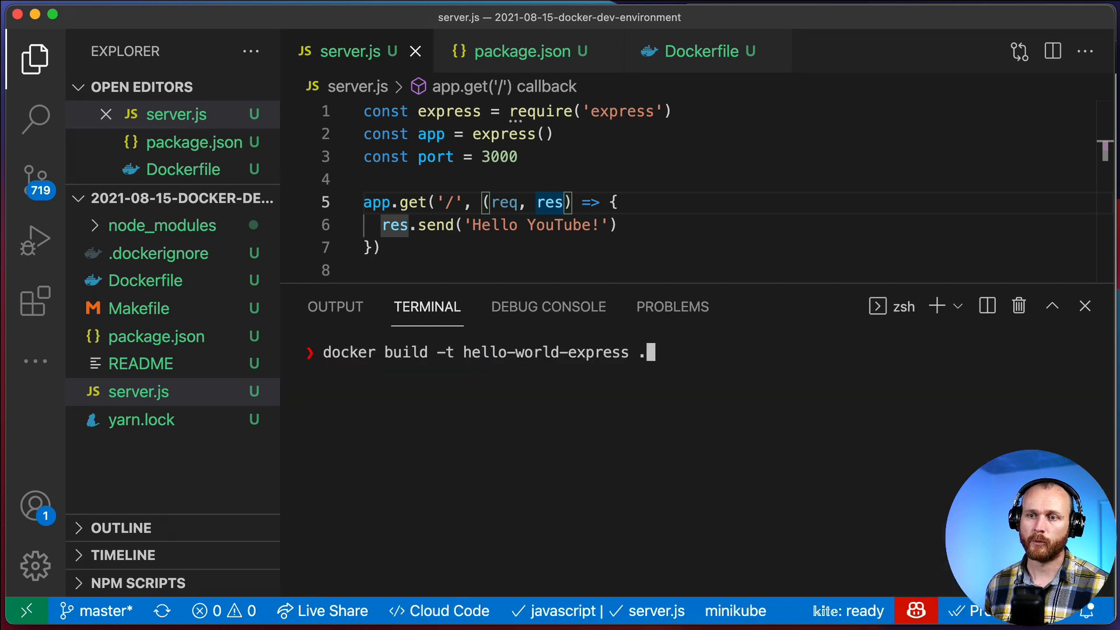
Step: Rebuild and rerun the container, check it with docker ps, and confirm Hello YouTube!
key("Return")
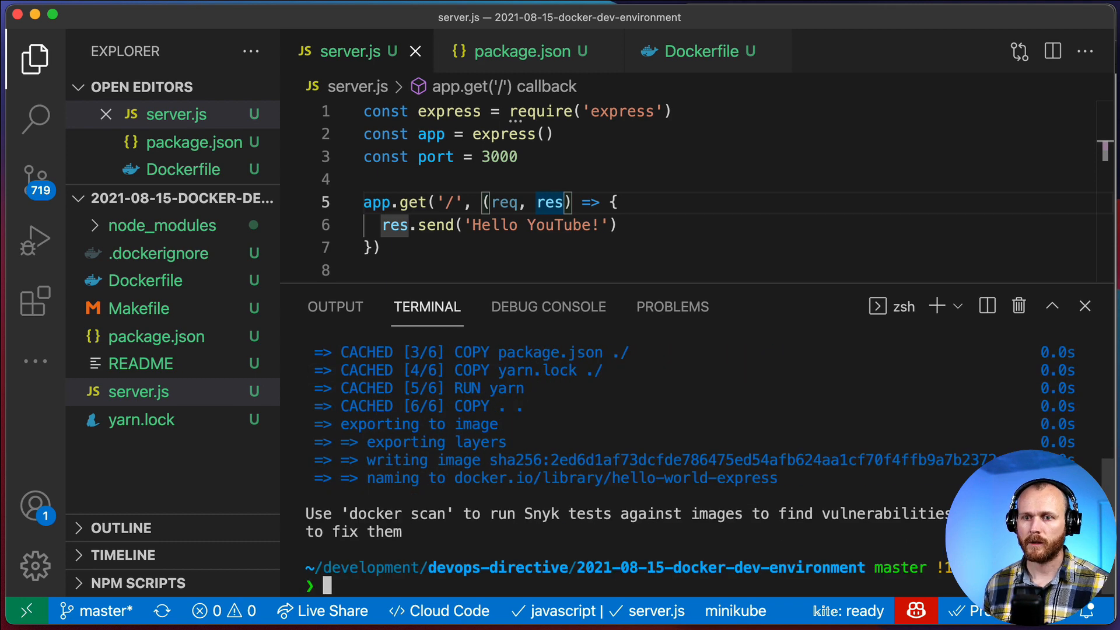
type("docker ps")
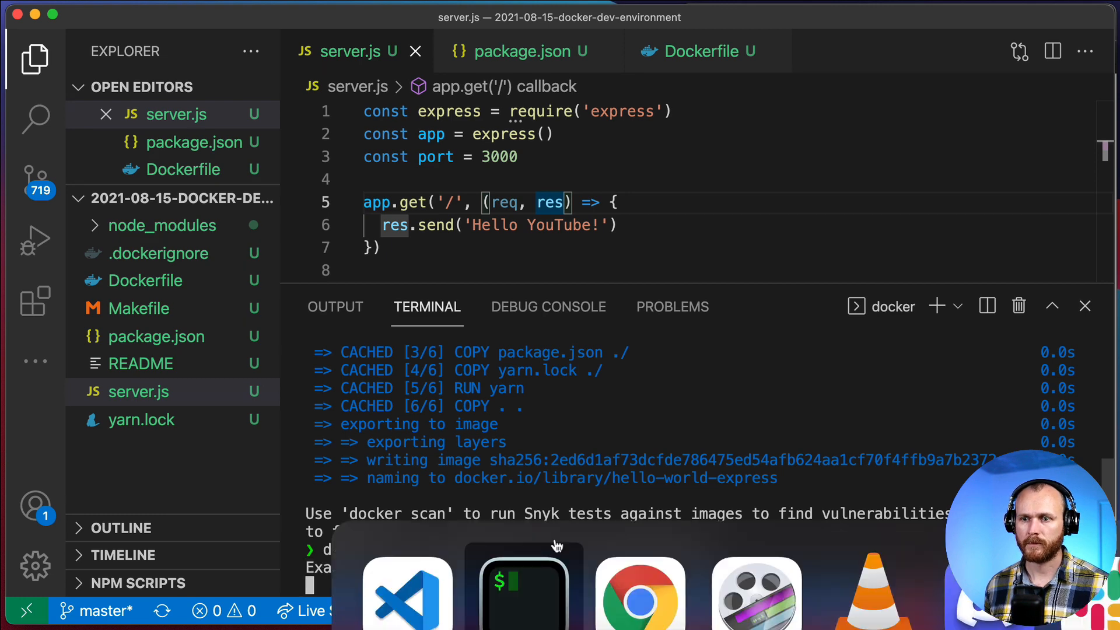
left_click(638, 593)
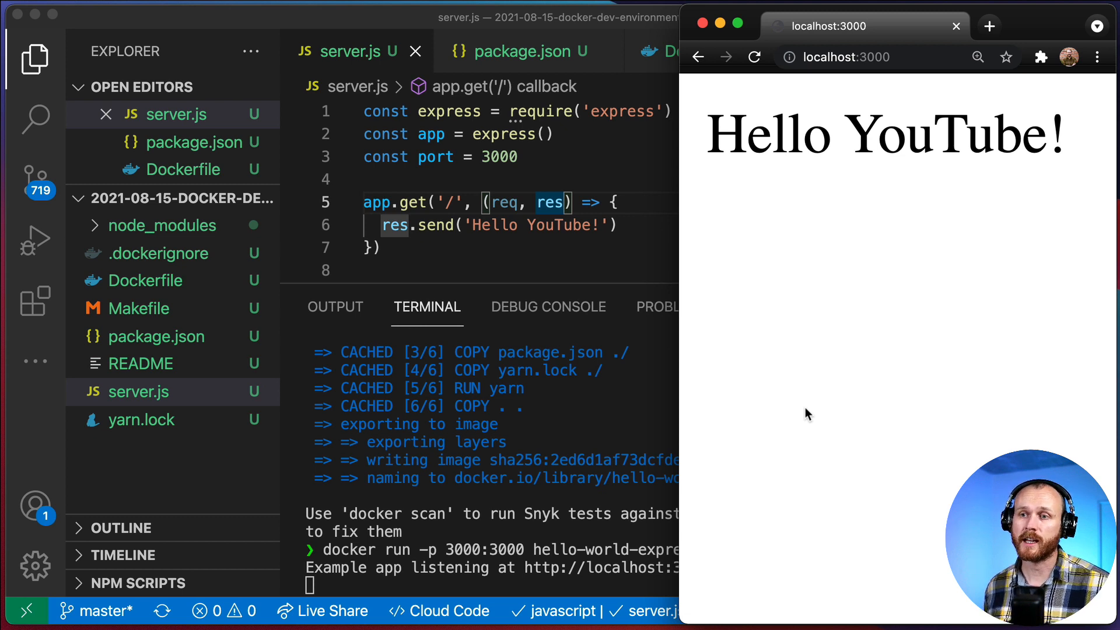
mouse_move(413, 198)
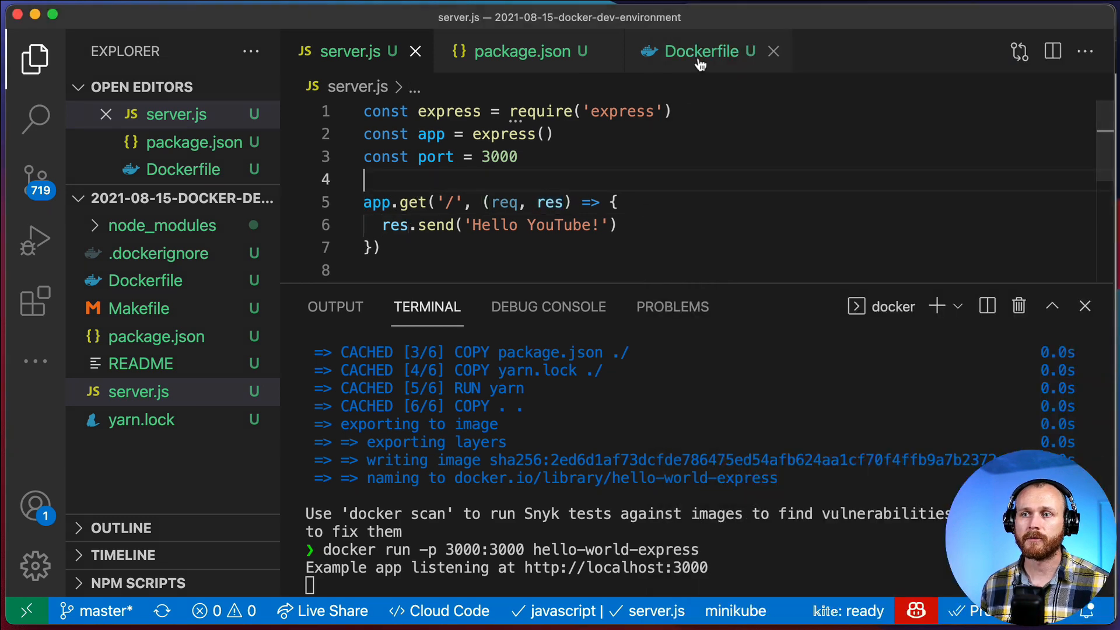
Step: Add RUN yarn global add nodemon after WORKDIR in the Dockerfile
left_click(699, 50)
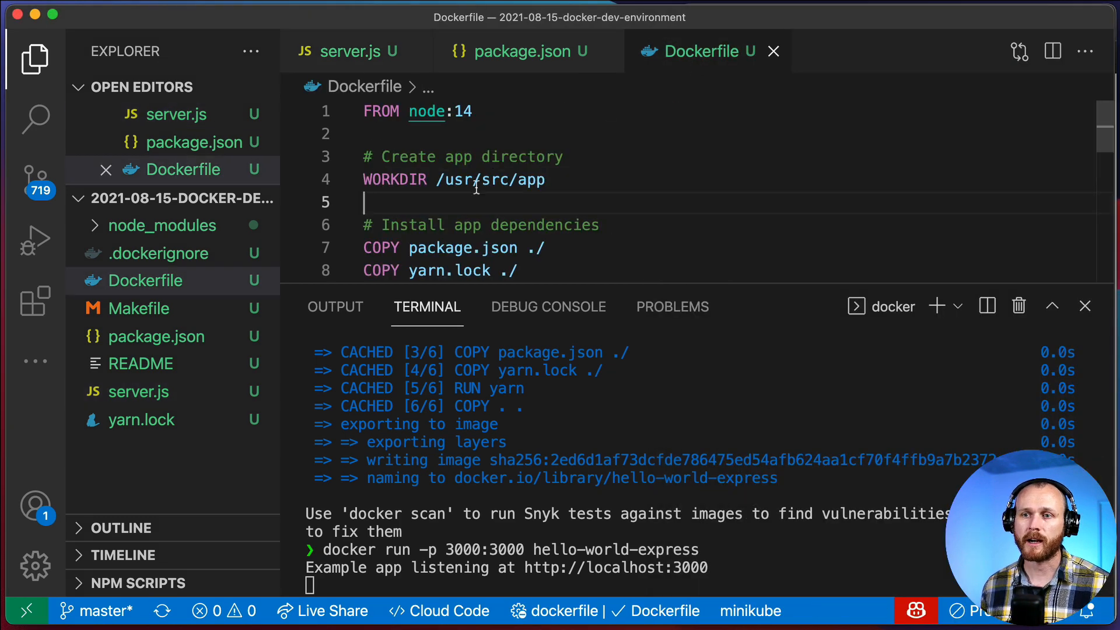
key("enter")
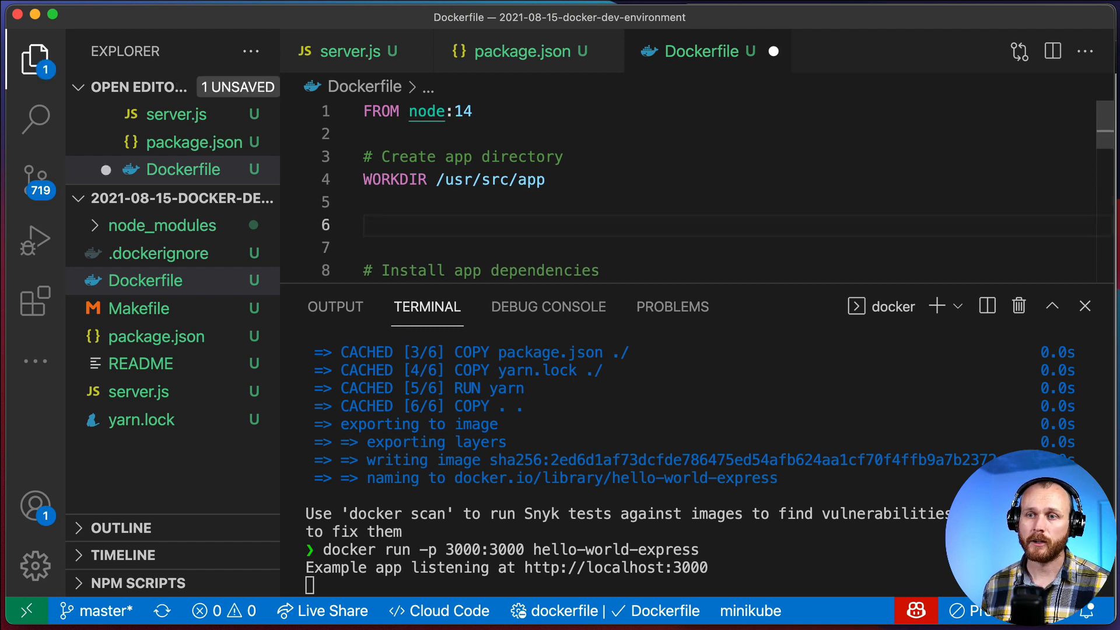
scroll("down", 3)
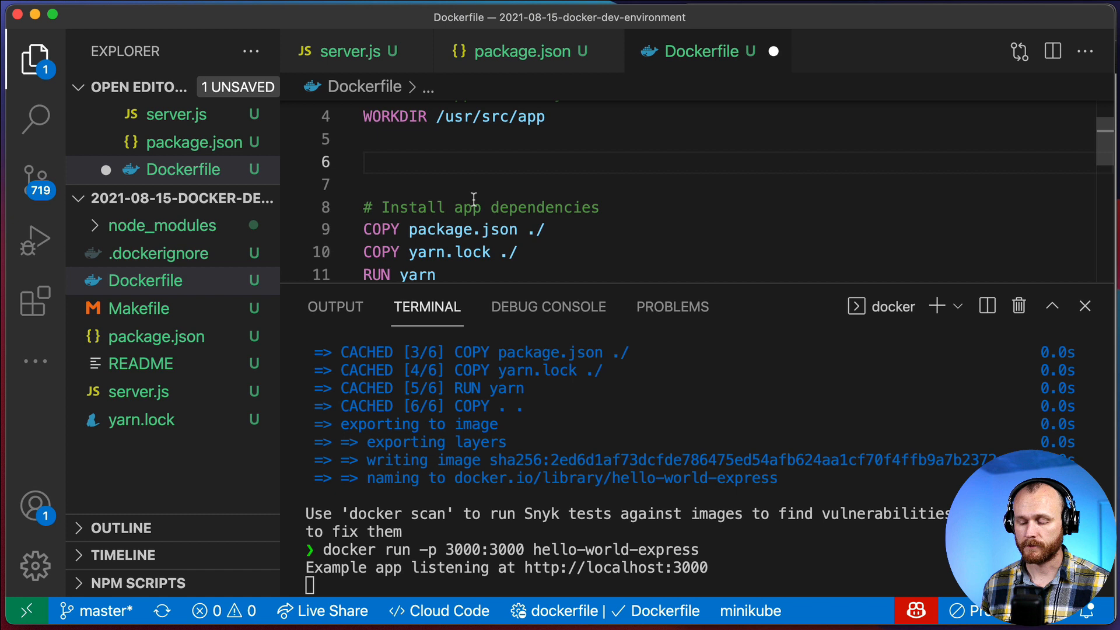
type("RUN")
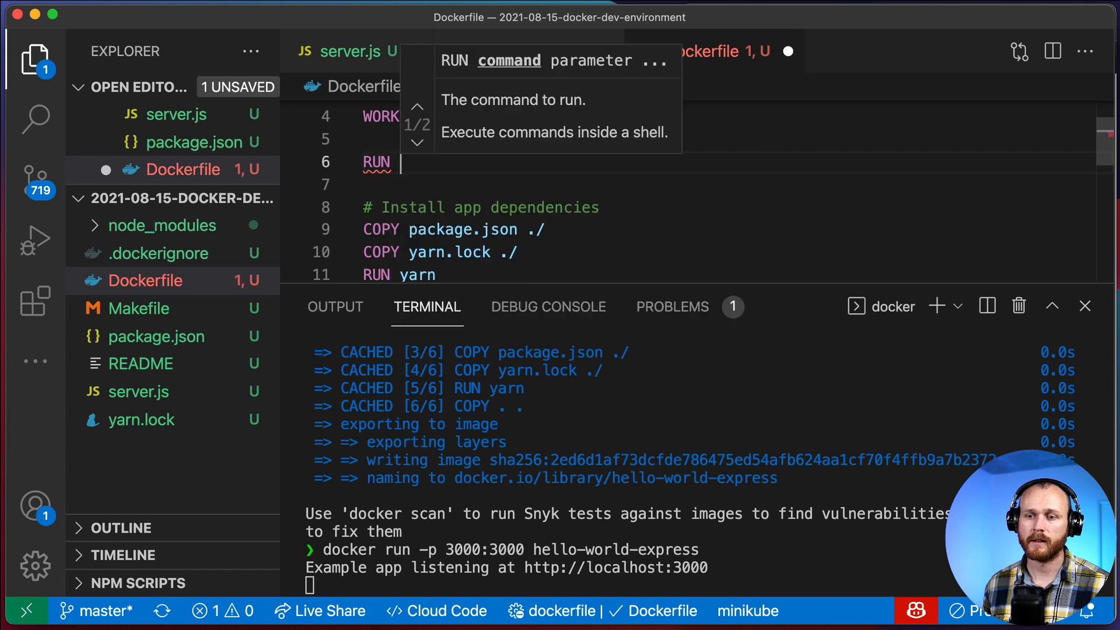
type("yarn global add nodemon")
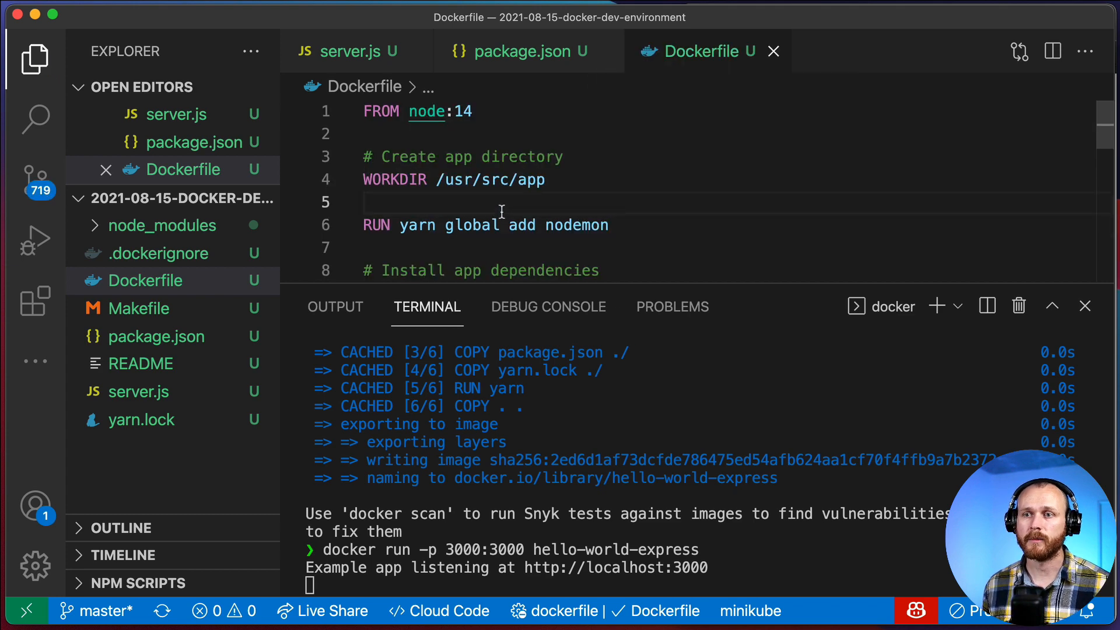
scroll("down", 3)
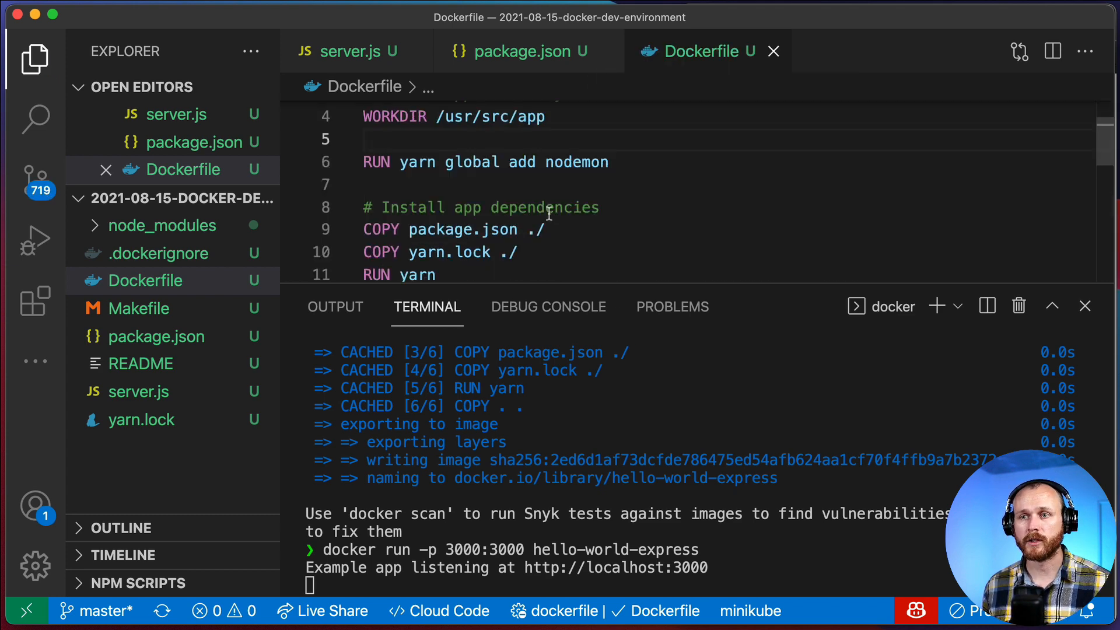
scroll("down", 3)
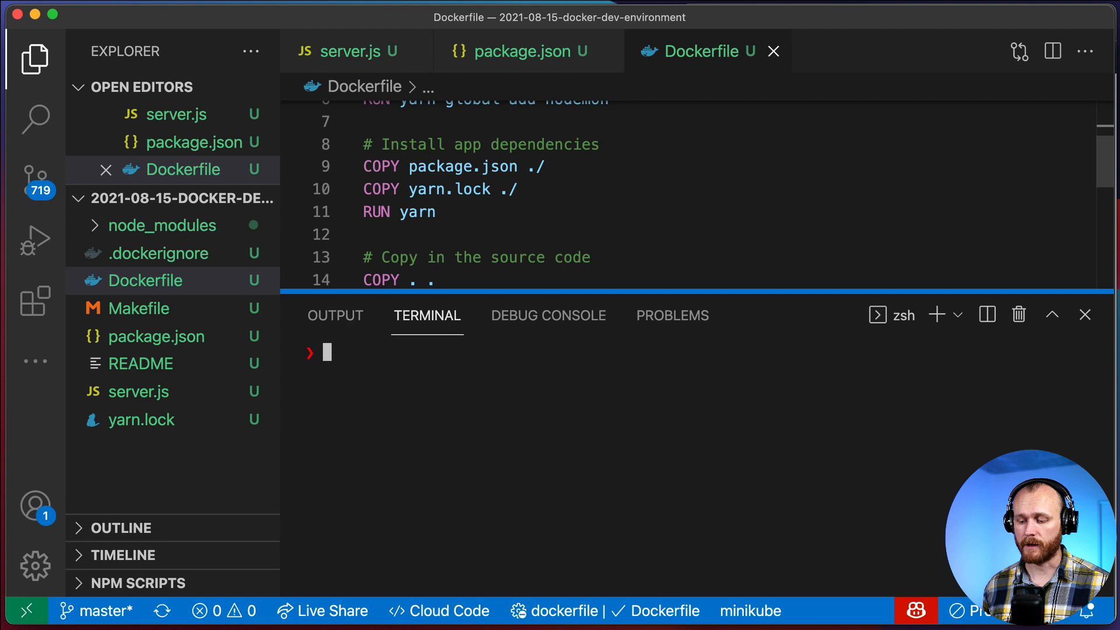
Step: Rebuild the hello-world-express image with nodemon installed
type("docker build -t hello-world-express")
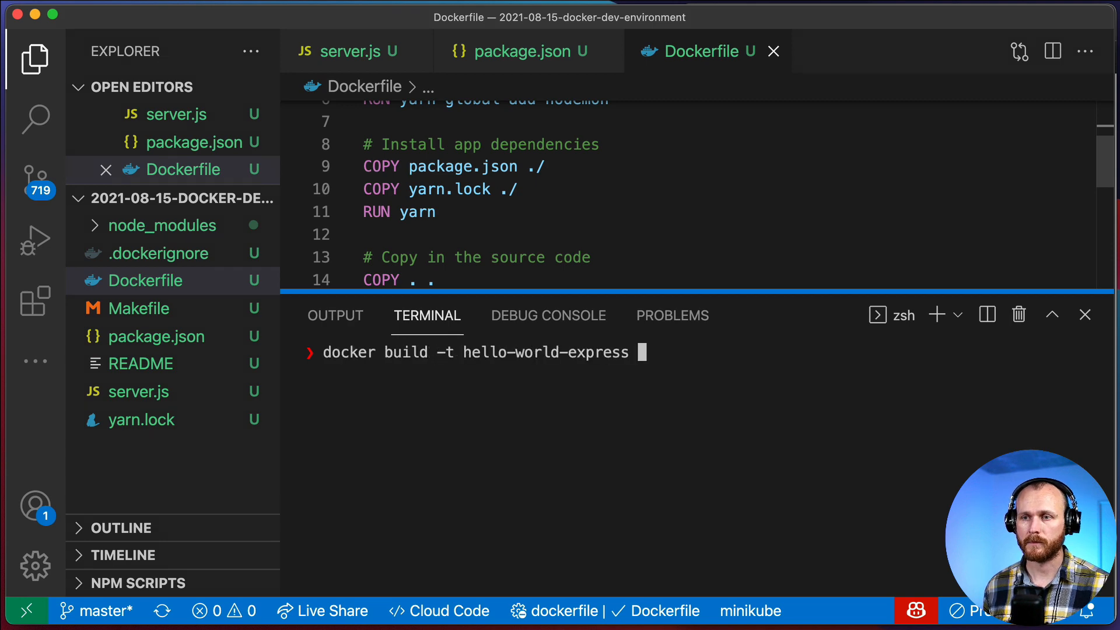
key("Return")
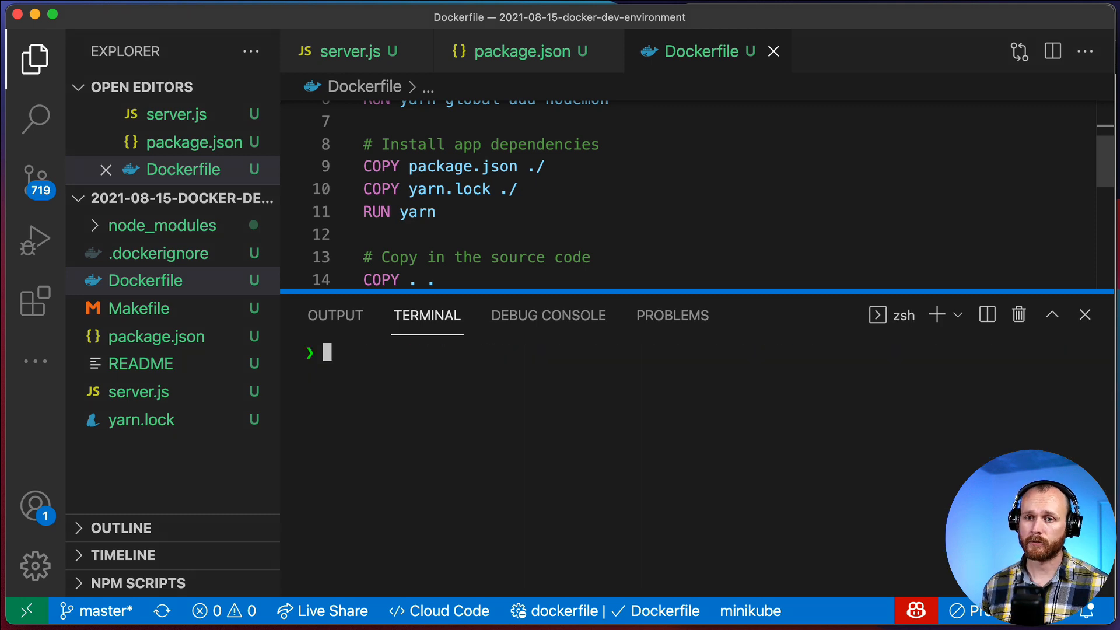
type("docker build -t hello-world-express")
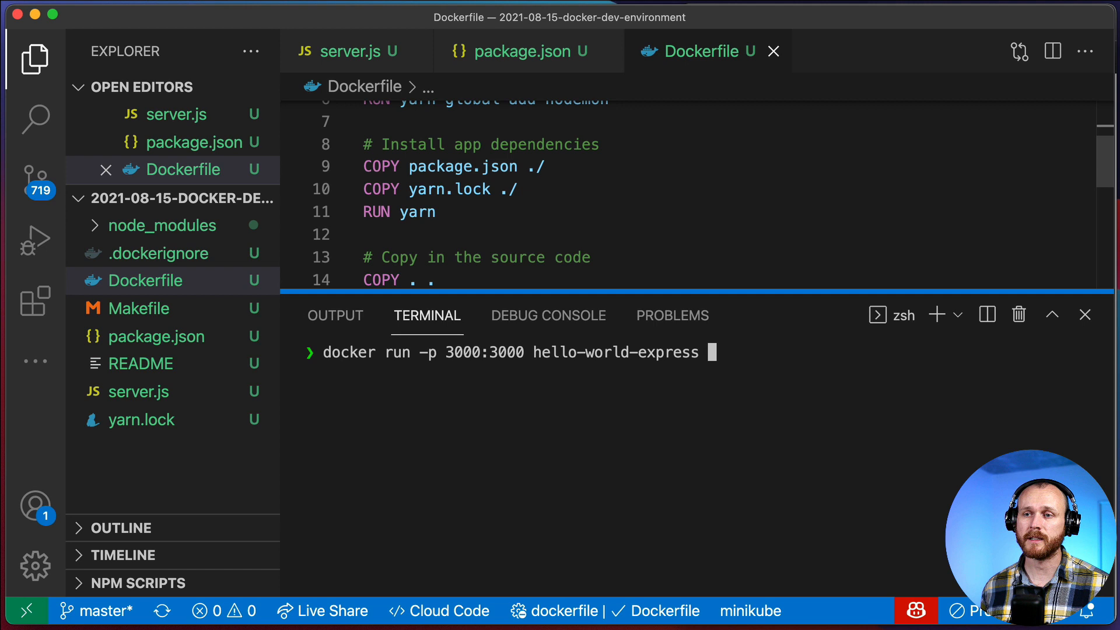
scroll("down", 3)
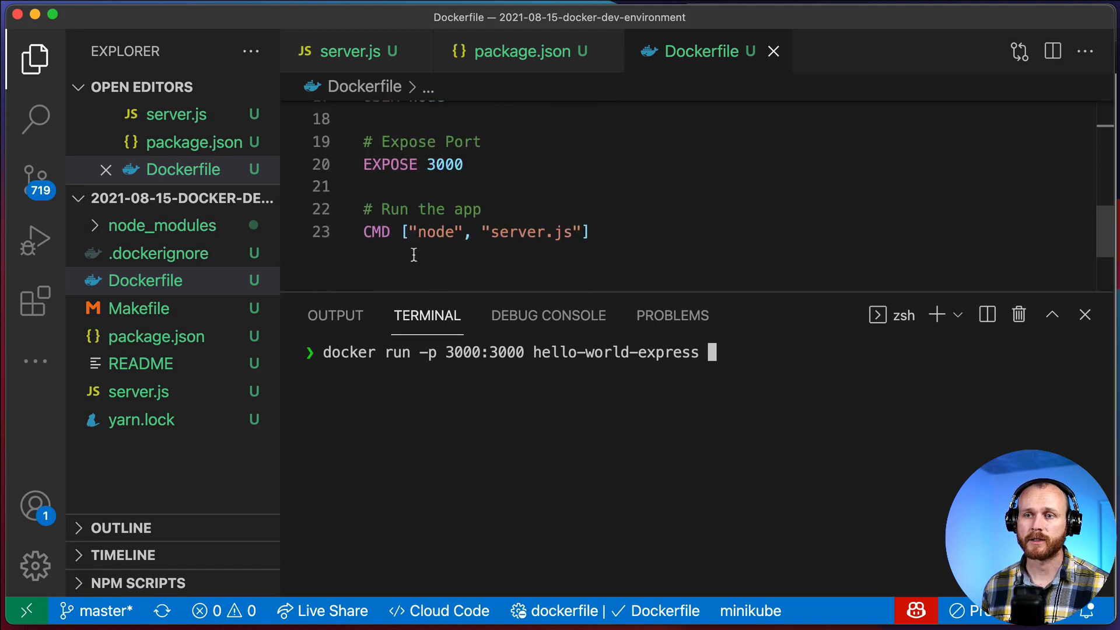
mouse_move(749, 352)
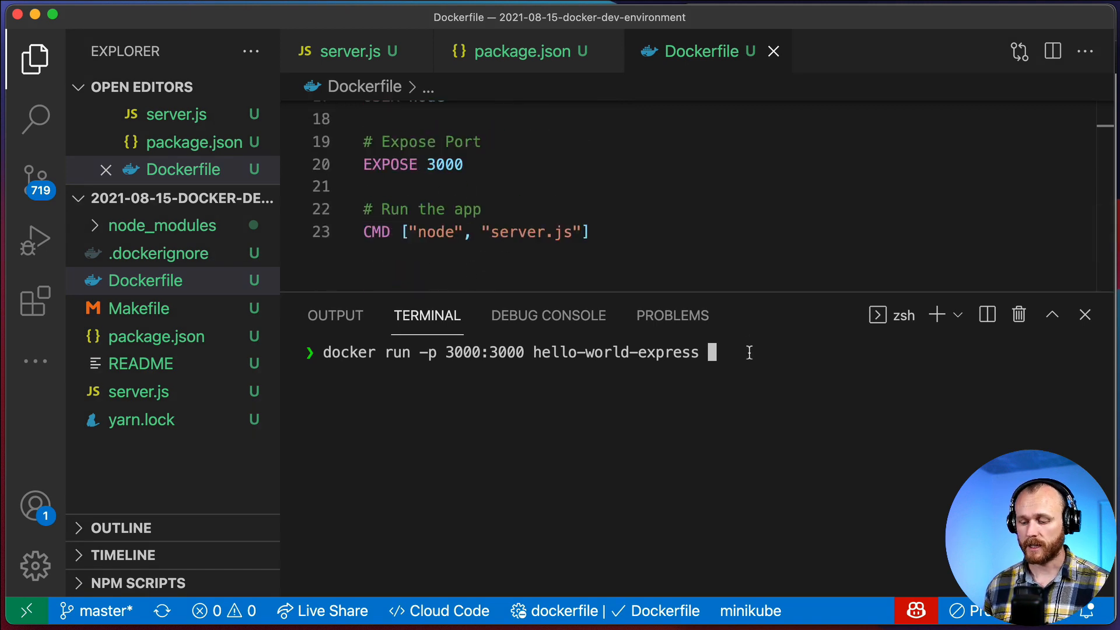
Step: Compose docker run with nodemon server.js and -v $PWD:/usr/src/app volume mount
type("nodemon")
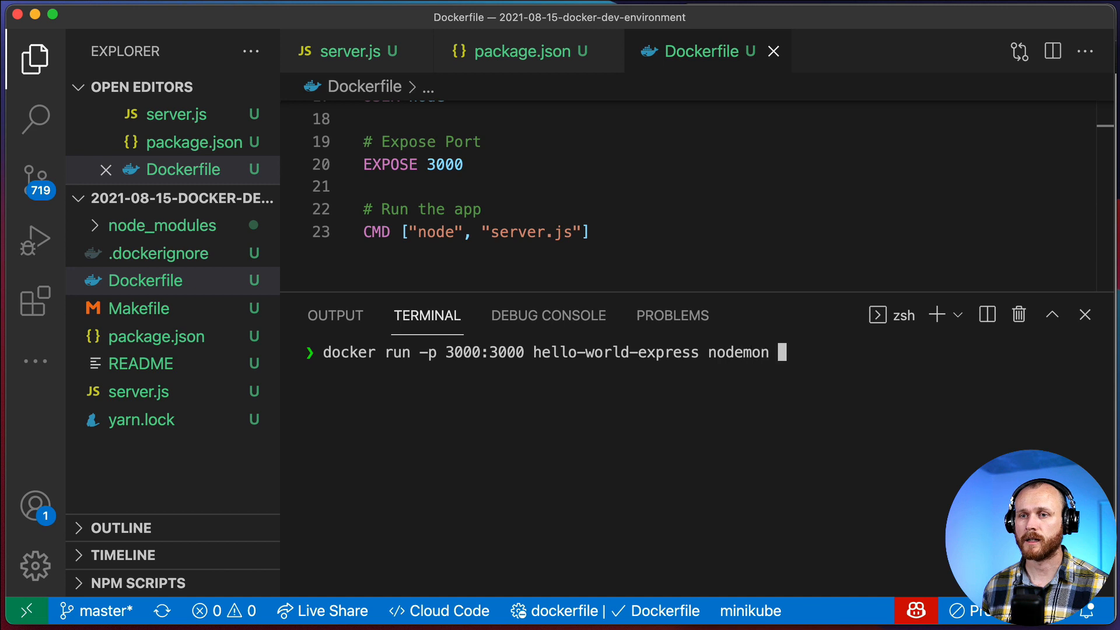
type("server.js")
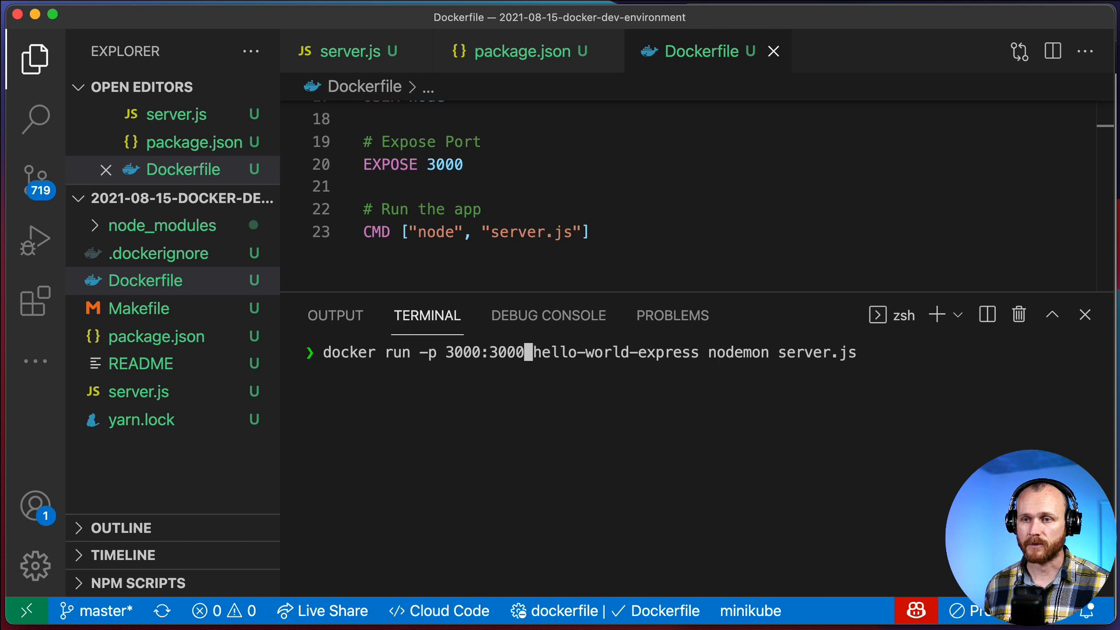
type("-v")
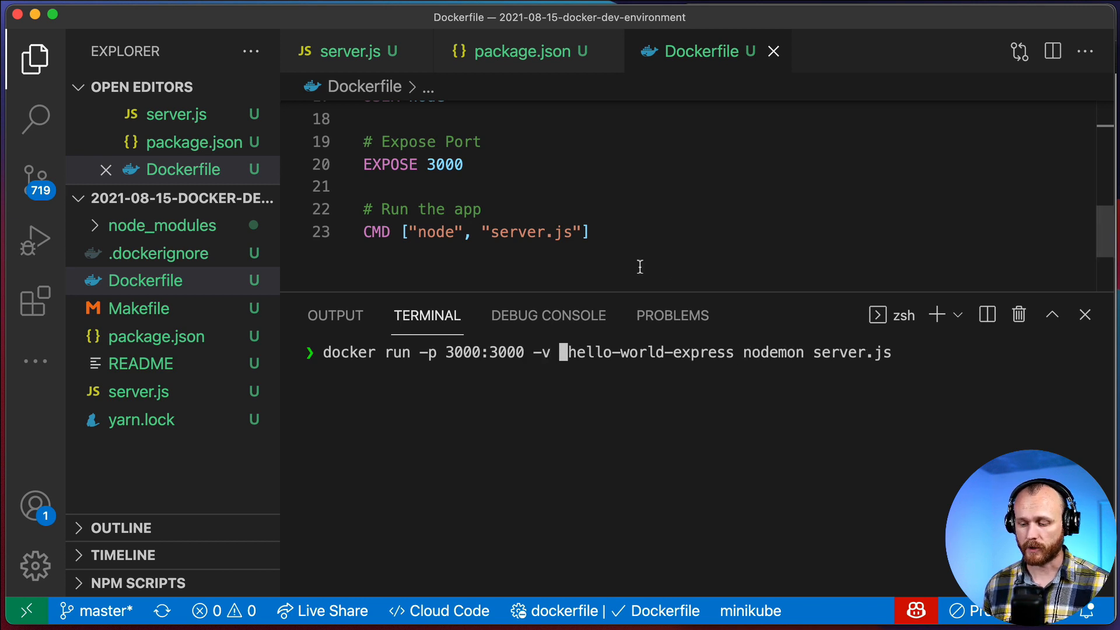
type("$PWD:")
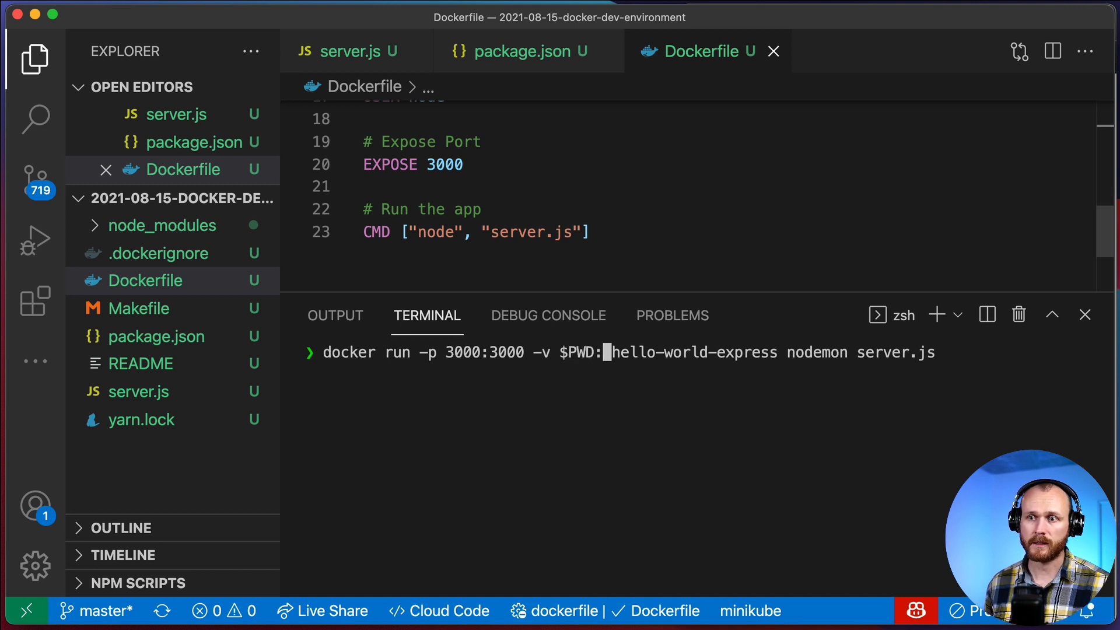
scroll("up", 3)
type("/usr/src/app ")
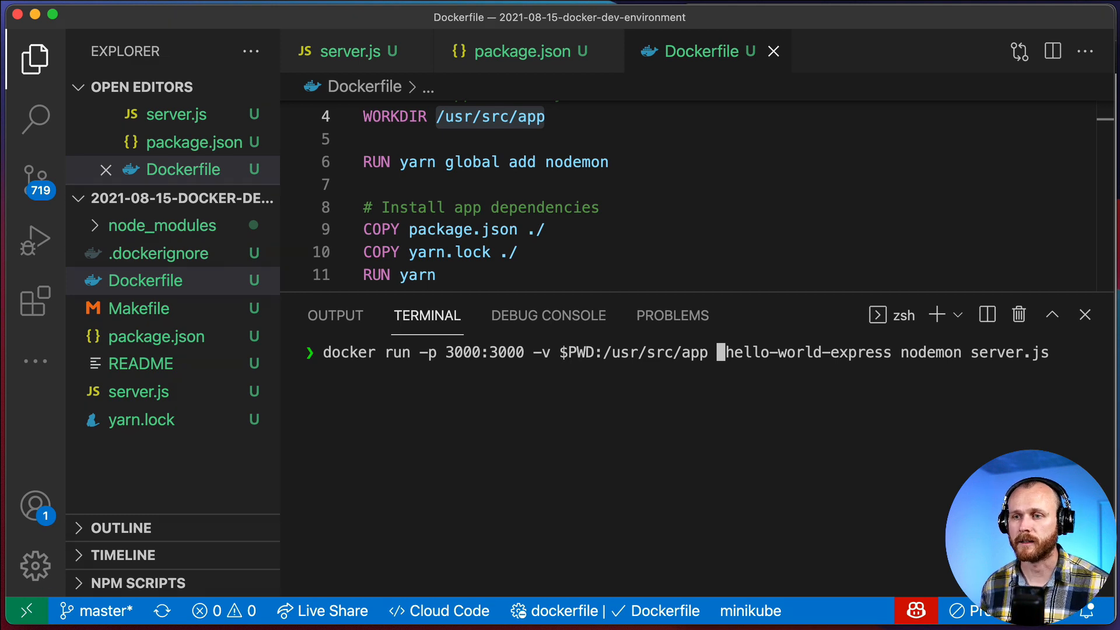
left_click(350, 50)
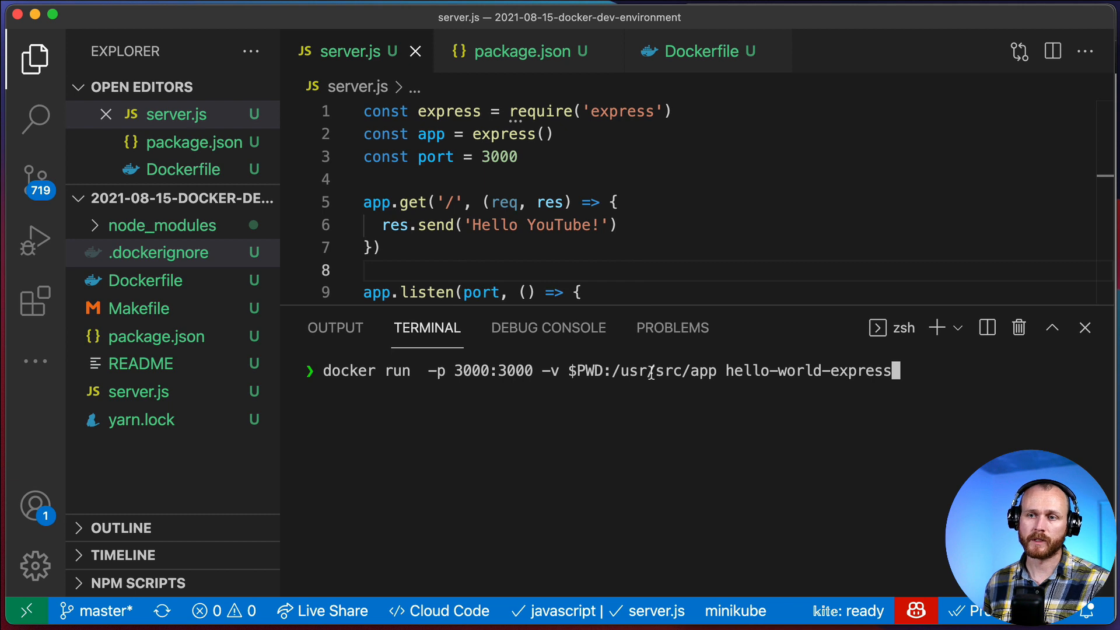
mouse_move(767, 360)
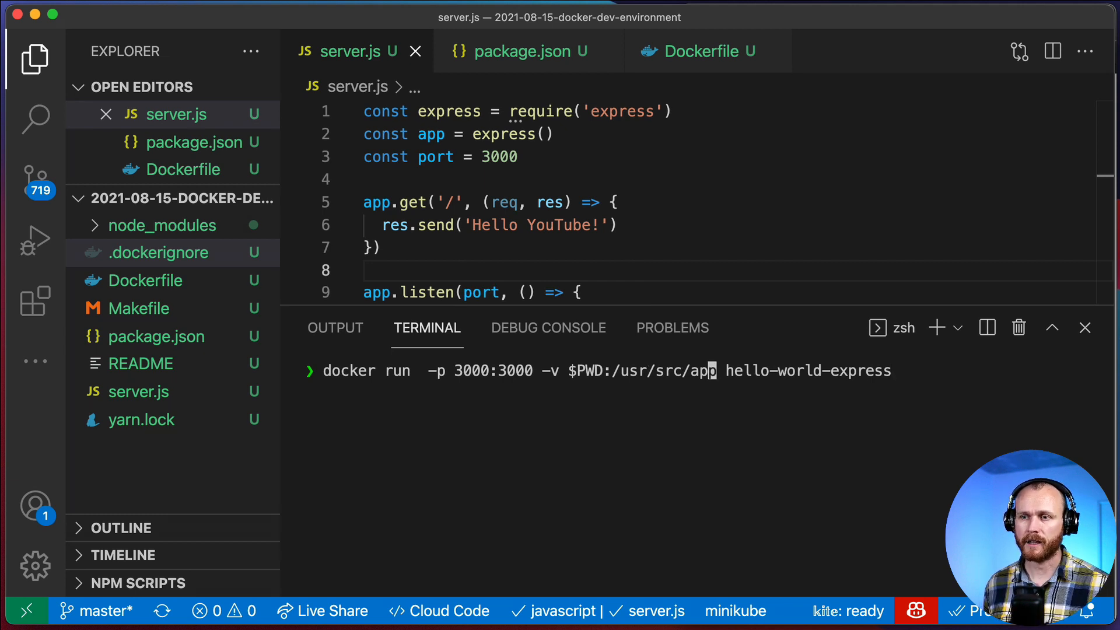
Step: Add anonymous volume /usr/src/app/node_modules and start the container under nodemon
type("-v")
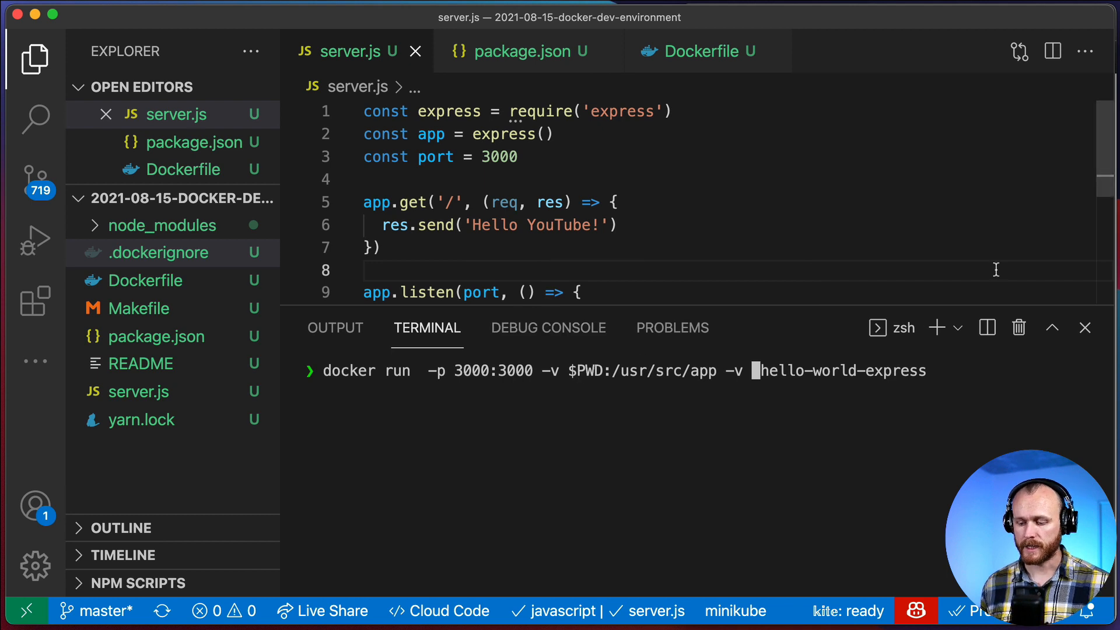
type("/")
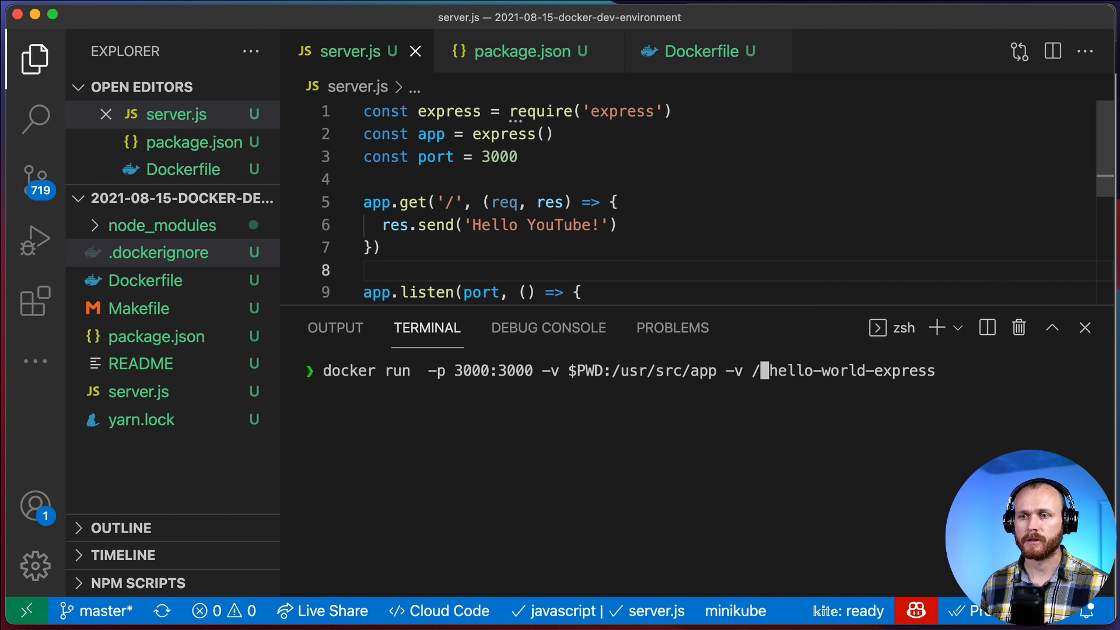
type("usr/src/app/")
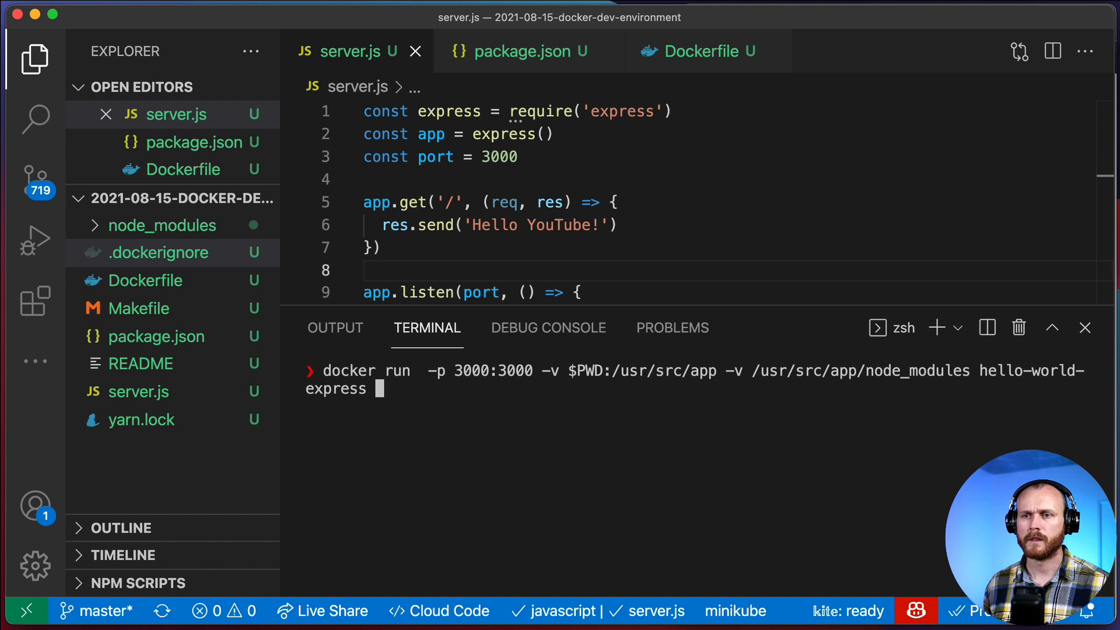
type("nodemon server.j")
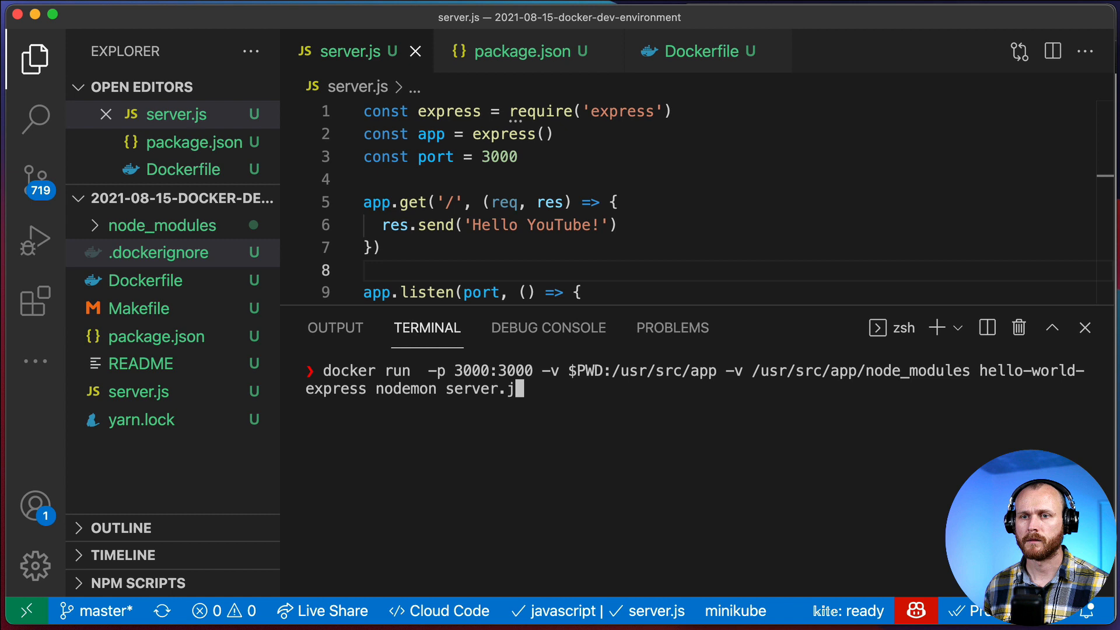
key("Return")
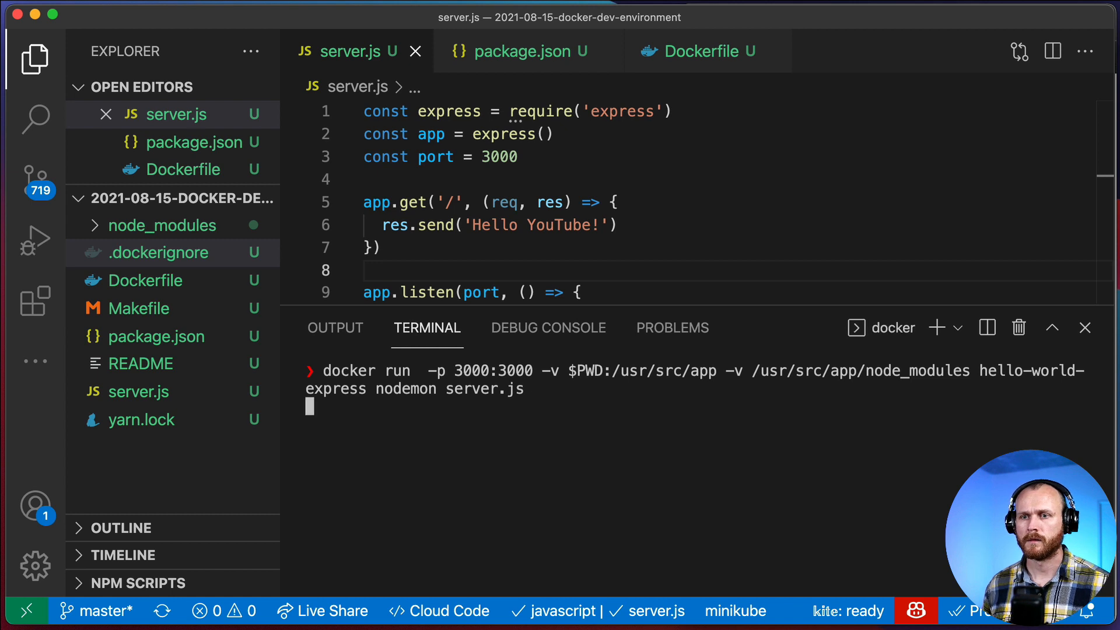
key("Return")
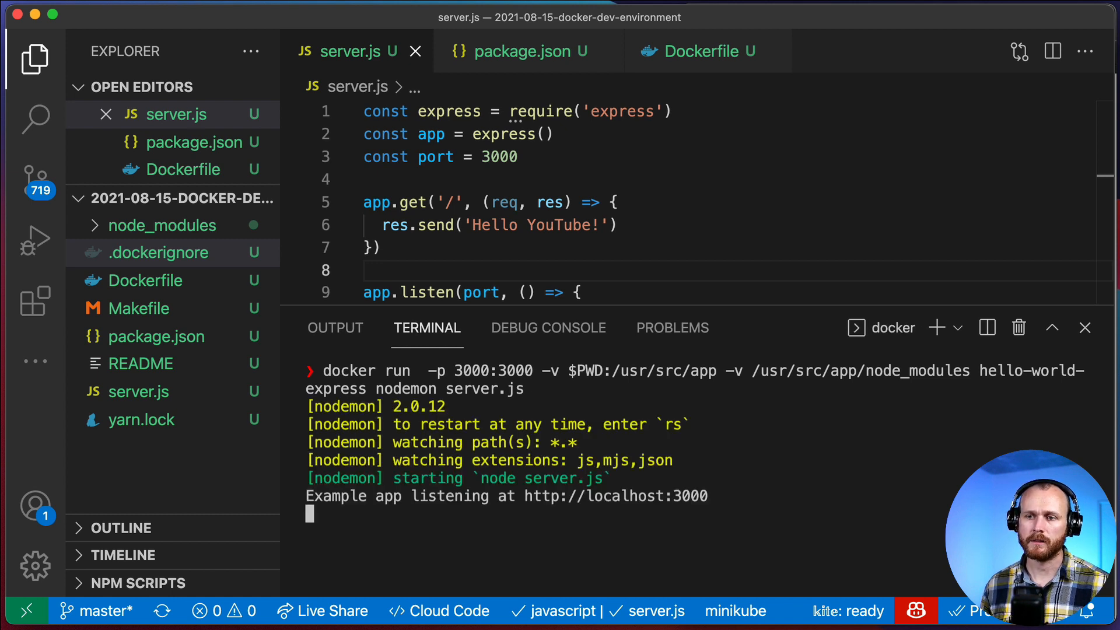
mouse_move(615, 478)
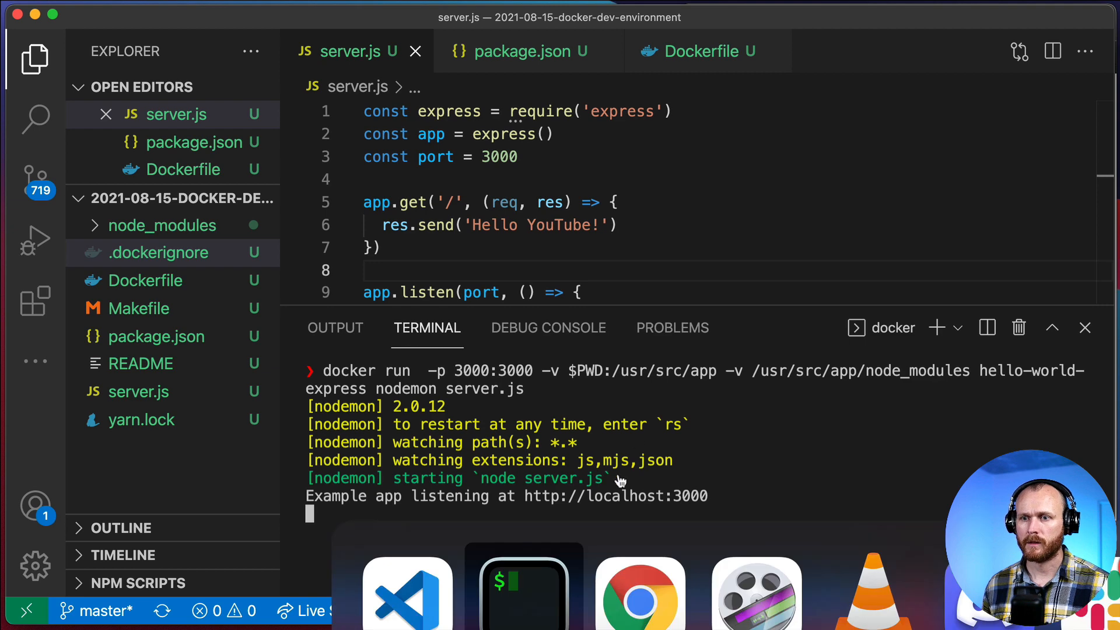
left_click(638, 591)
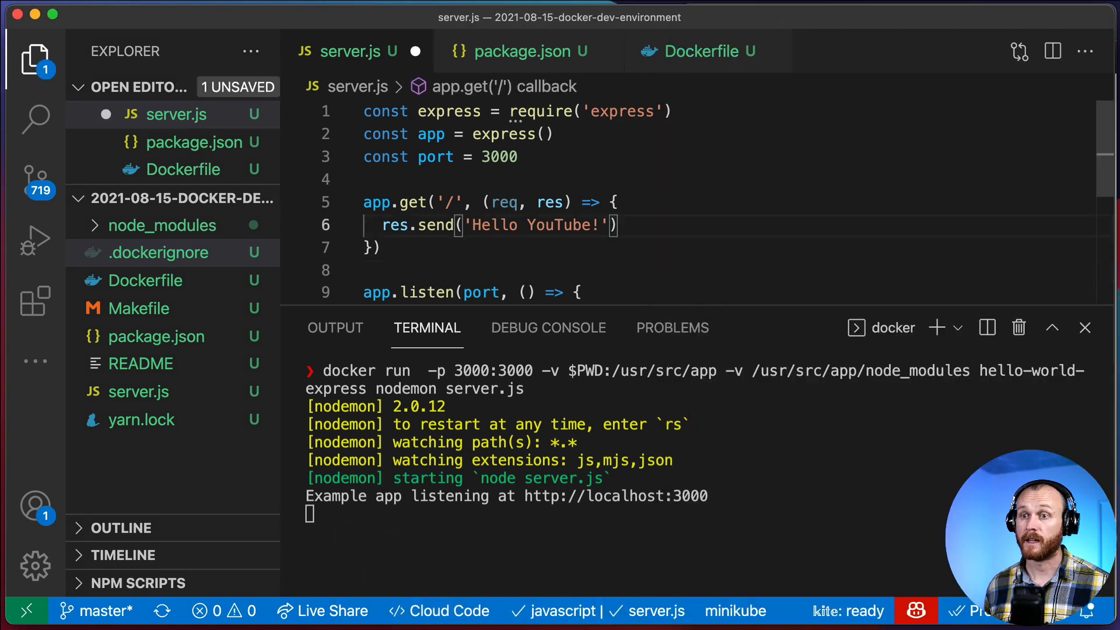
Step: Make the greeting 'Hello YouTube!!!' so nodemon restarts the app
type("!!")
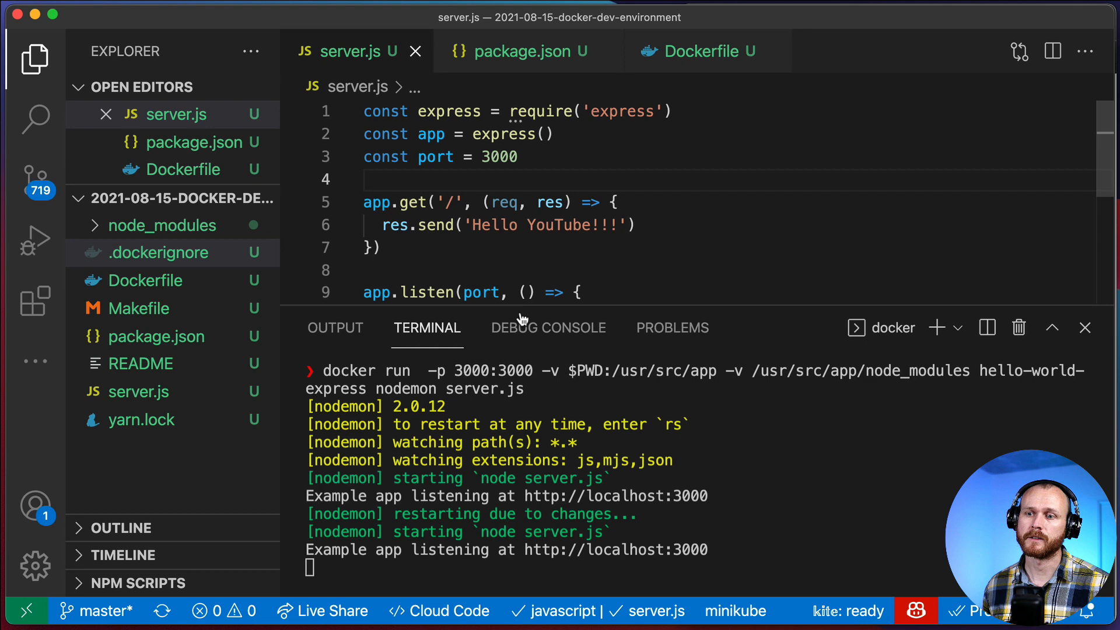
mouse_move(673, 516)
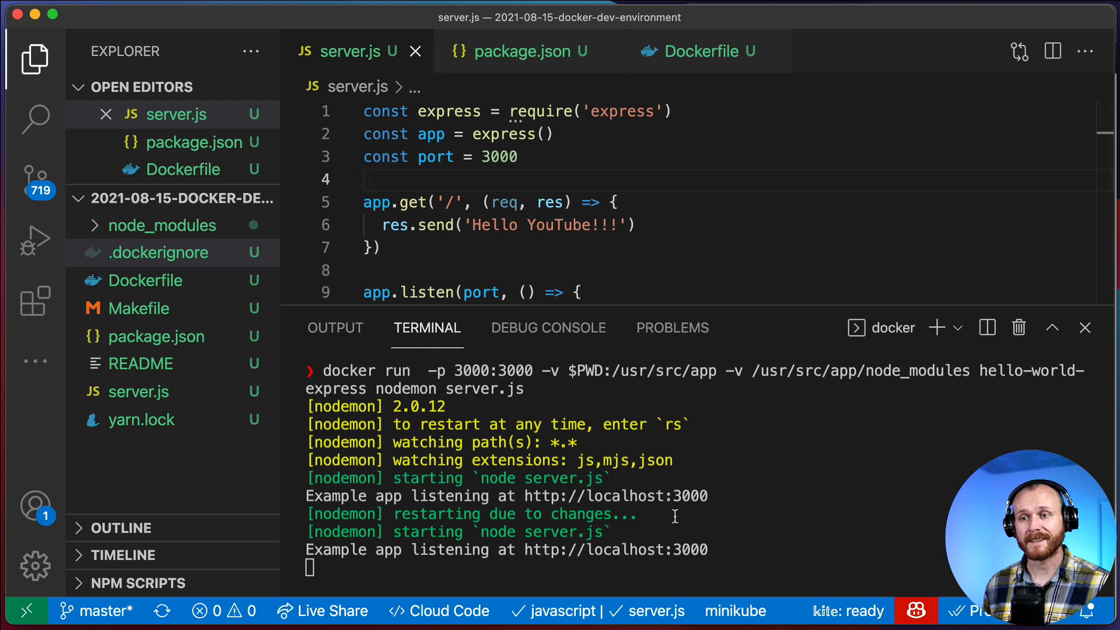
mouse_move(514, 492)
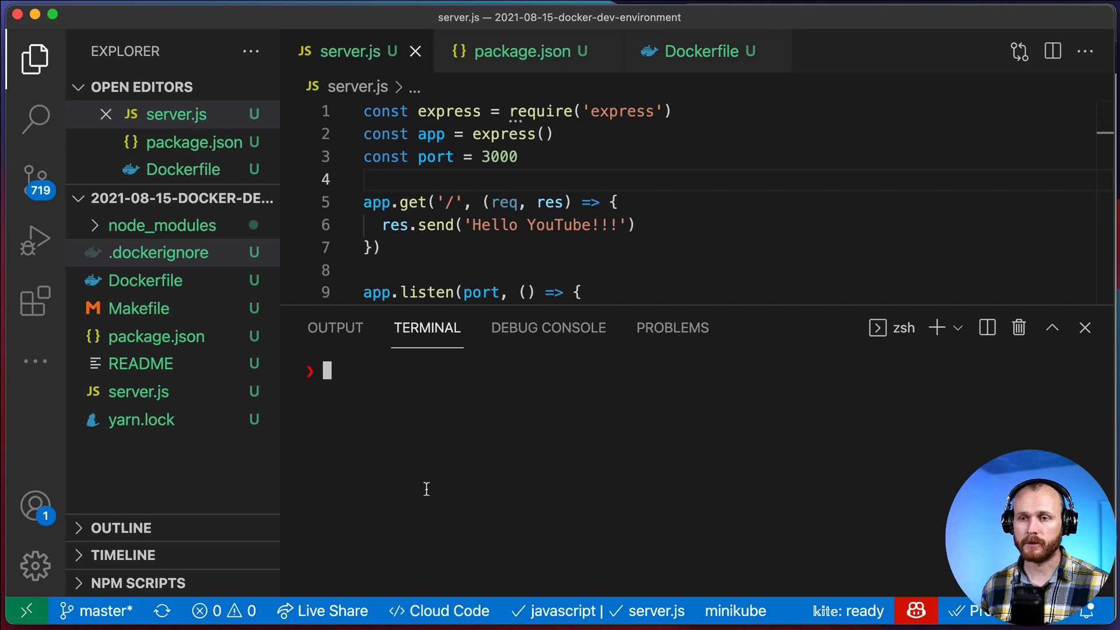
type("nodem")
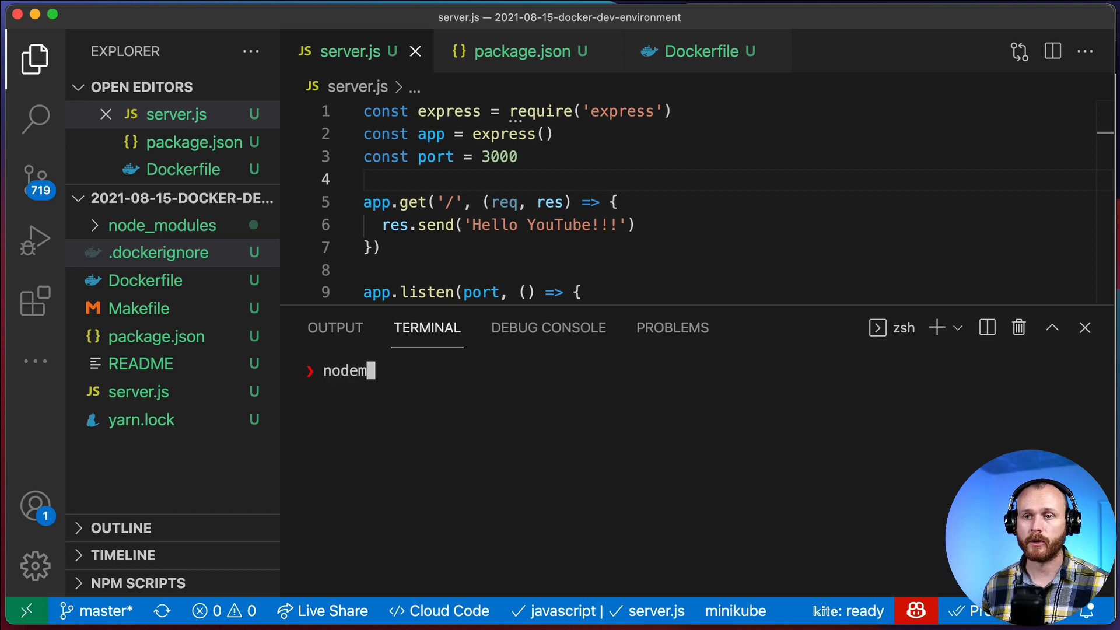
type("on --inspect")
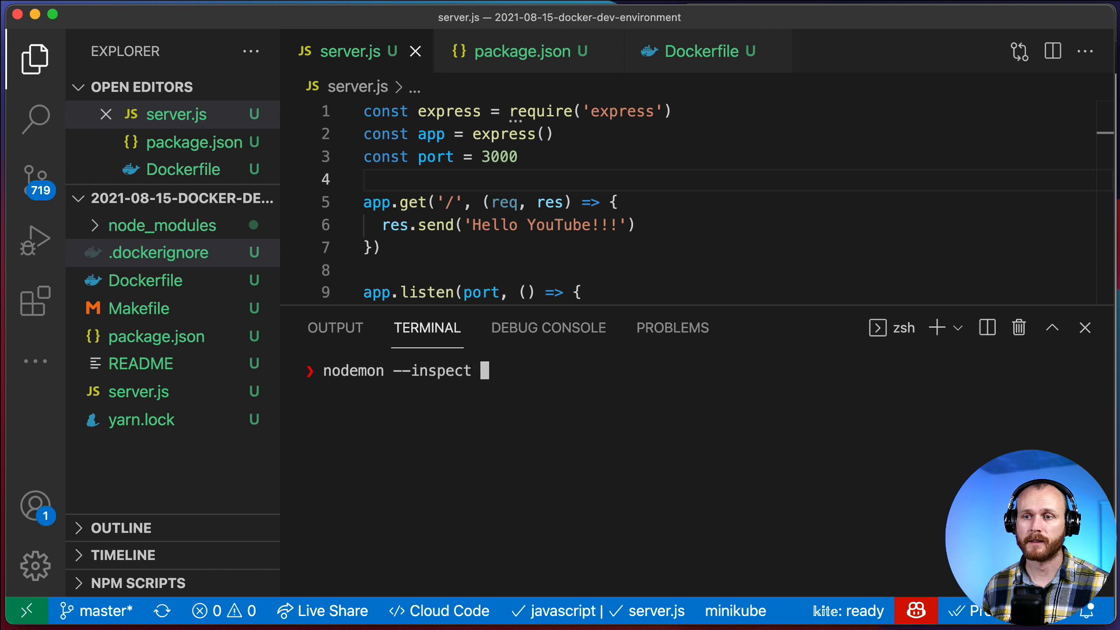
type("serv")
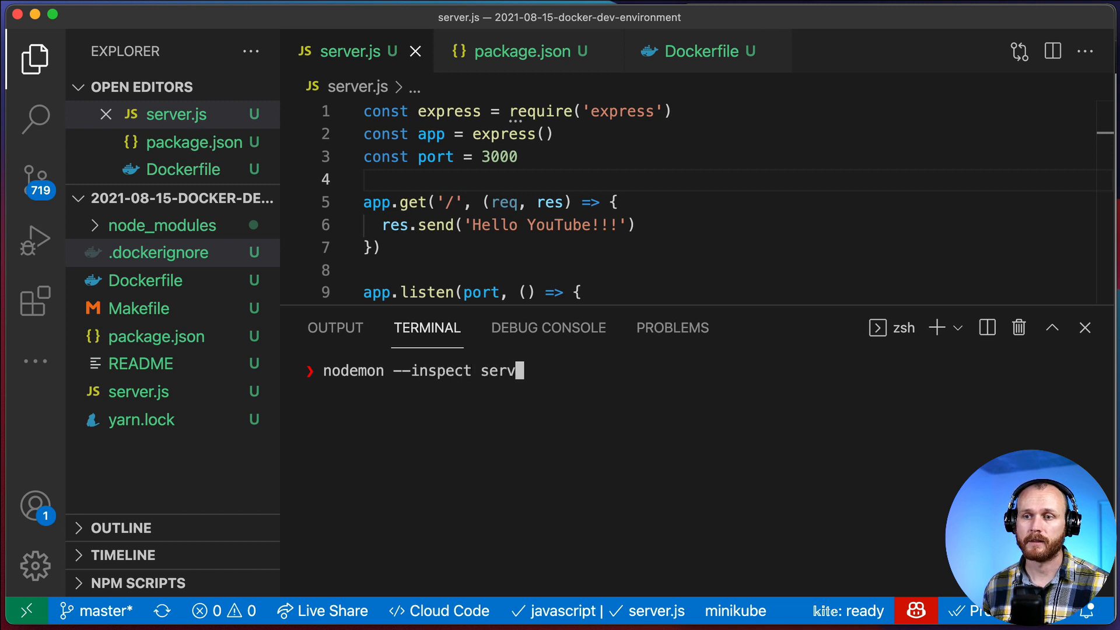
type("er.js")
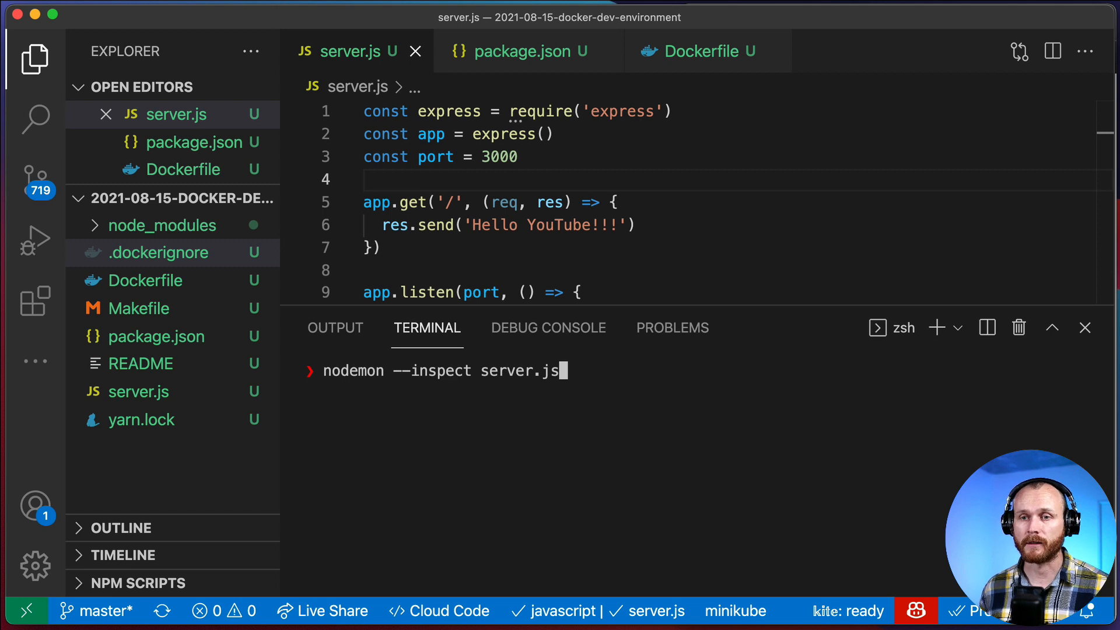
mouse_move(557, 414)
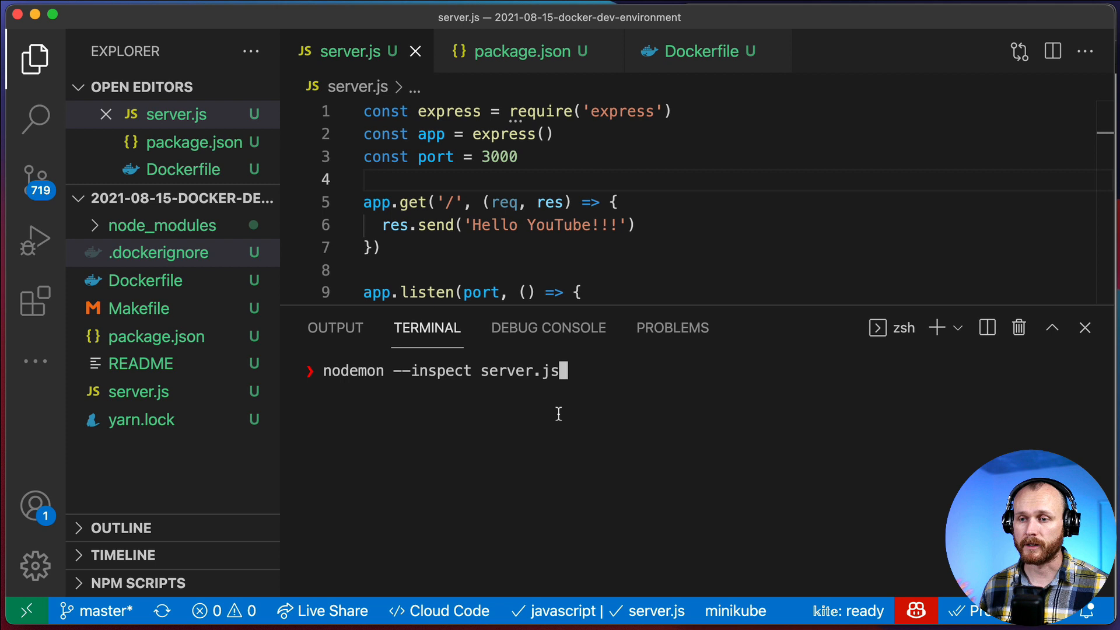
key("ctrl+c")
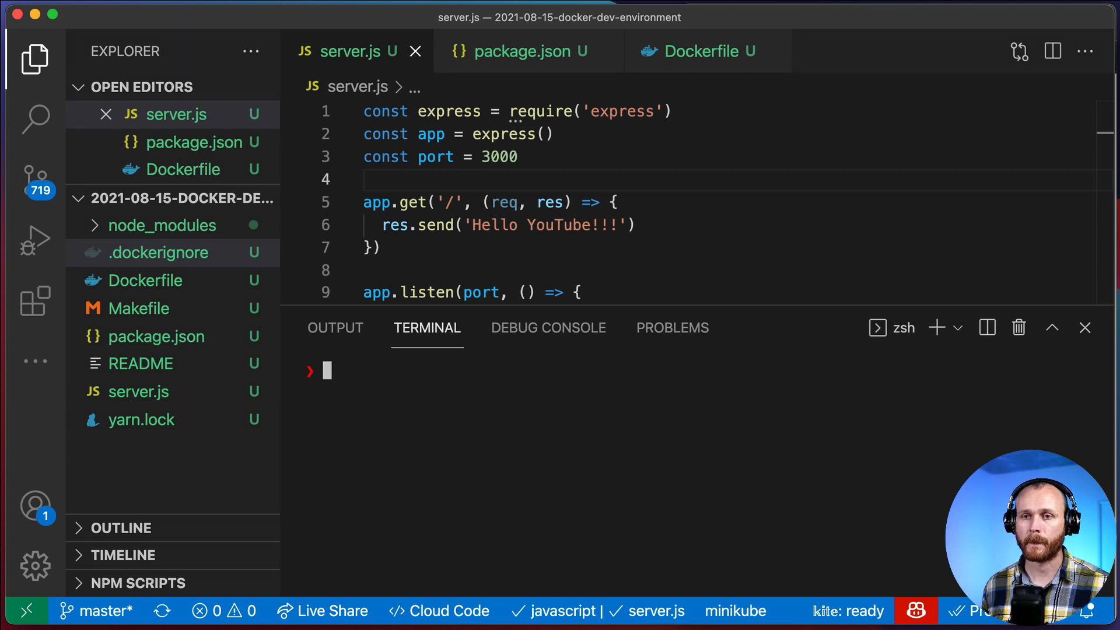
mouse_move(488, 398)
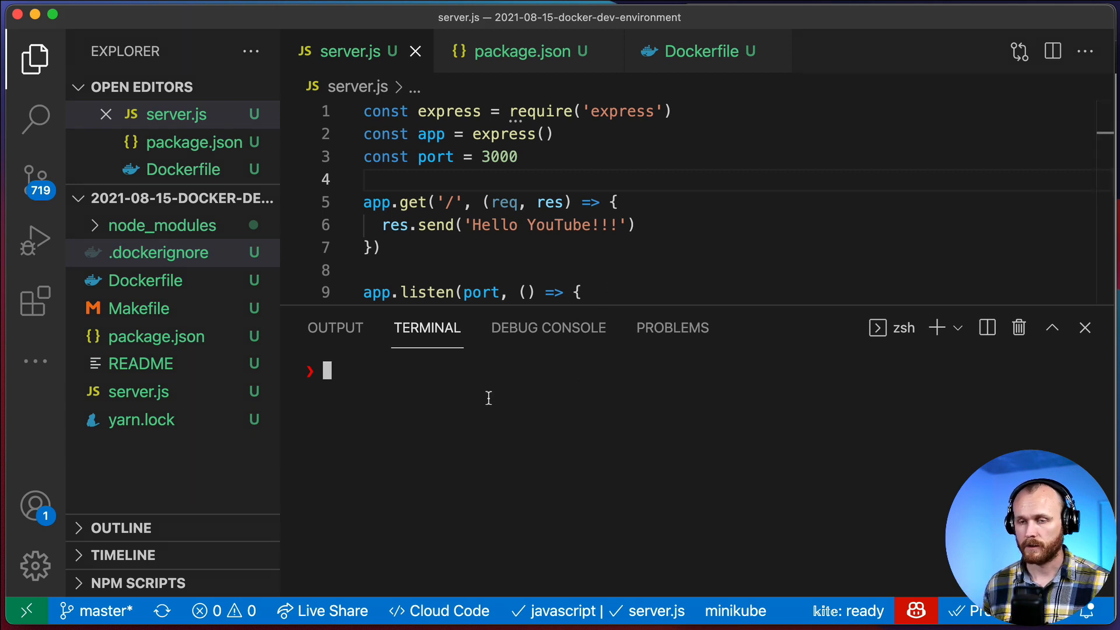
Step: Run the container with nodemon --inspect=0.0.0.0:9229 and port 9229 published
type("docker run  -p 3000:3000 -v $PWD:/usr/src/app -v /usr/src/app/node_modules hello-world-express nodemon server.js")
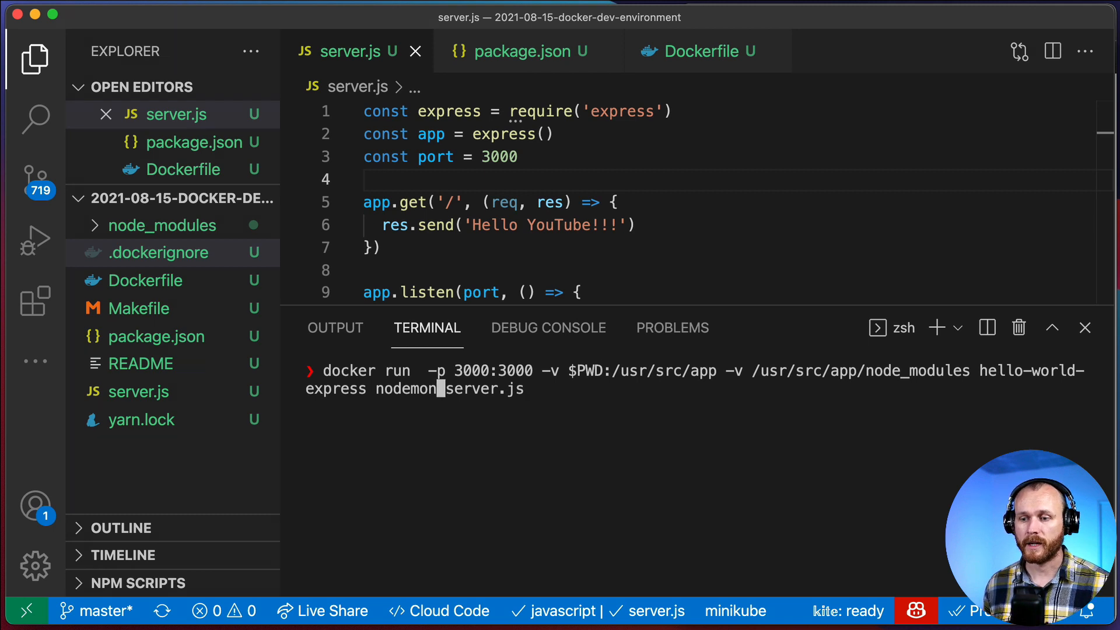
type("--inse")
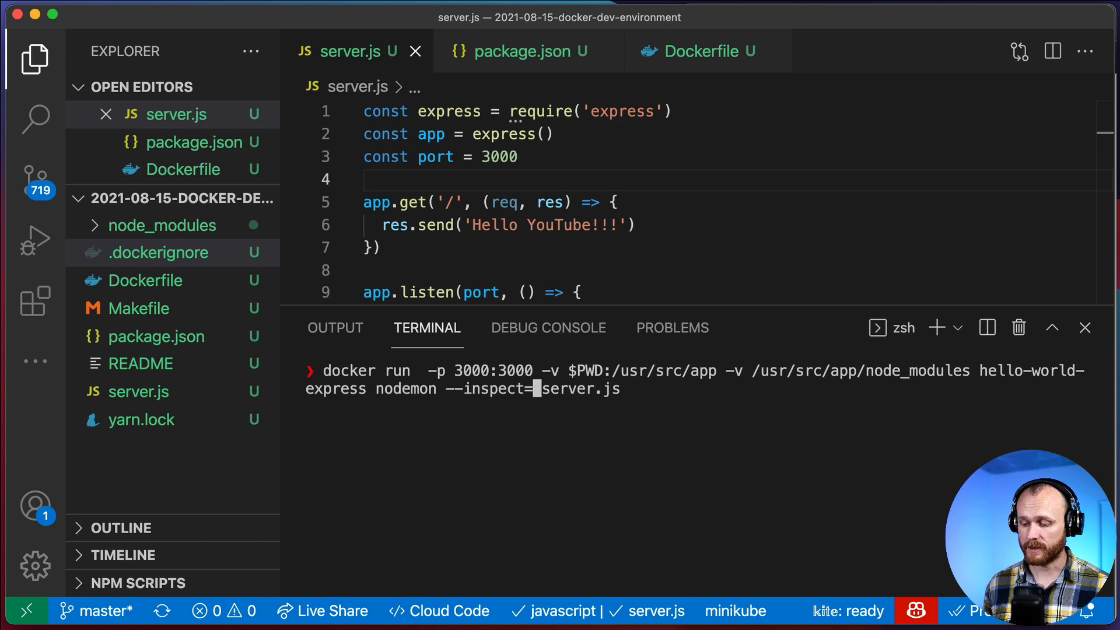
type("00")
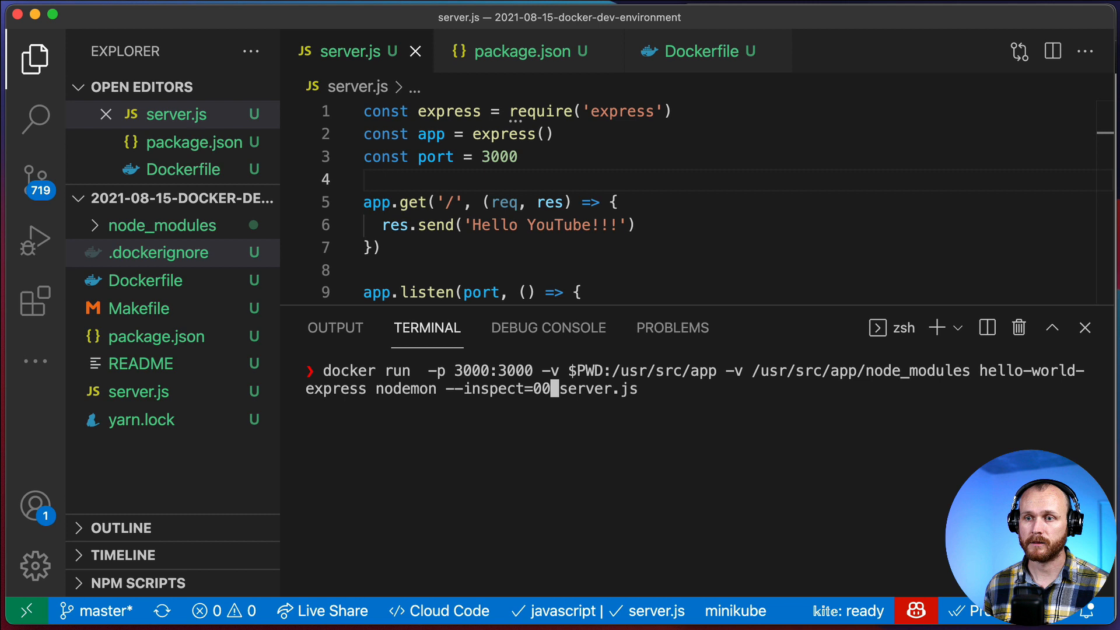
type(".0.")
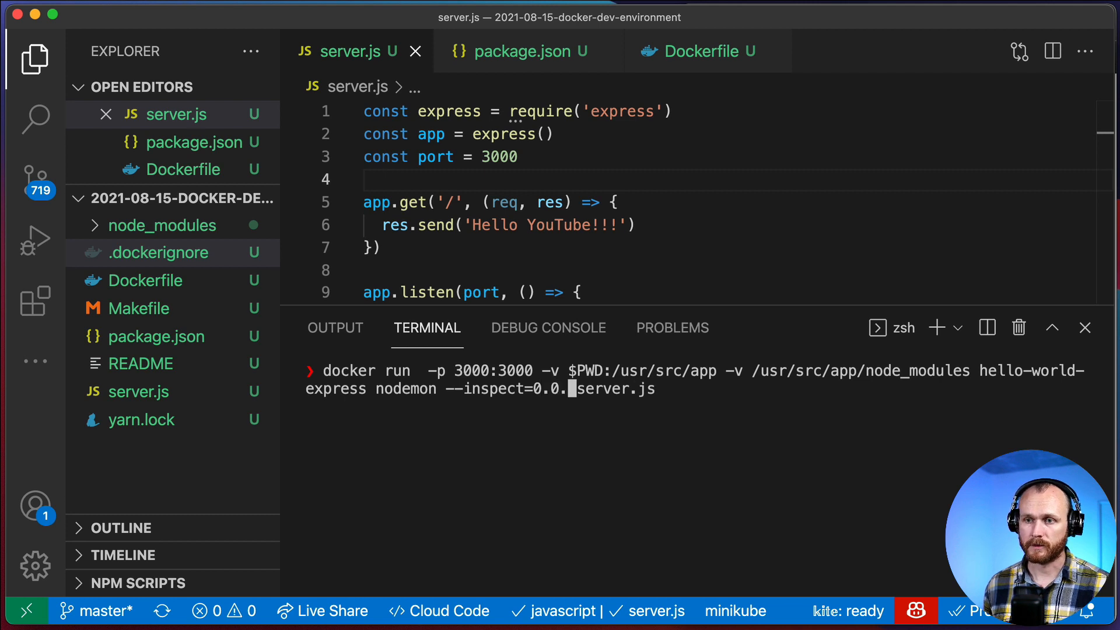
type("0.0:")
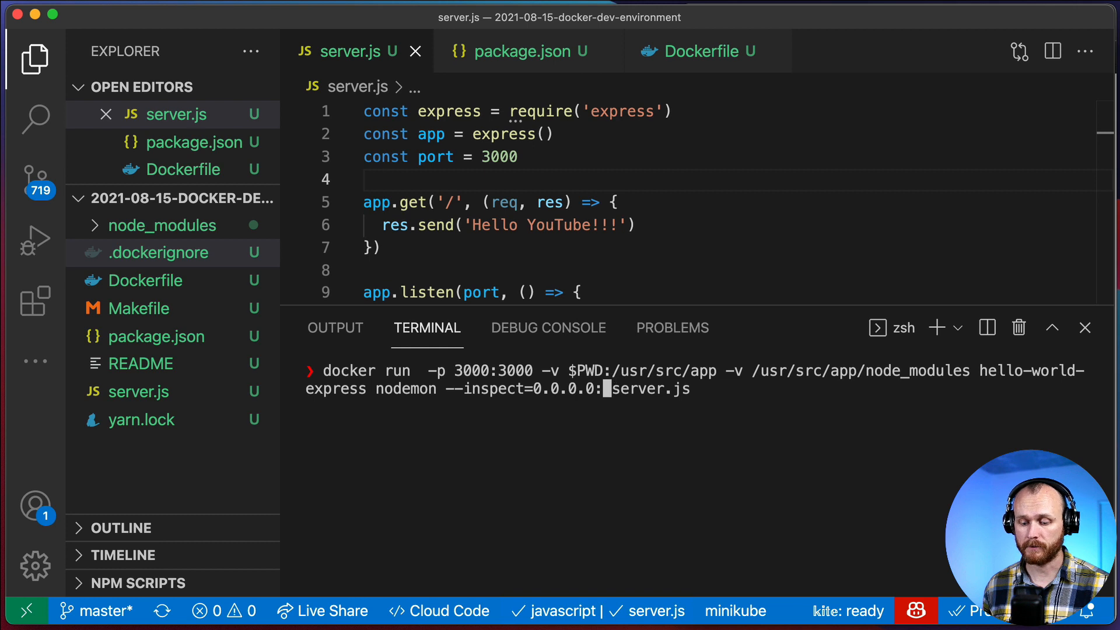
type("9229")
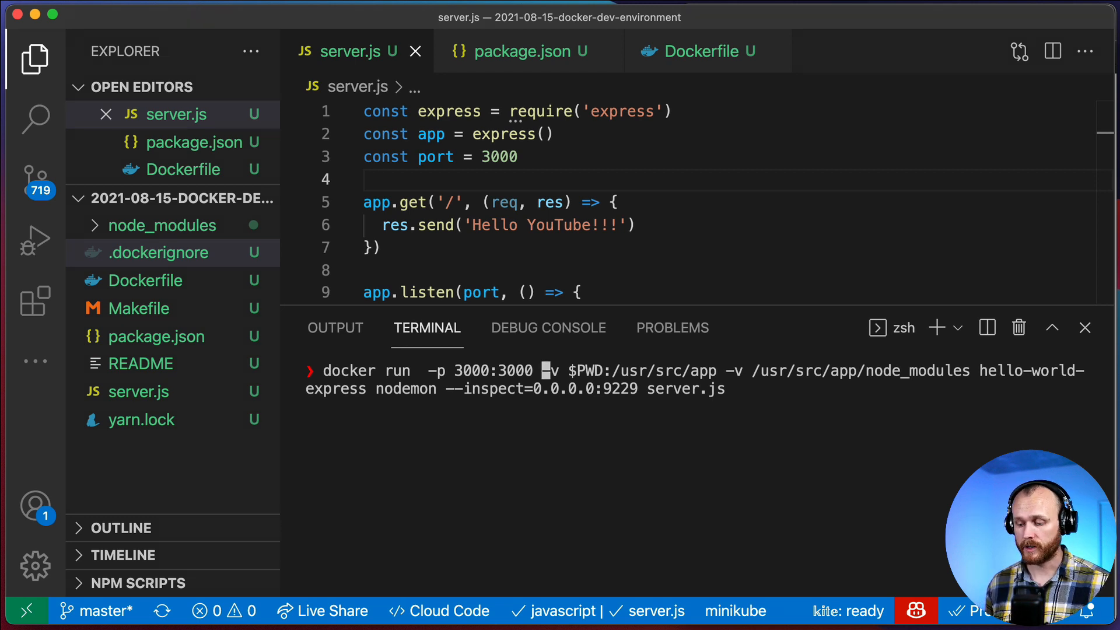
type("-p")
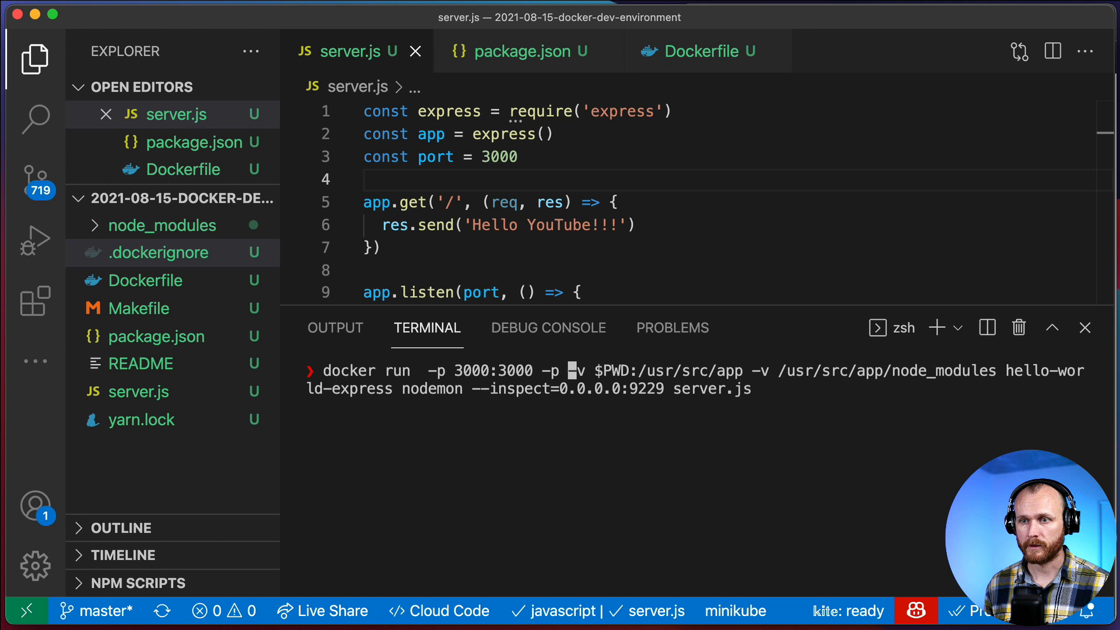
type("9229:9229")
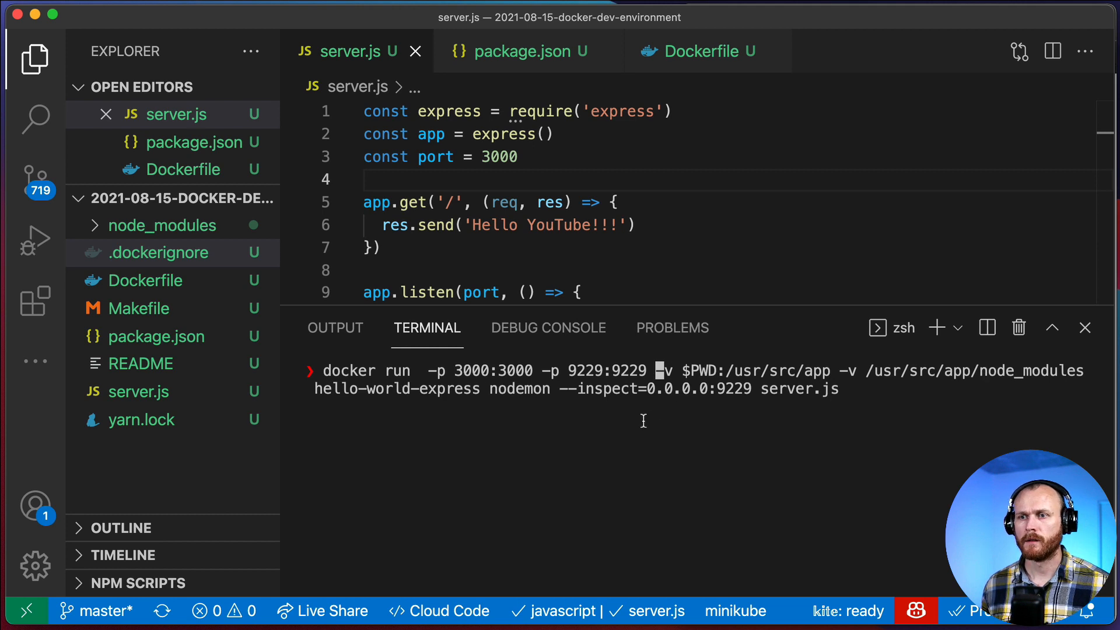
mouse_move(706, 387)
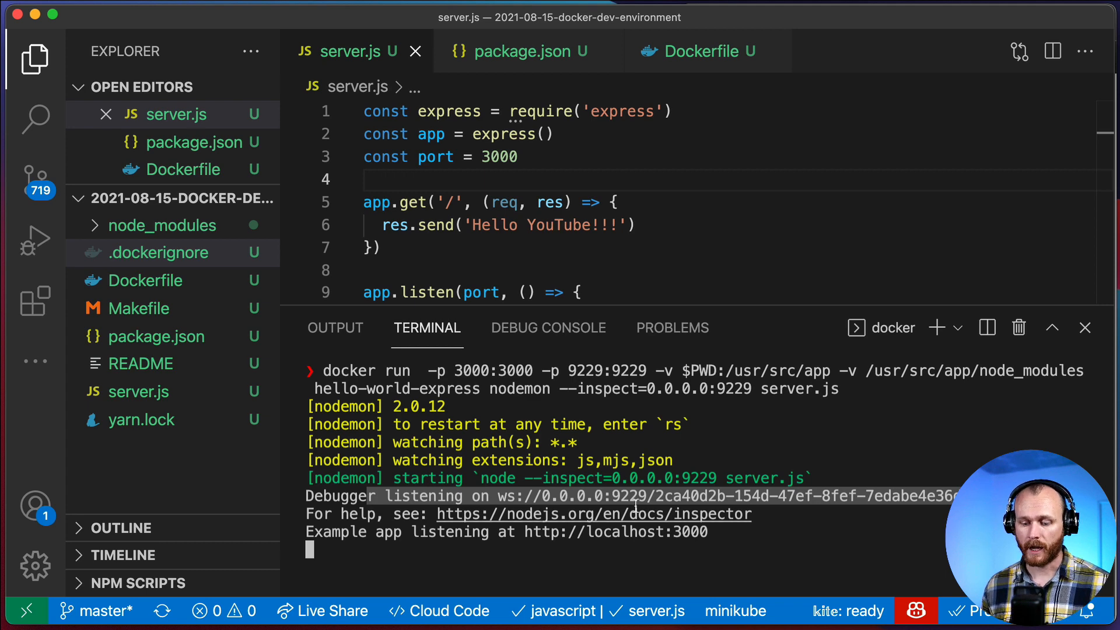
mouse_move(651, 535)
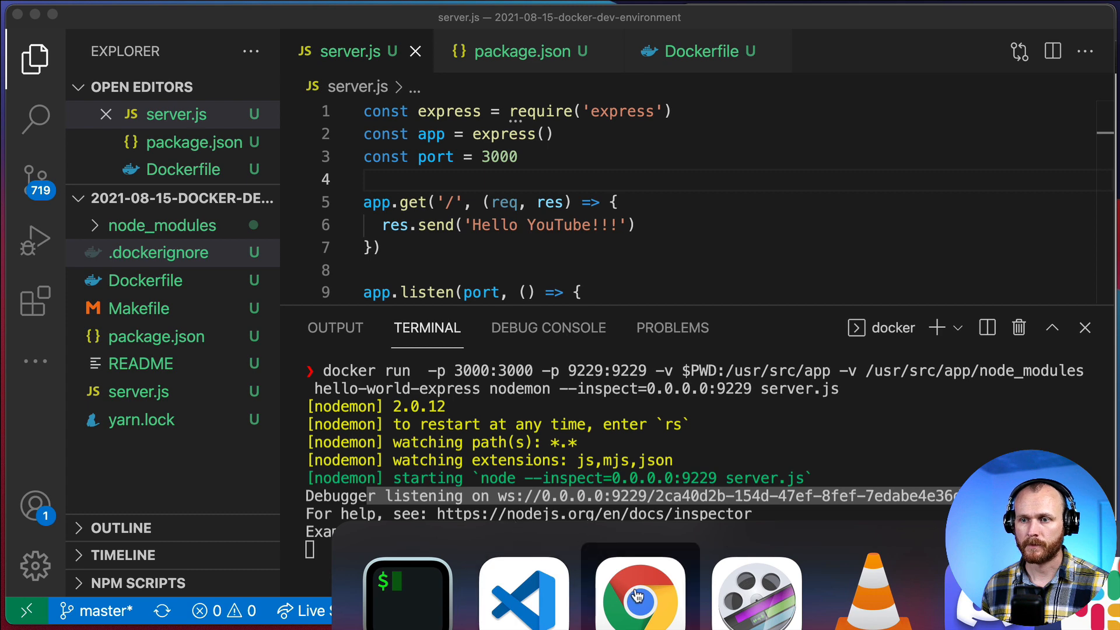
Step: Attach Chrome DevTools to the container's server.js target via chrome://inspect
left_click(640, 593)
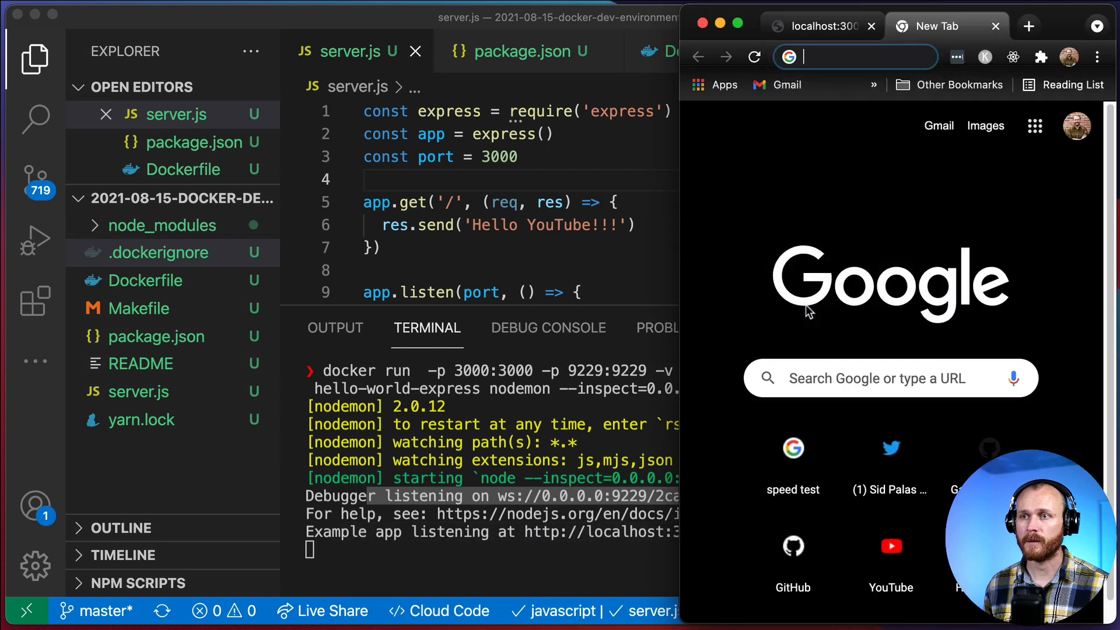
type("about:i")
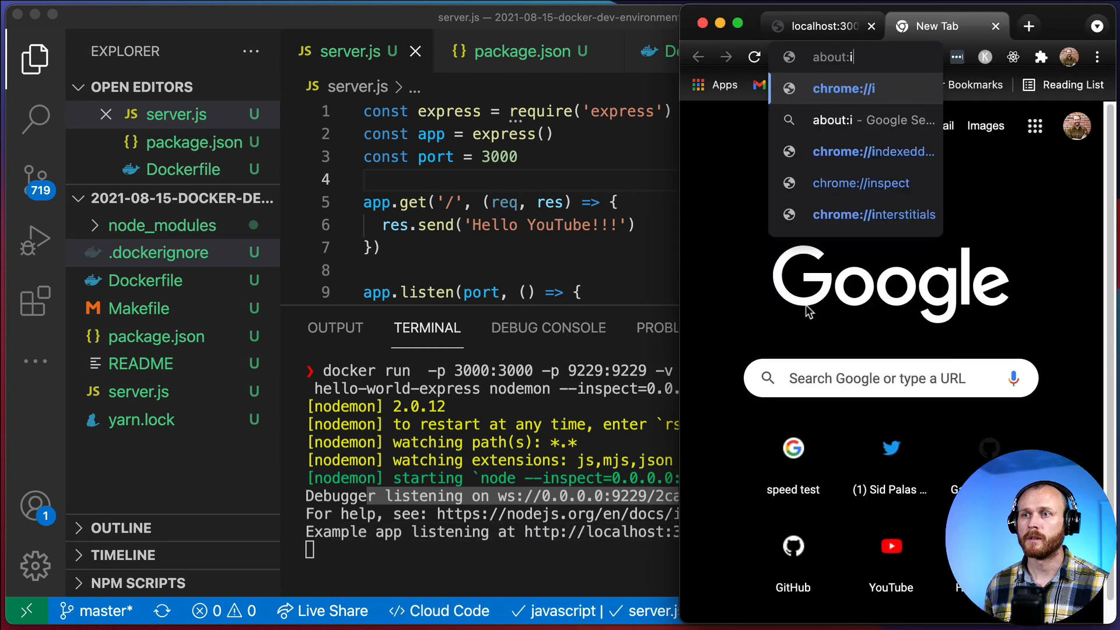
left_click(860, 183)
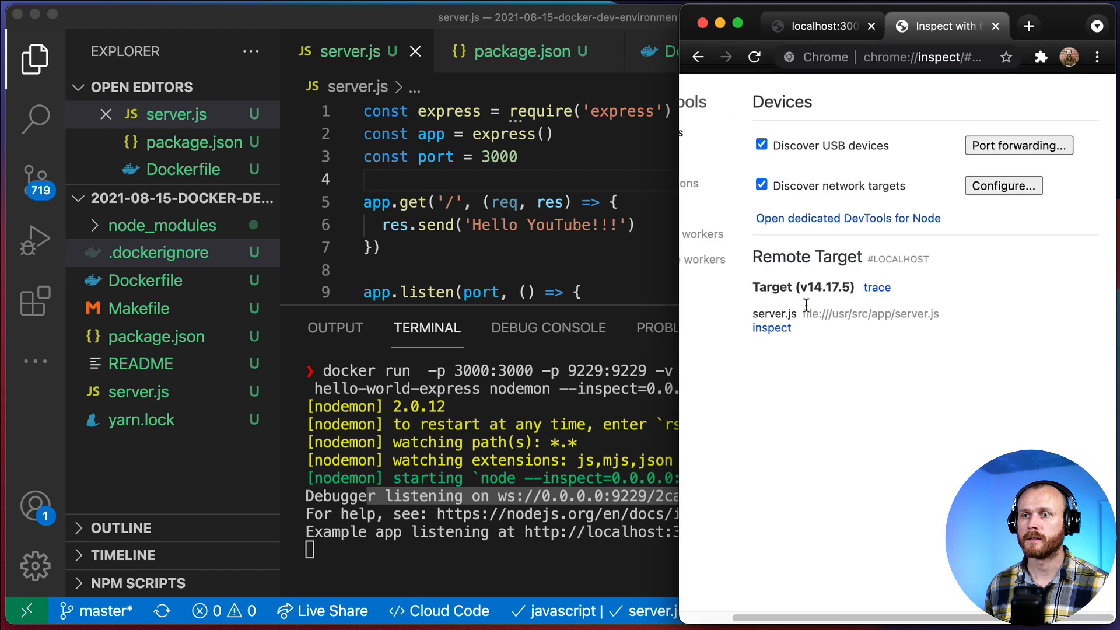
left_click(848, 218)
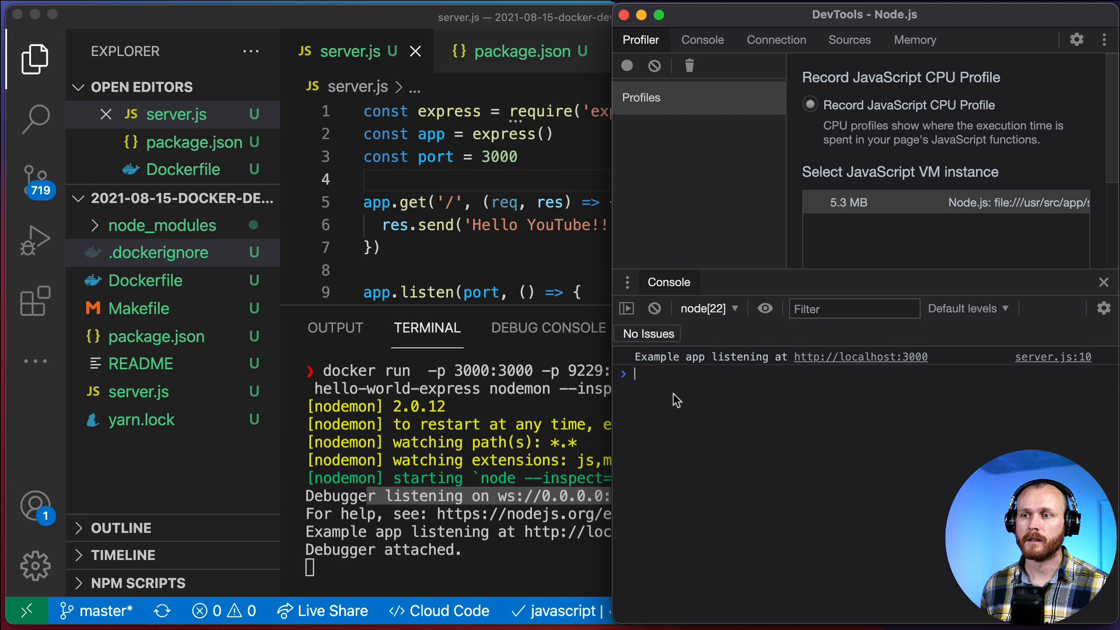
mouse_move(811, 343)
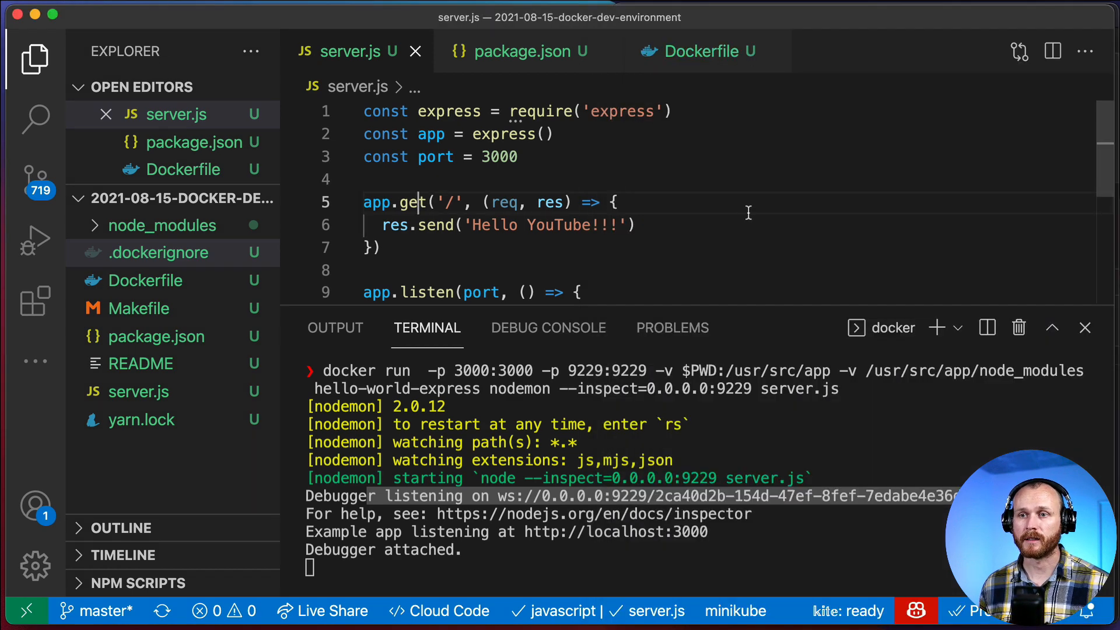
Step: Add a debugger statement to the root route, reload the page, step back into server.js and resume
type("deb")
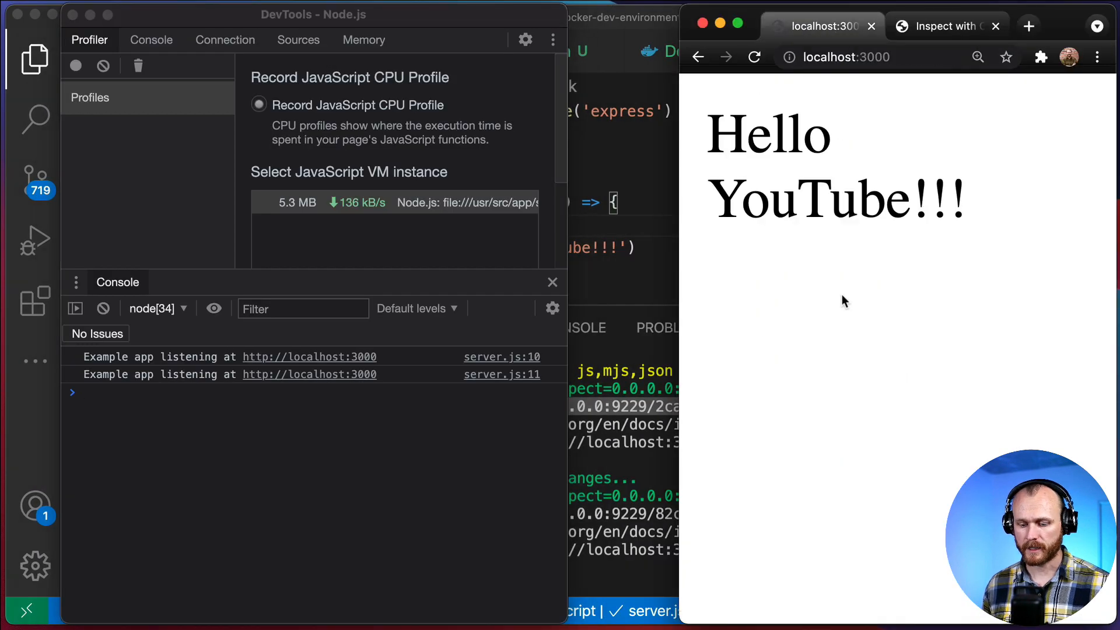
left_click(298, 39)
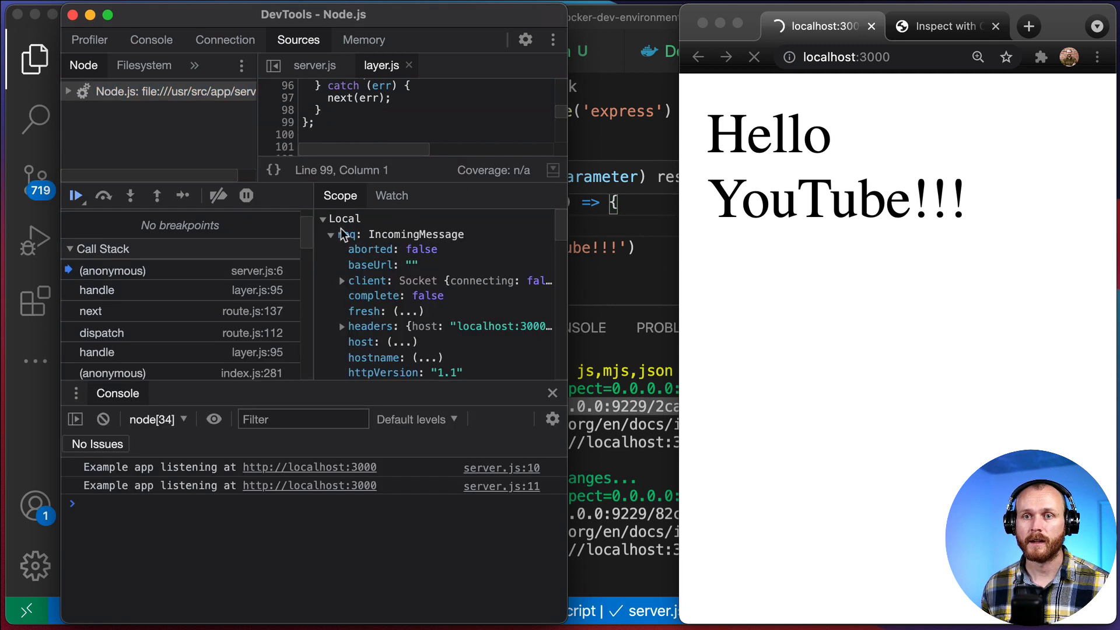
mouse_move(103, 195)
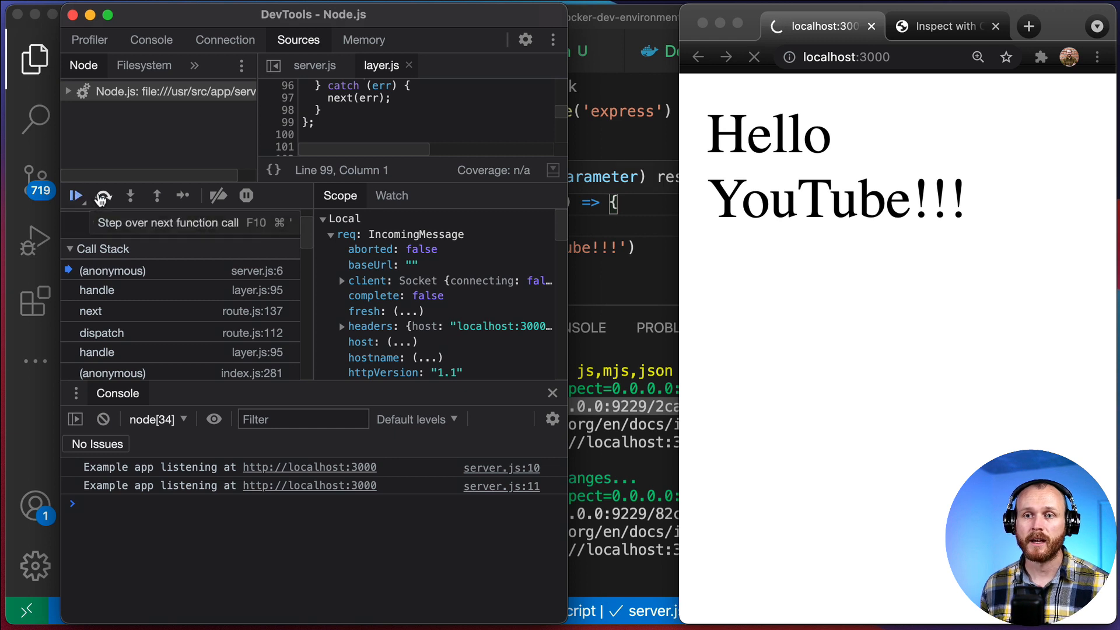
left_click(102, 195)
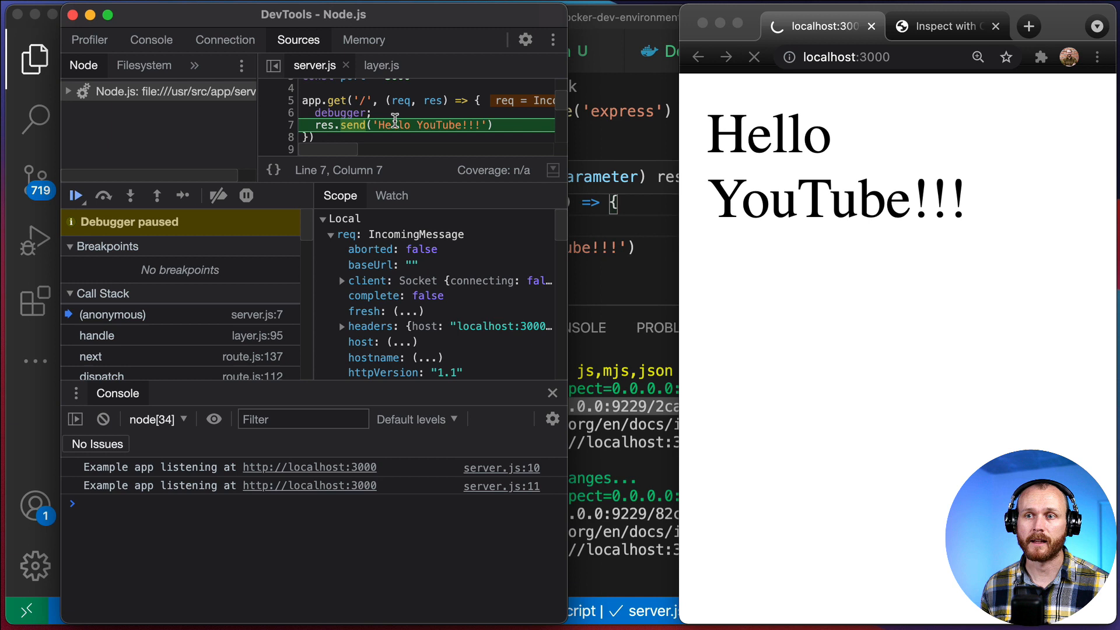
mouse_move(77, 195)
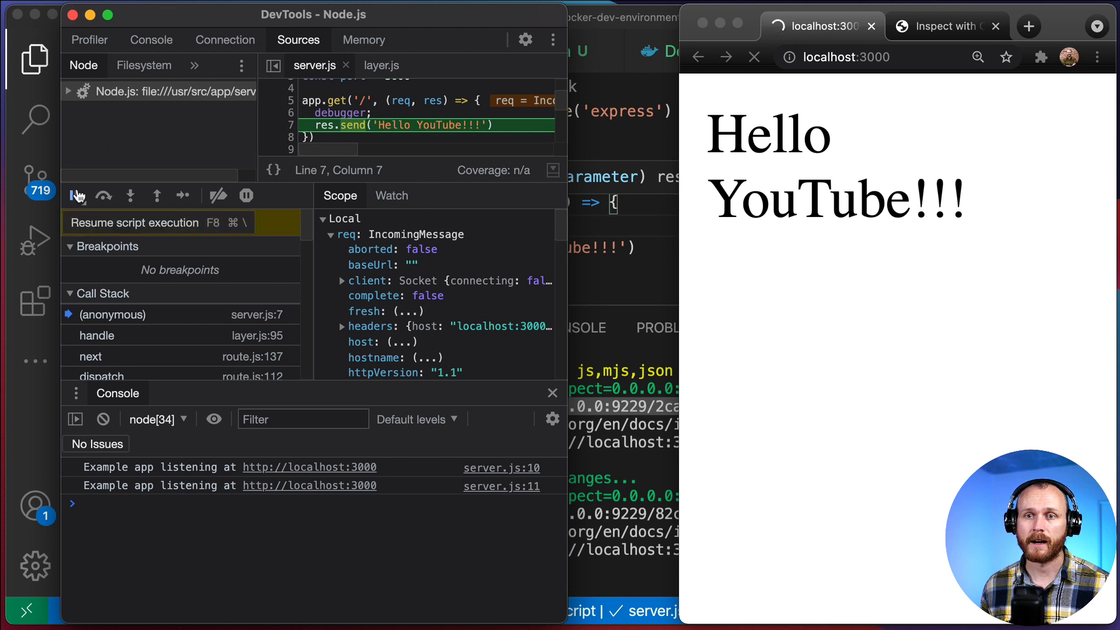
left_click(77, 195)
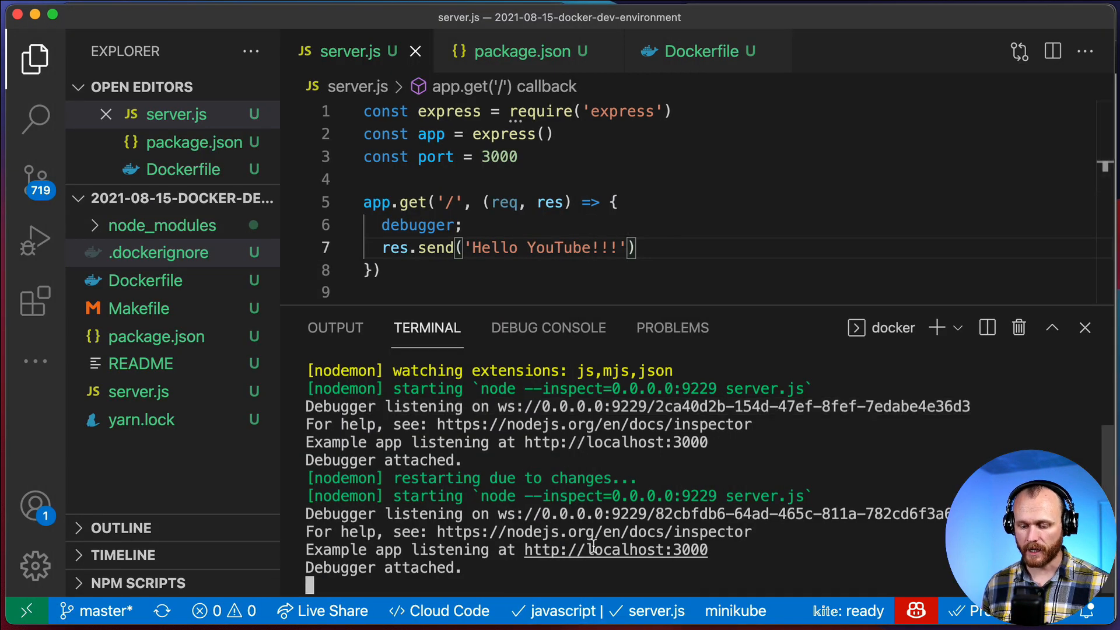
mouse_move(614, 549)
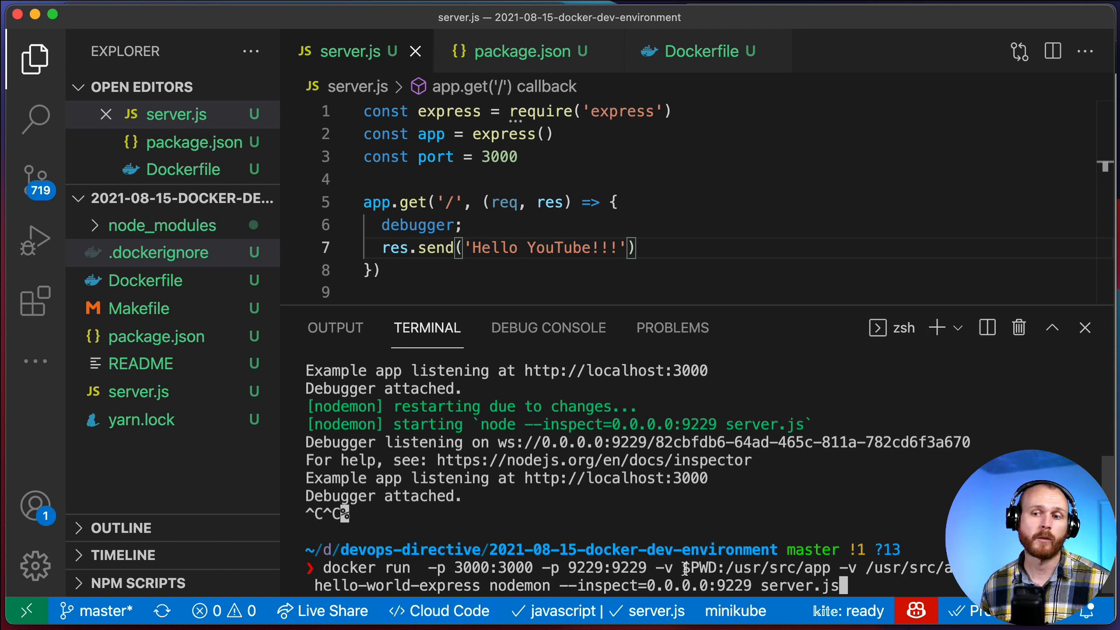
mouse_move(498, 294)
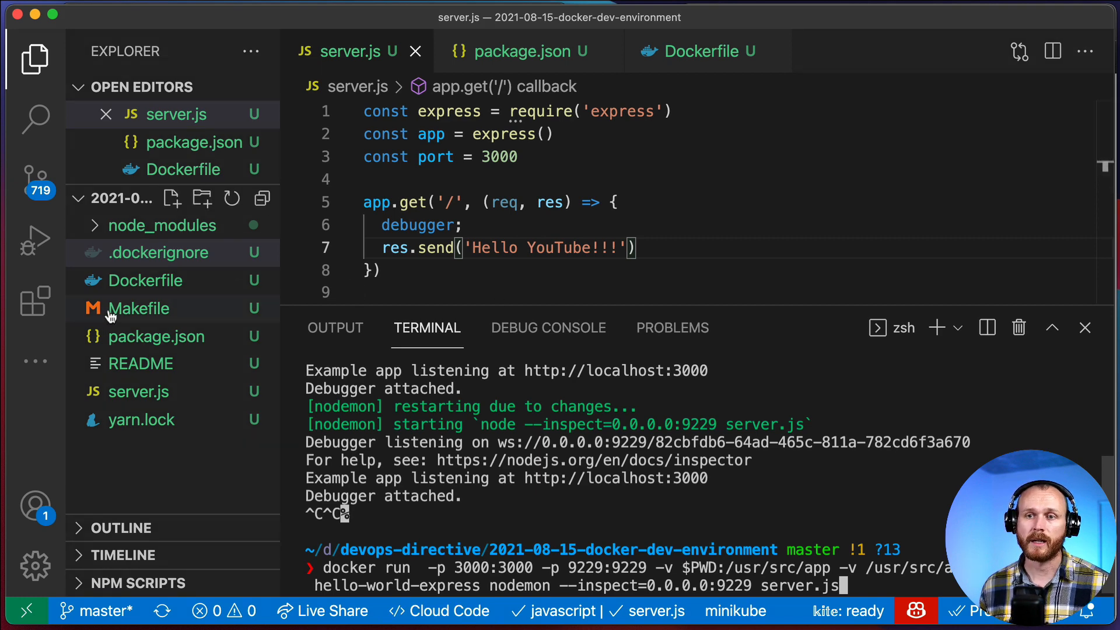
Step: Review the Makefile's run-dev command and create an empty docker-compose.yaml
left_click(140, 308)
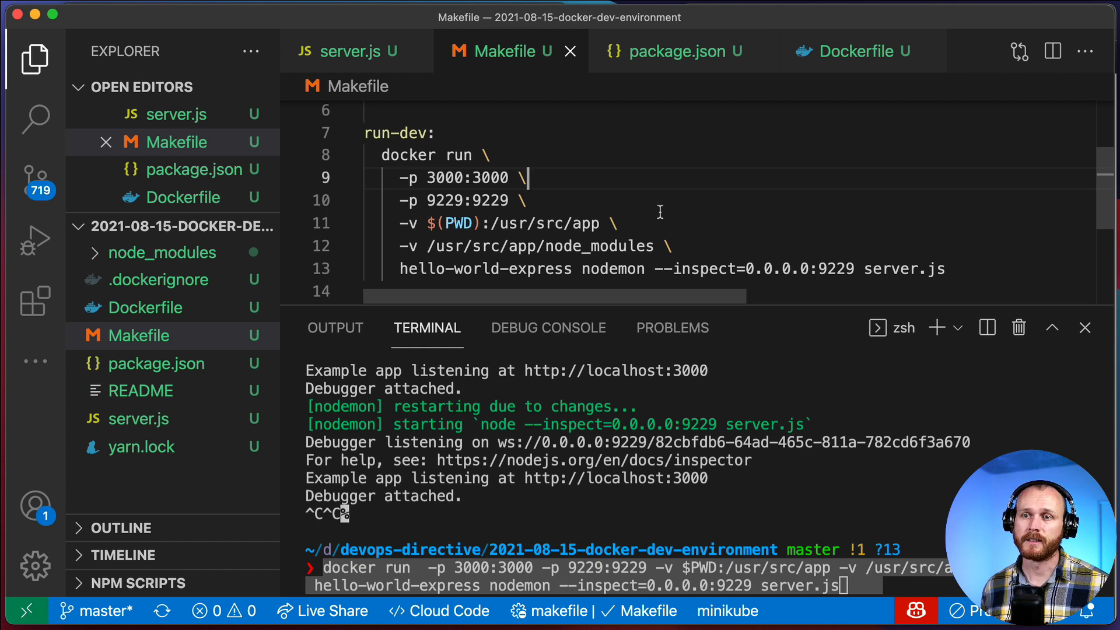
mouse_move(942, 93)
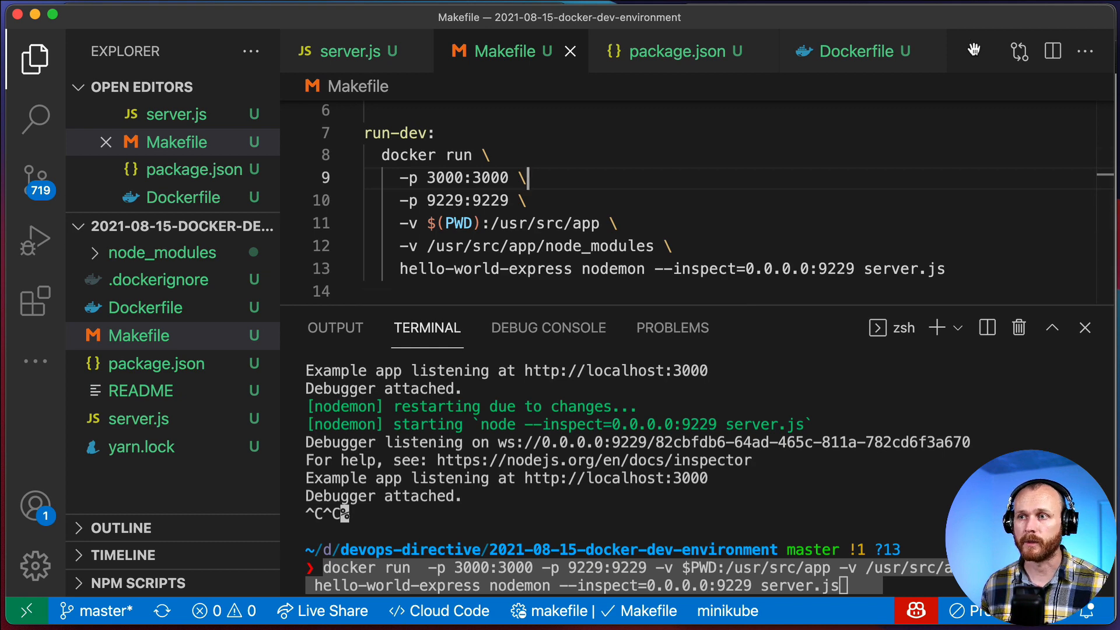
type("code docker-com")
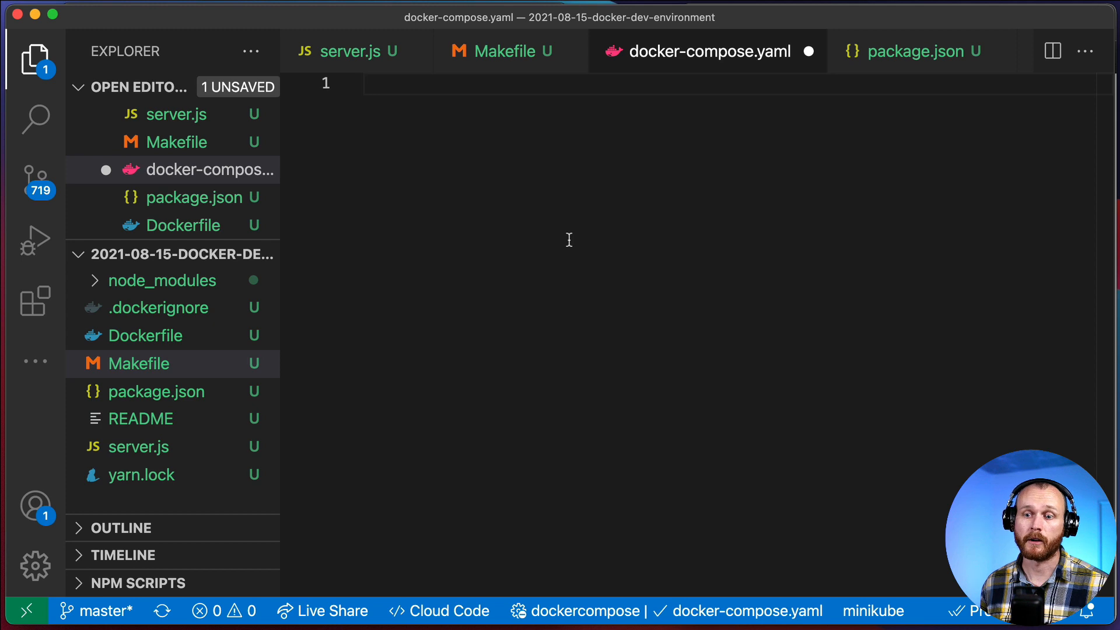
Step: Declare version: "3.9" and a services: block in docker-compose.yaml
type("version")
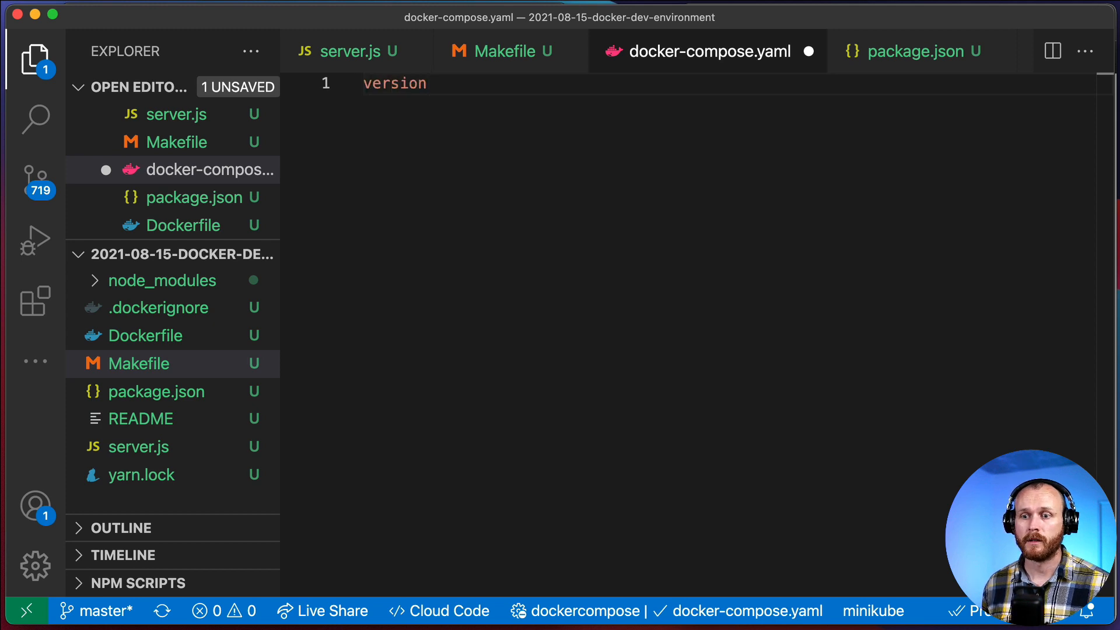
type(": \"\"")
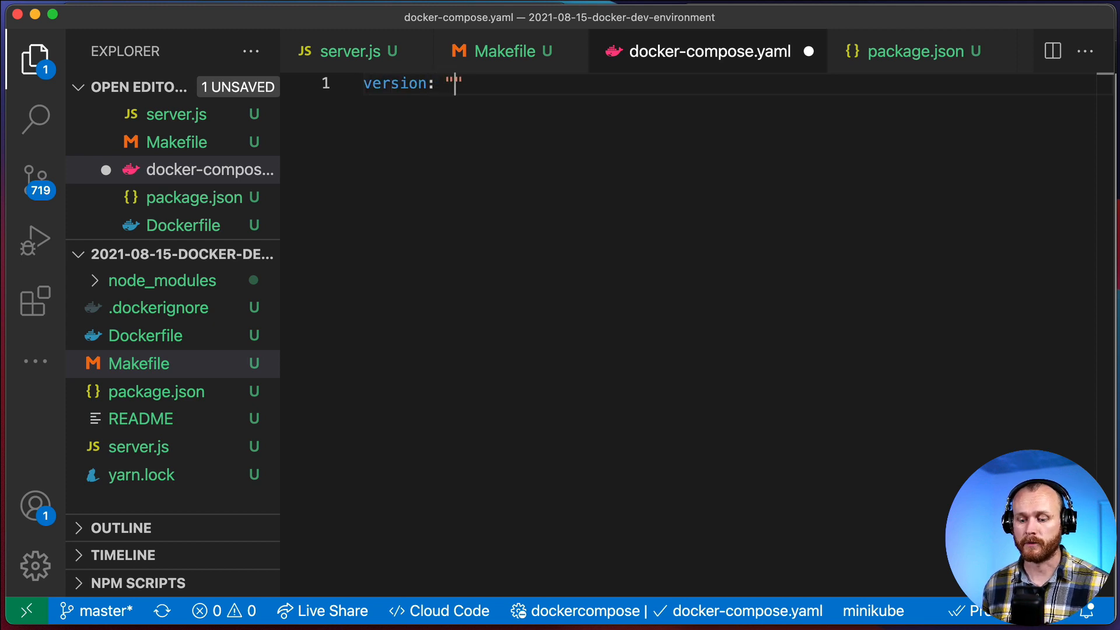
type("3.9")
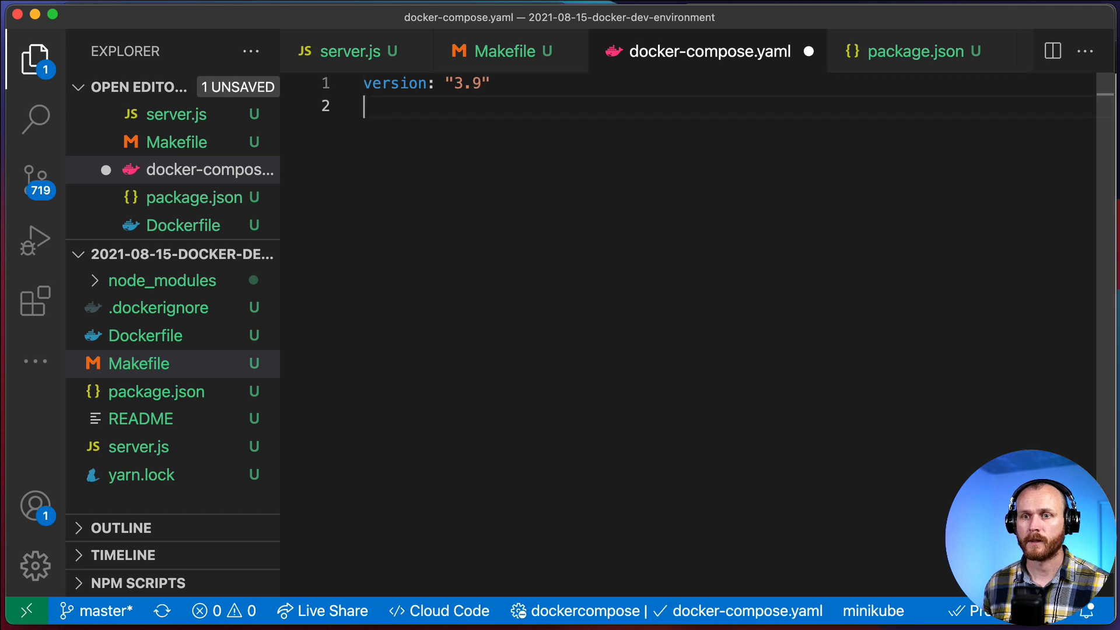
type("serve")
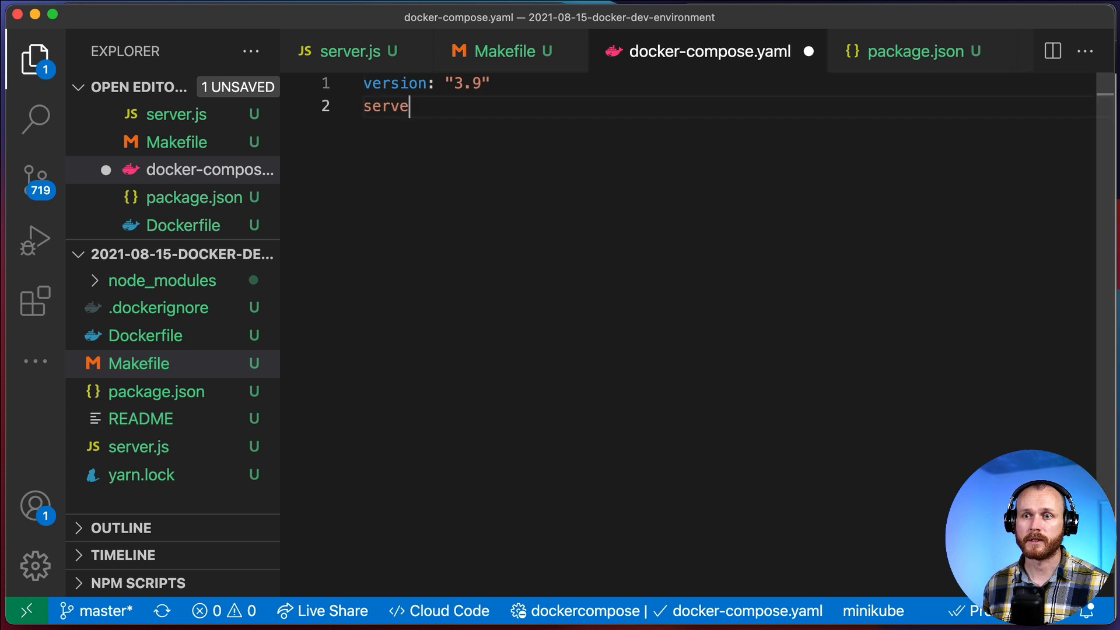
type("ices:")
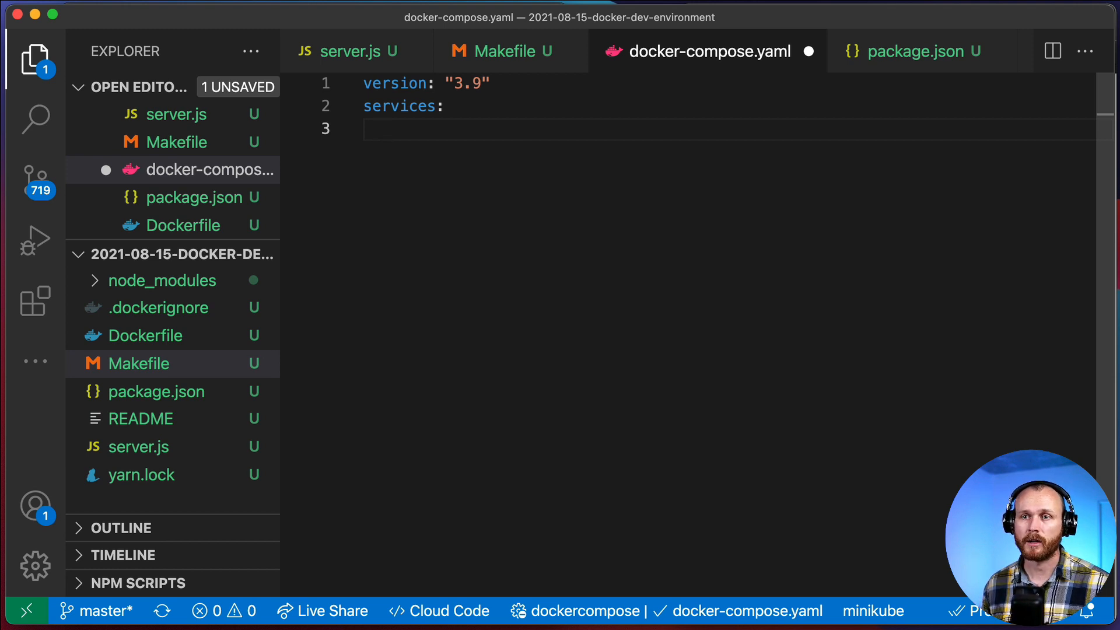
Step: Add an express service with build context ./
type("expre")
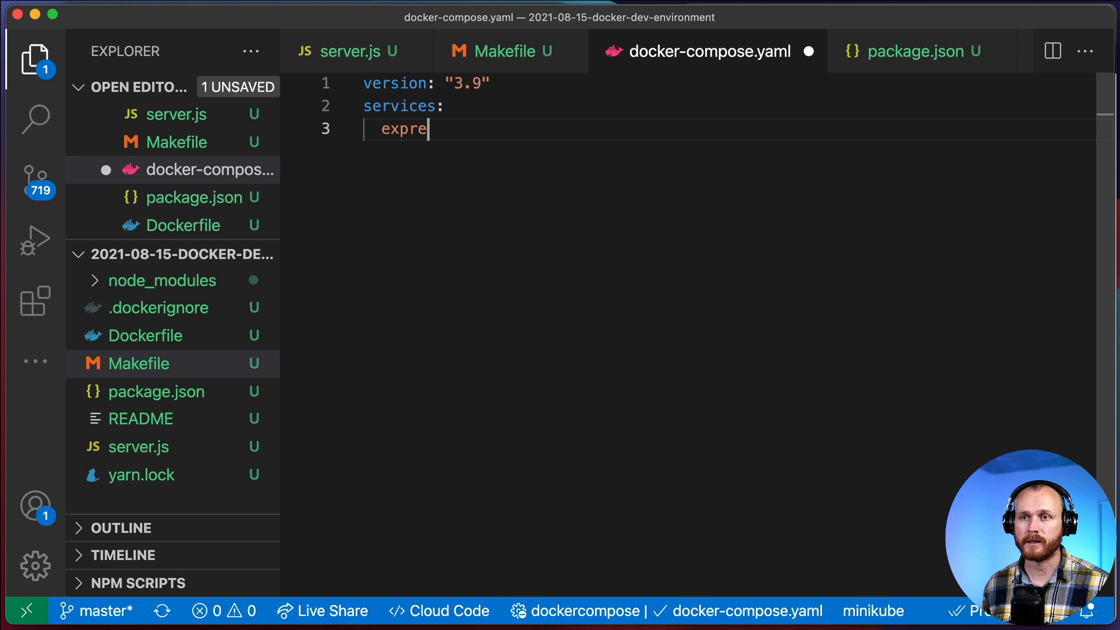
type("ss:")
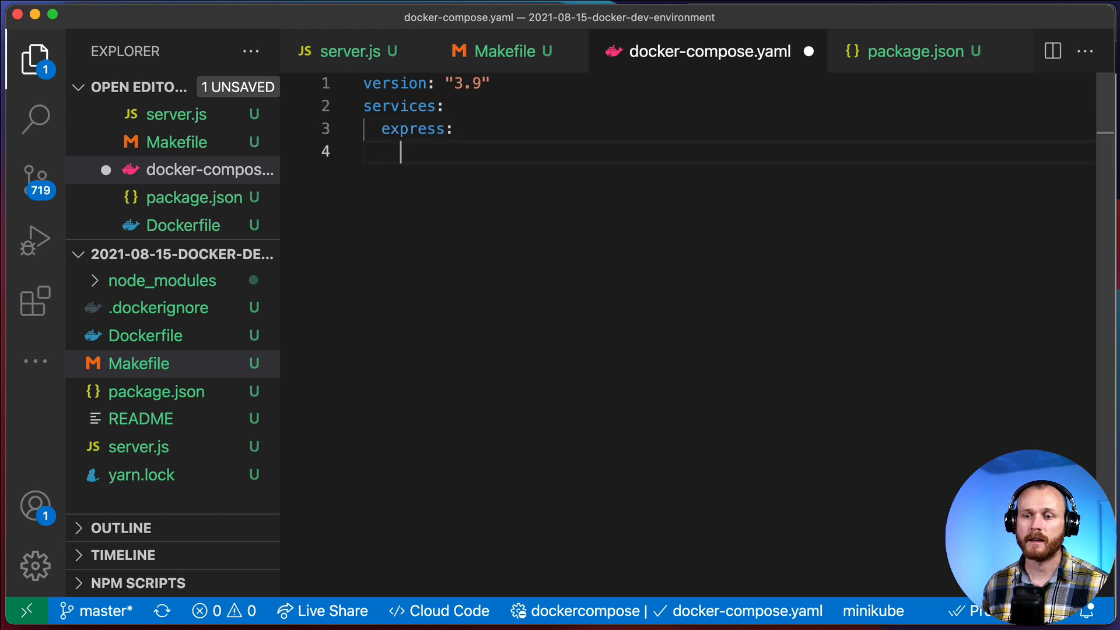
type("build:")
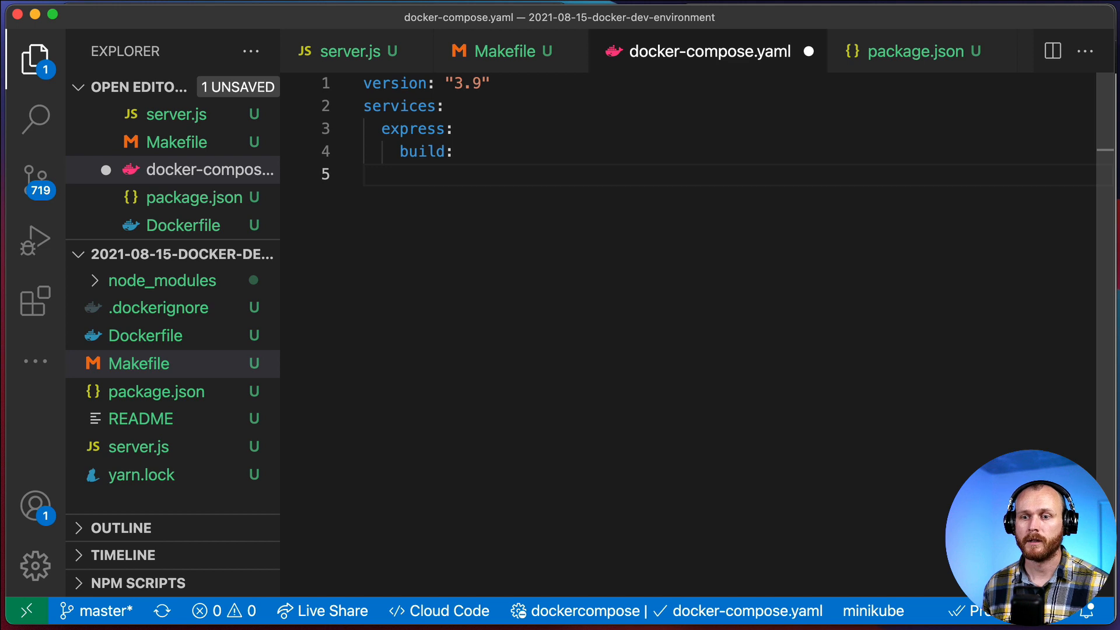
type("context")
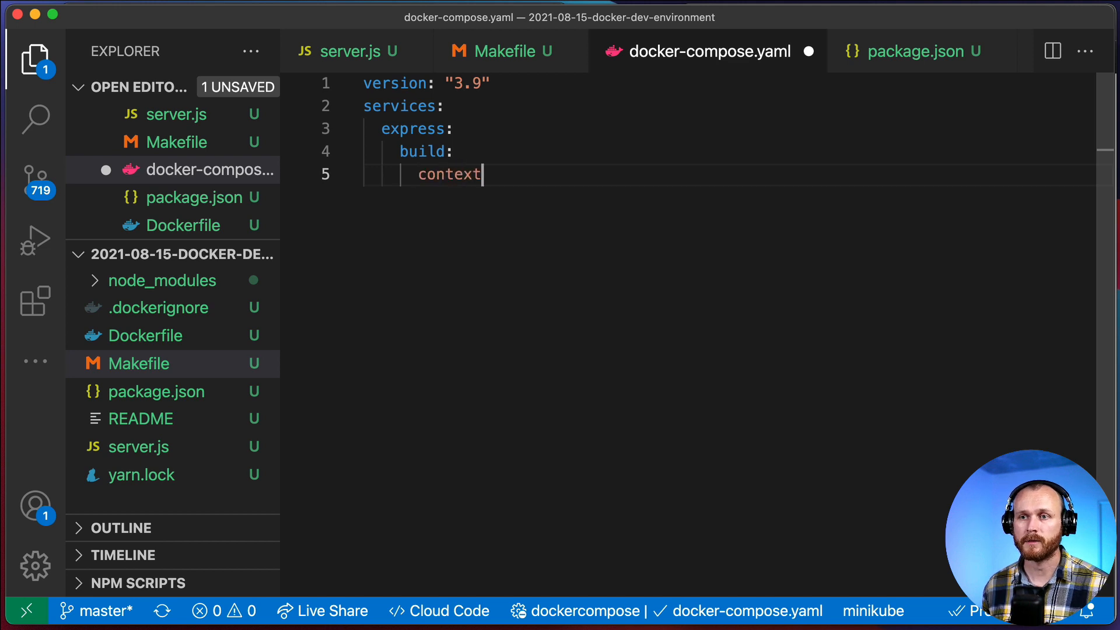
type(": ./")
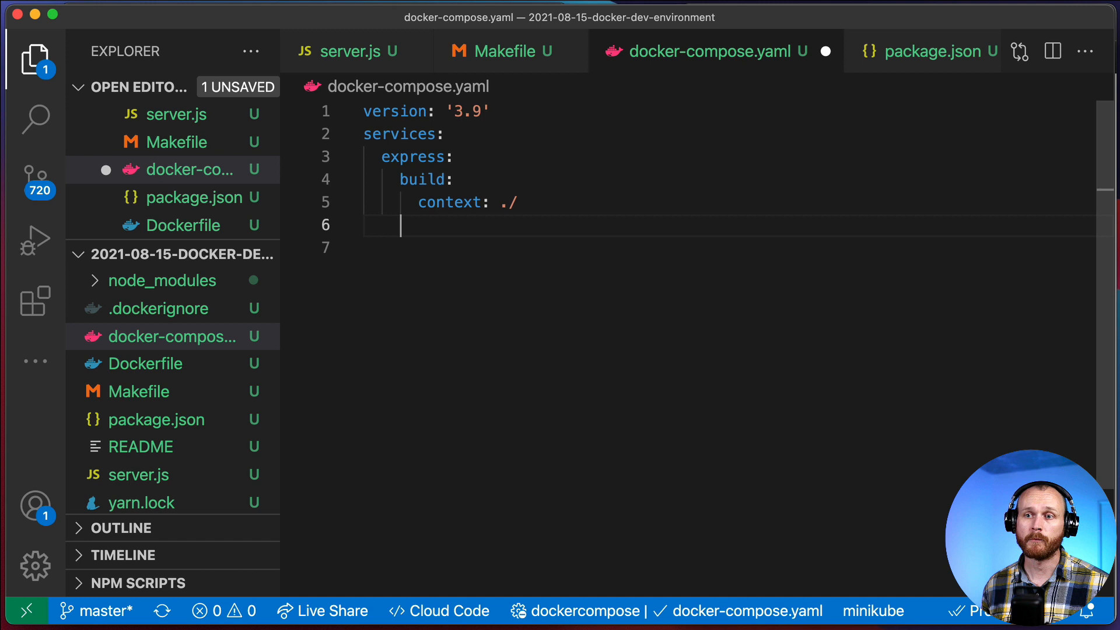
Step: Publish ports 3000:3000 and 9229:9229 for the express service
left_click(502, 50)
type("ports:")
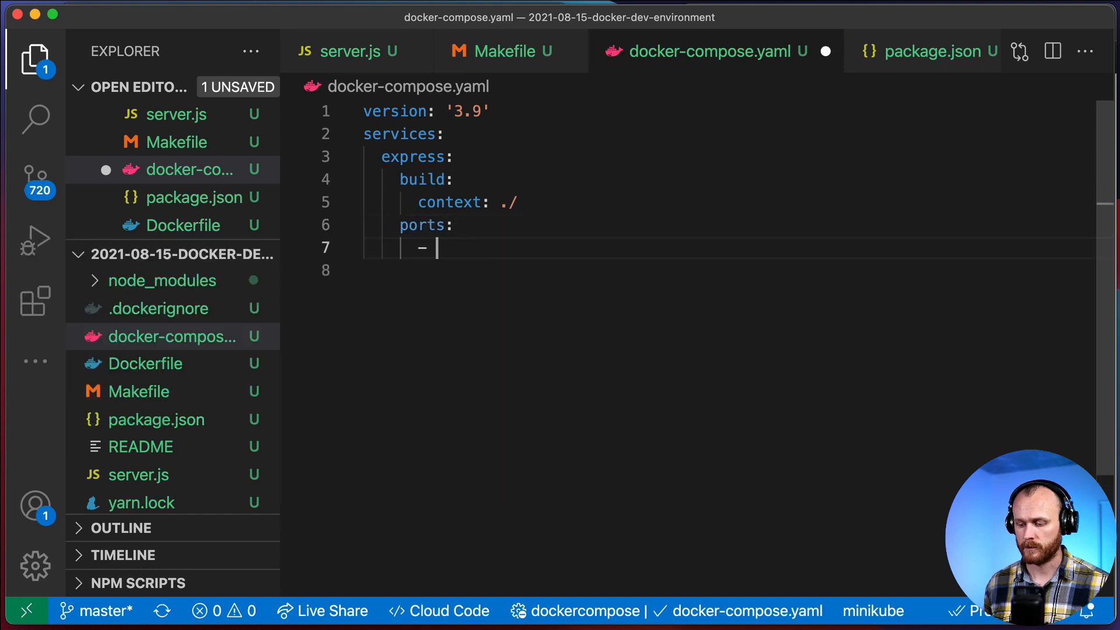
type("'3000:'")
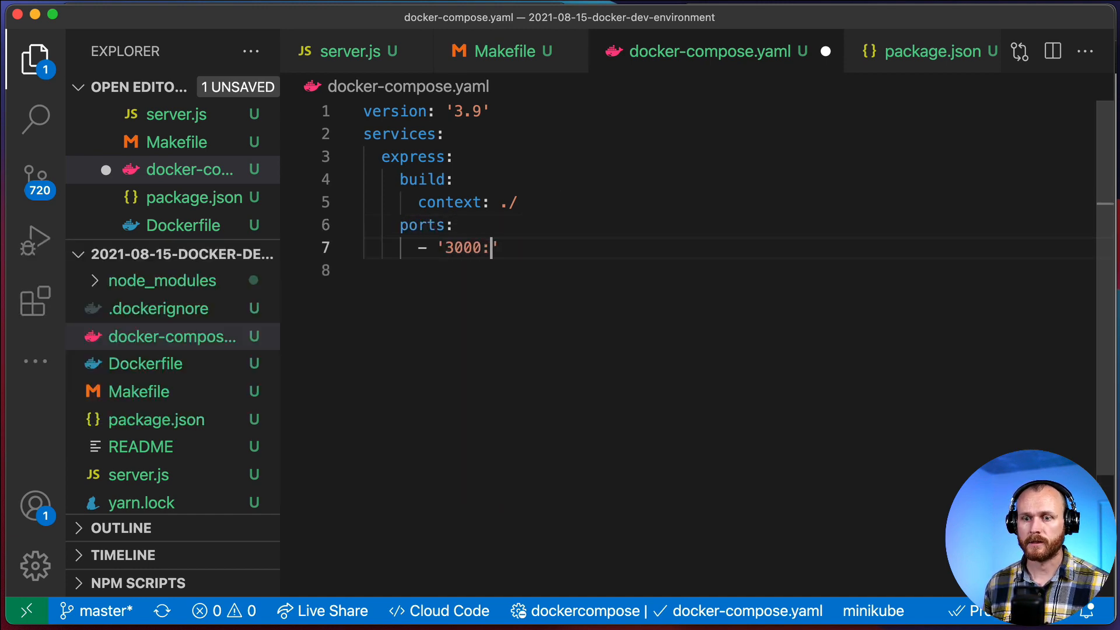
type("3000")
type("- '")
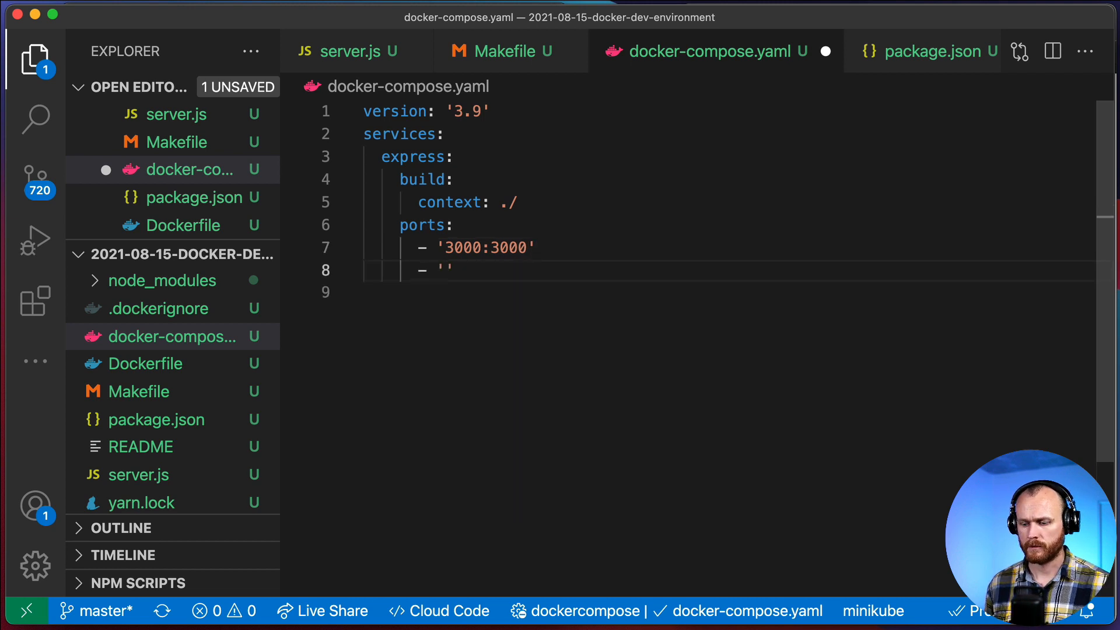
type("9229")
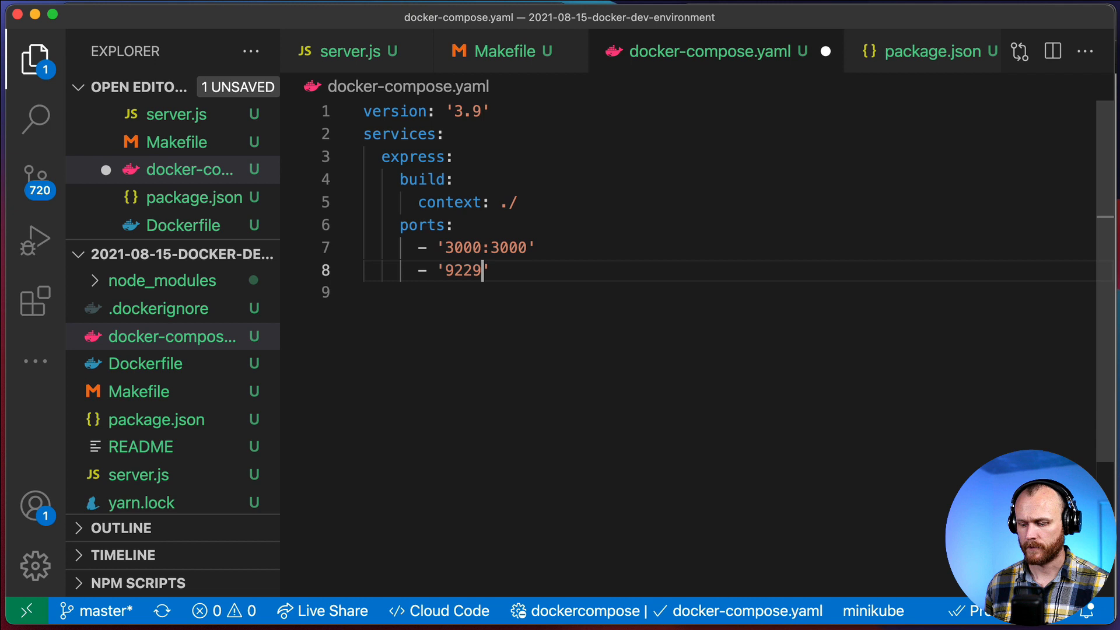
type(":9229'")
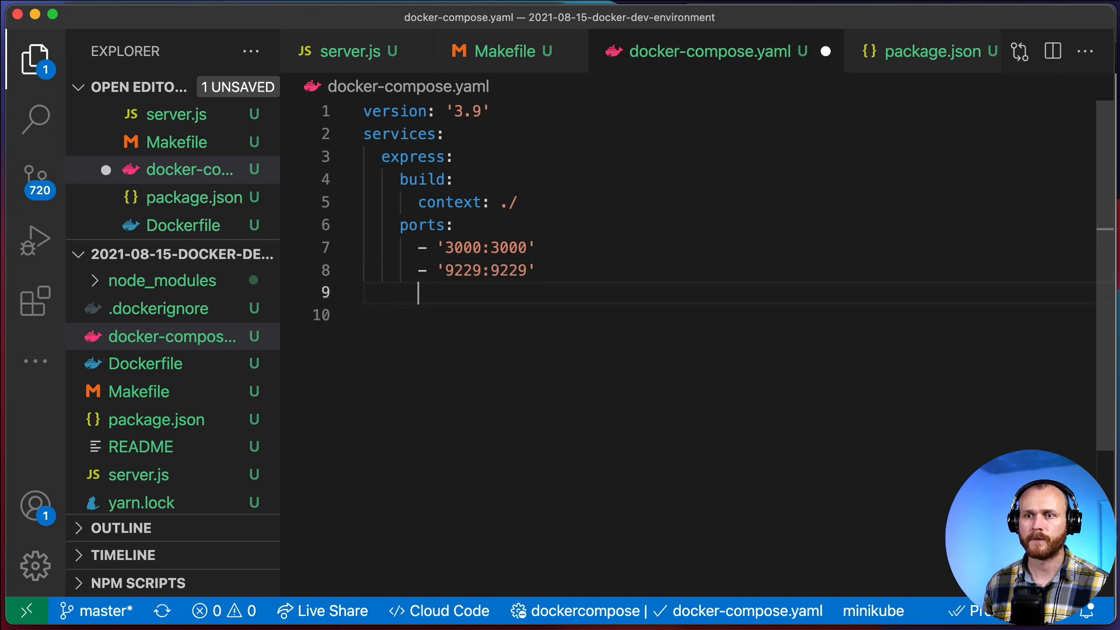
Step: Mount . at /usr/src/app and add a separate /usr/src/app/node_modules volume
type("volumesL")
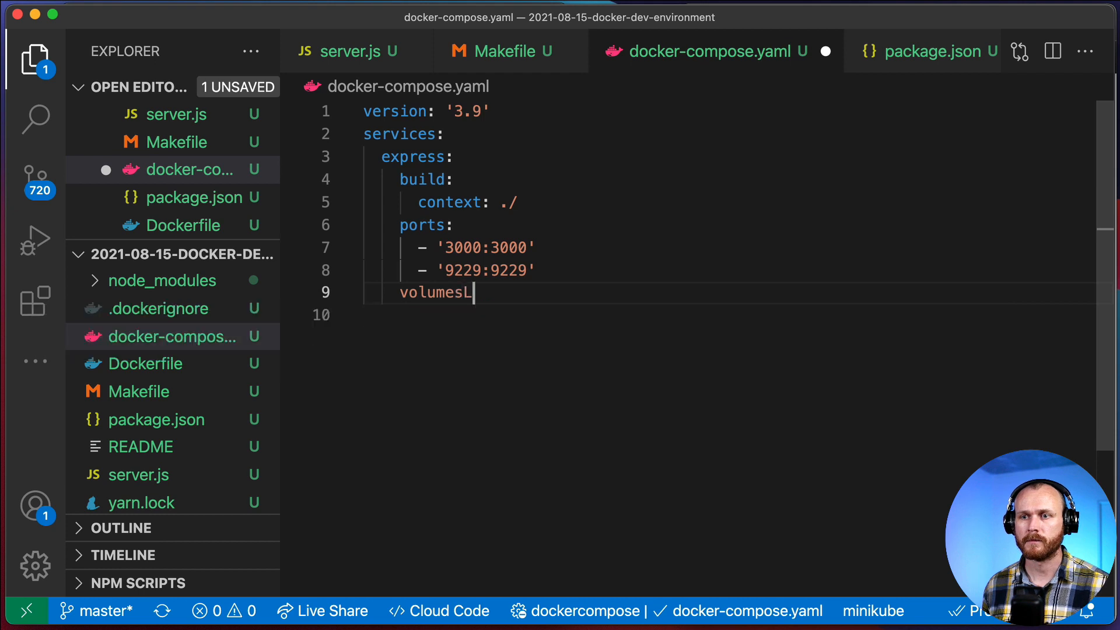
type(":")
left_click(728, 315)
type("-")
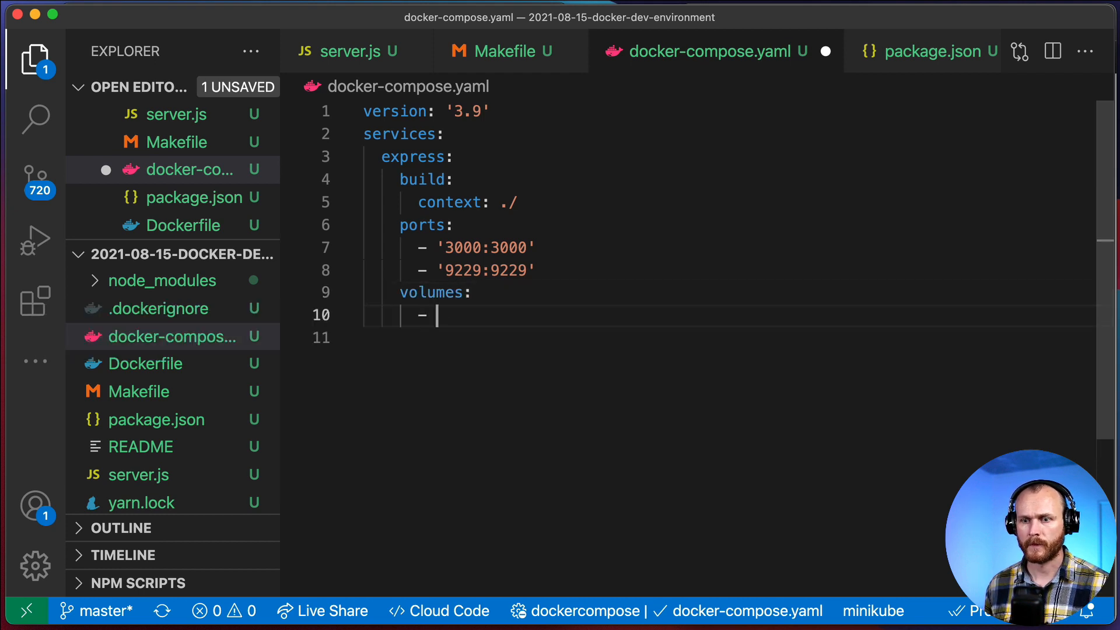
type(".:")
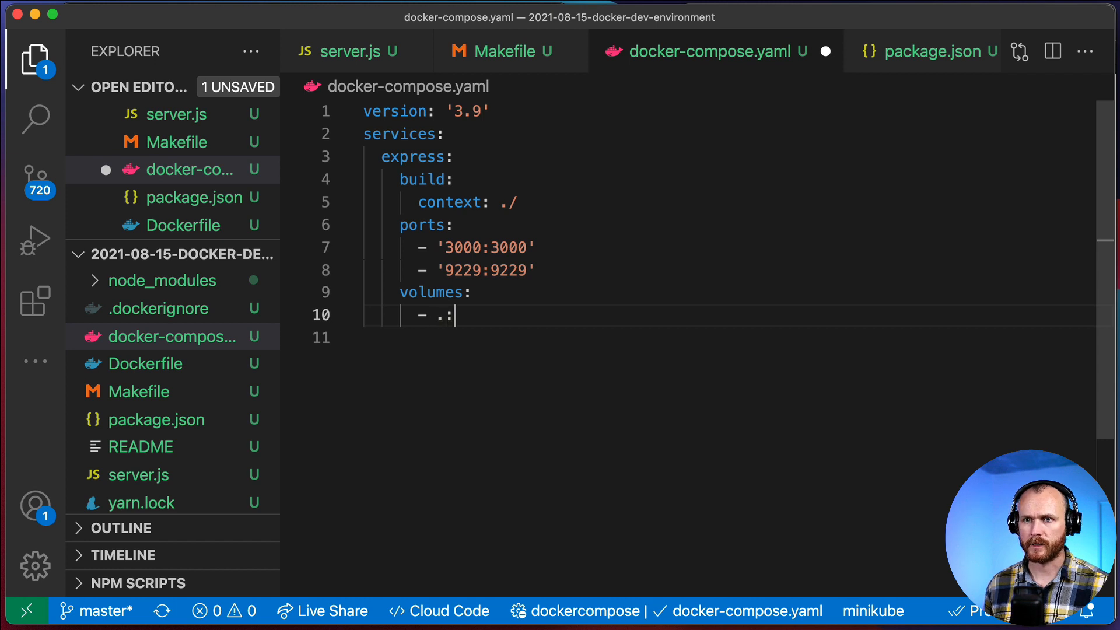
type("/")
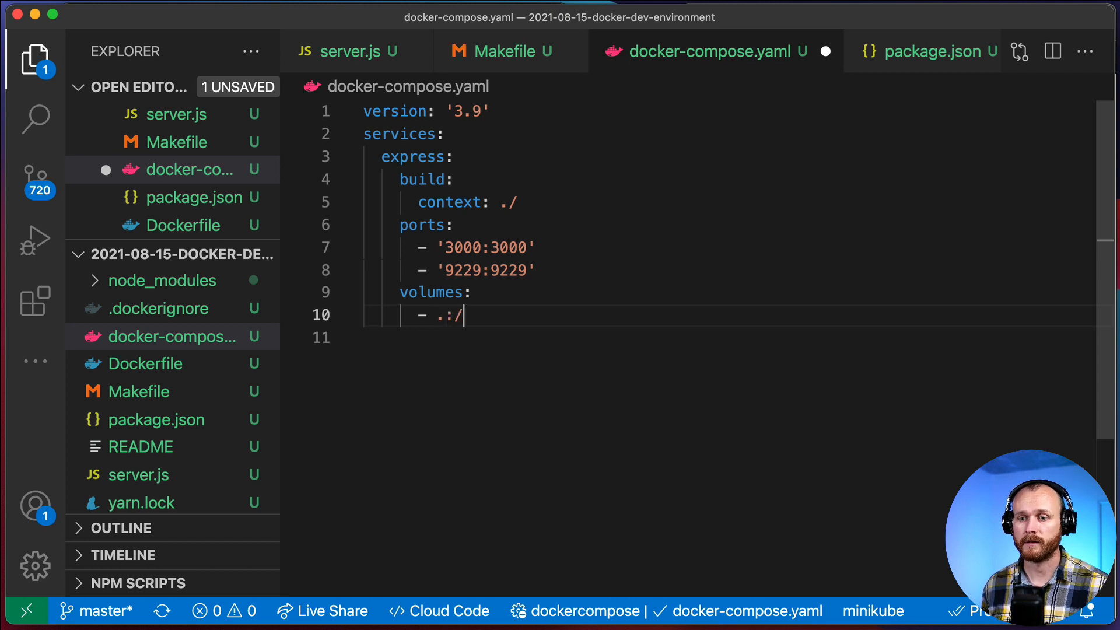
type("usr/")
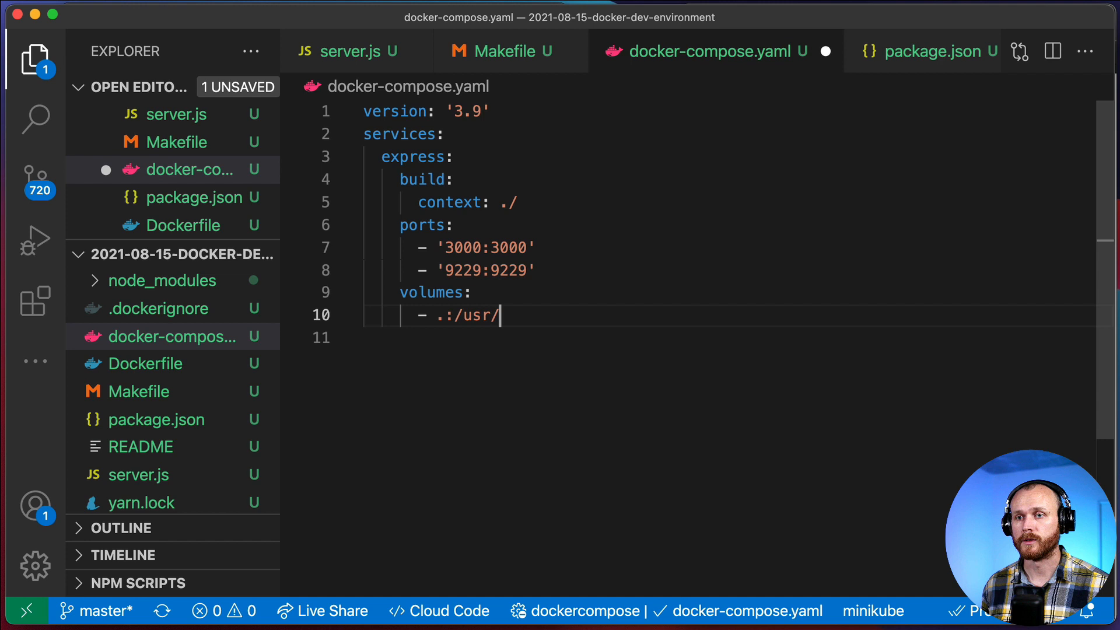
type("src/app")
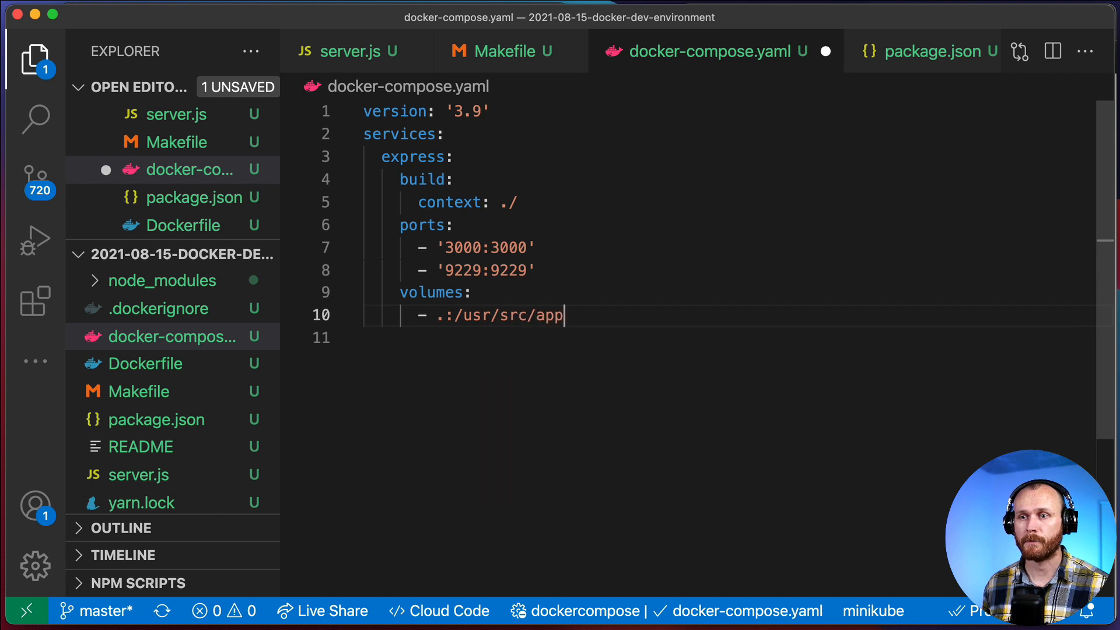
key("enter")
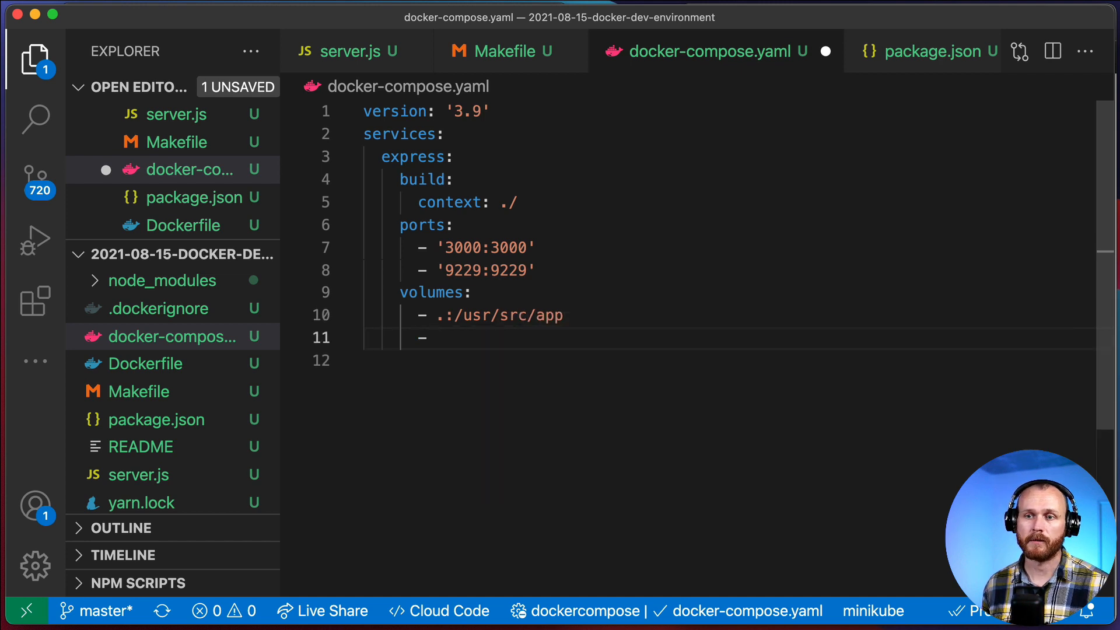
type("/")
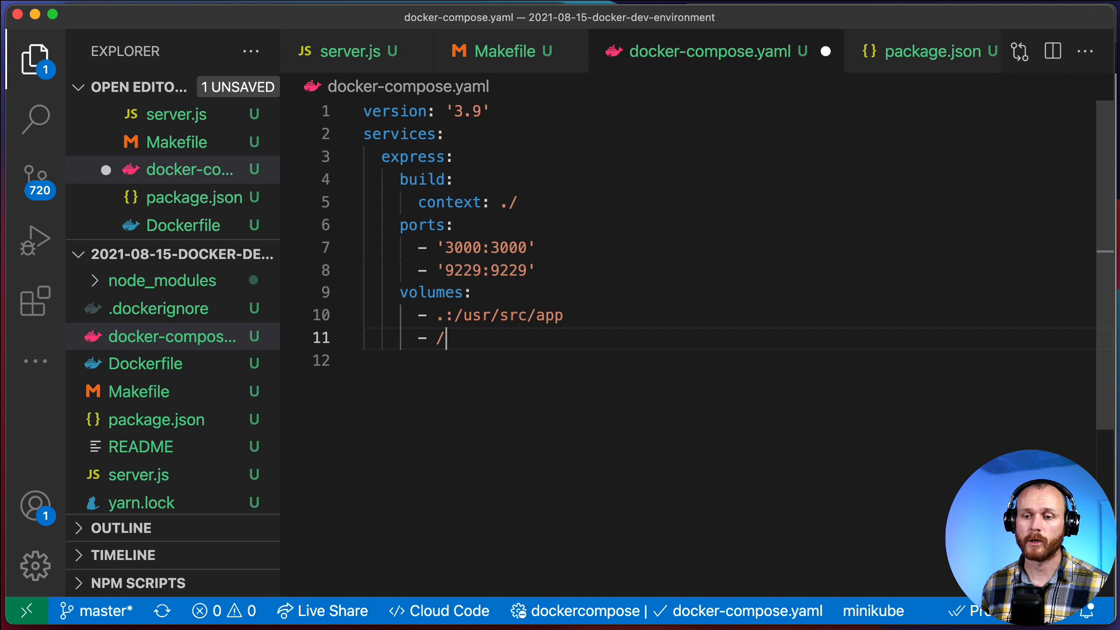
type("usr/src/app/")
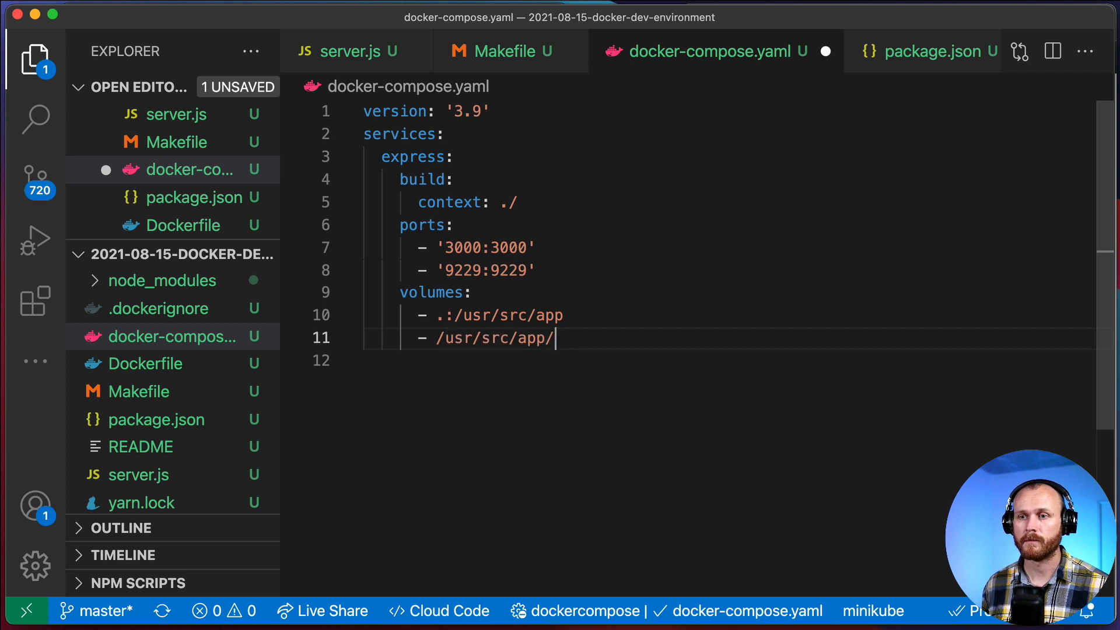
type("node_modeuls")
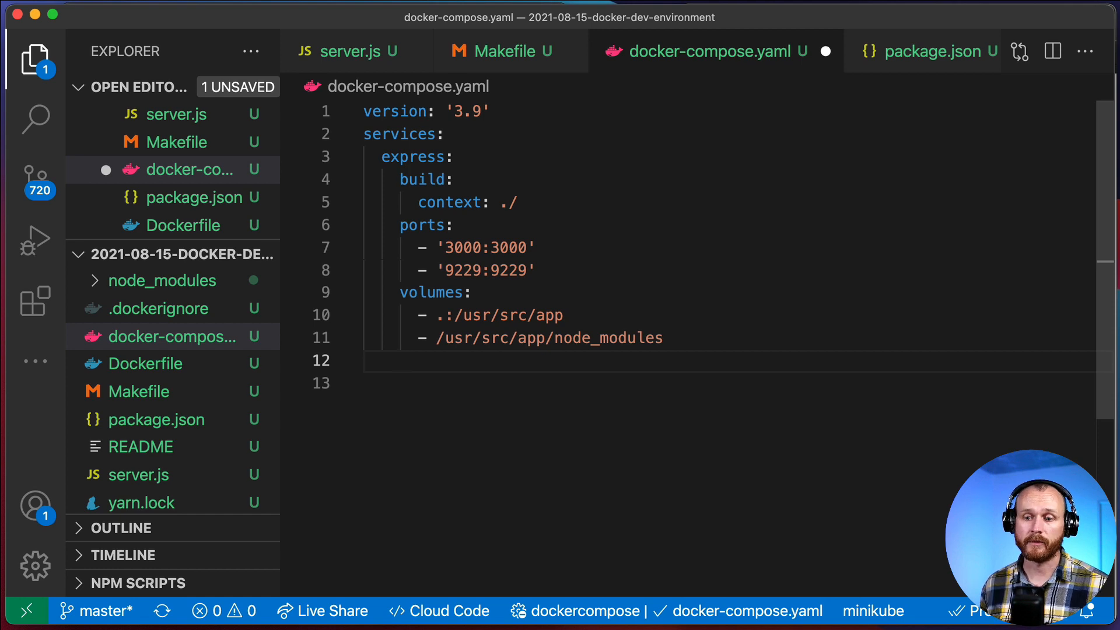
Step: Set environment NODE_ENV=development for the express service
type("environment:")
left_click(728, 383)
type("- N")
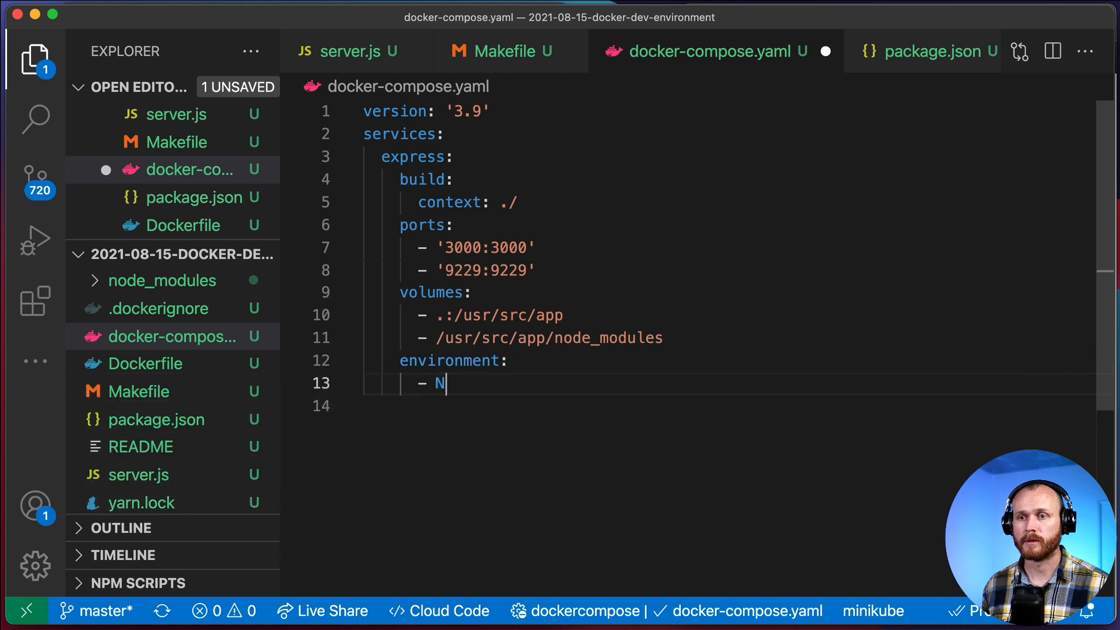
type("ODE_ENV_")
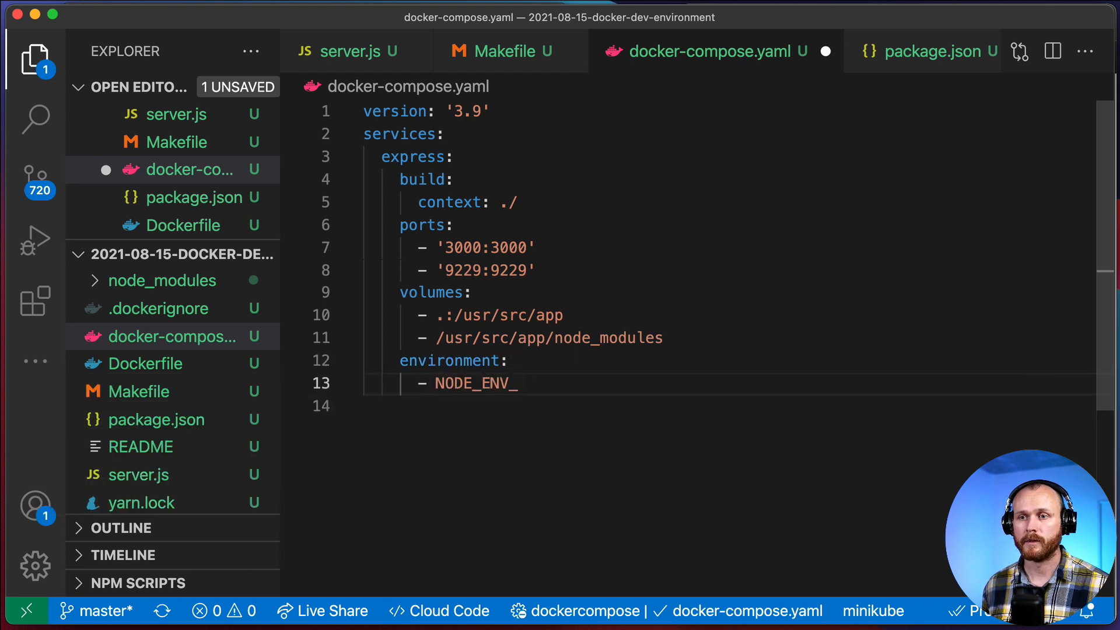
type("=dev")
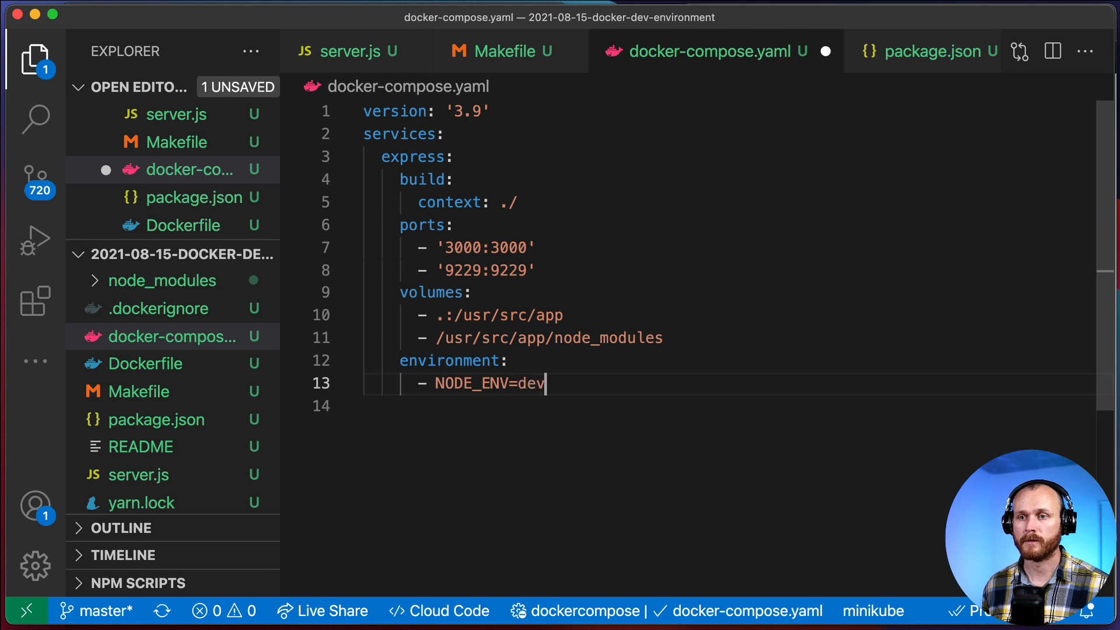
type("elopment")
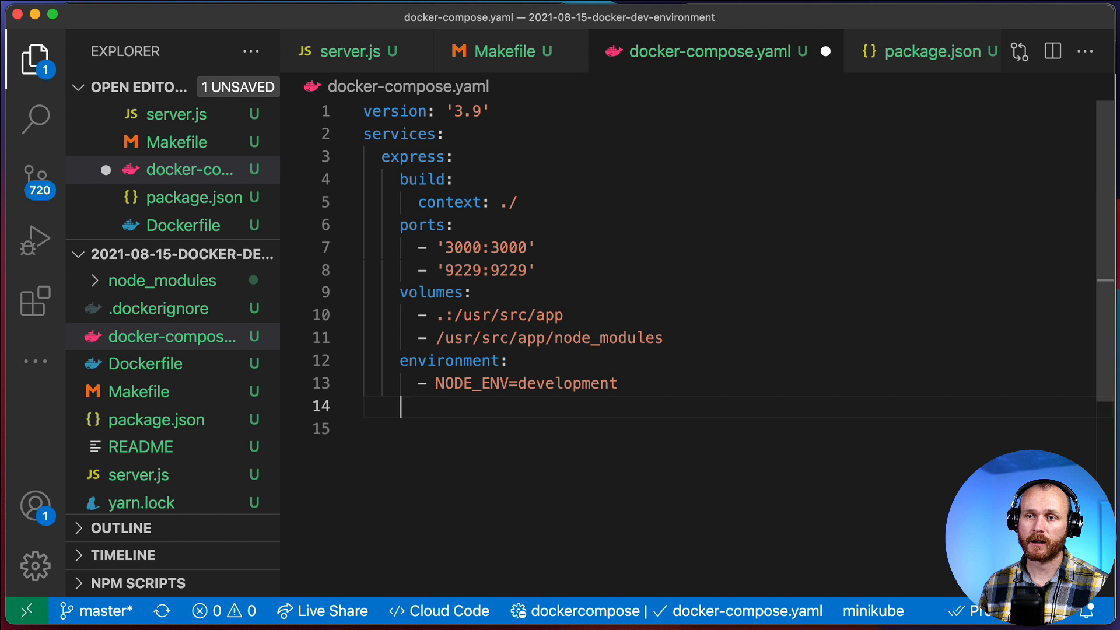
Step: Copy the Makefile's nodemon --inspect=0.0.0.0:9229 server.js command into a command: list and save
left_click(501, 50)
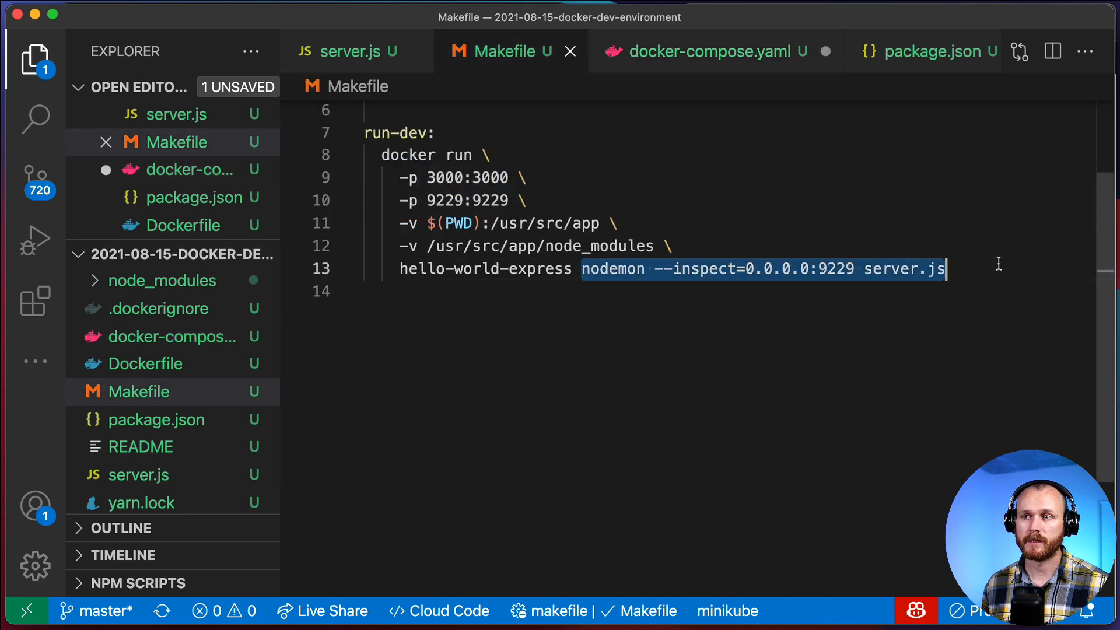
left_click(707, 50)
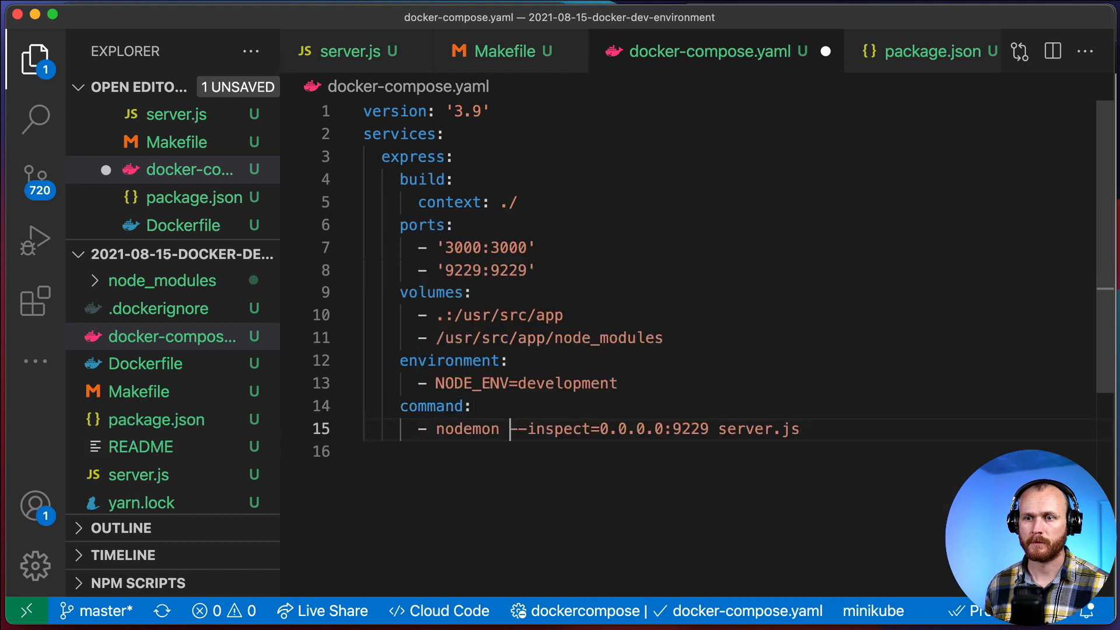
key("enter")
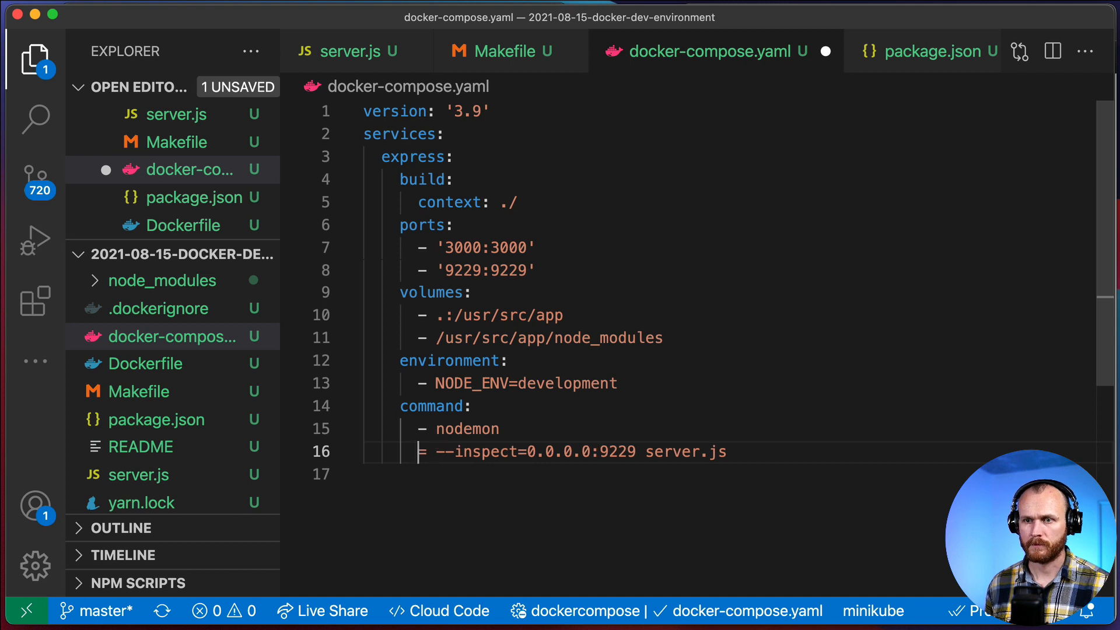
left_click(645, 451)
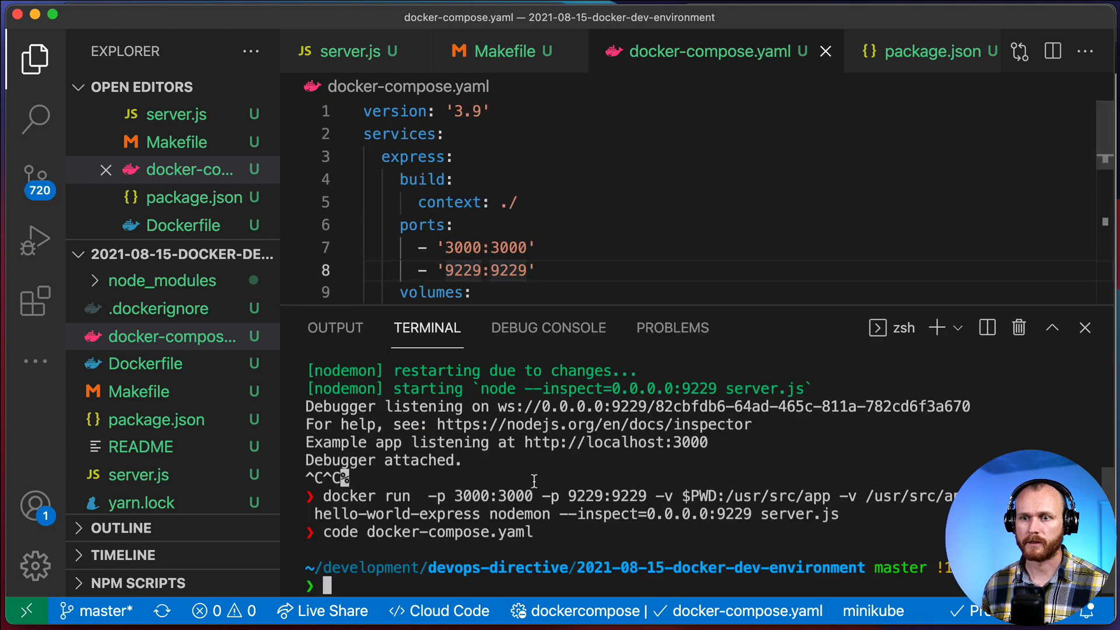
Step: Run docker compose up to start the express container under nodemon on port 3000
type("docker compose up")
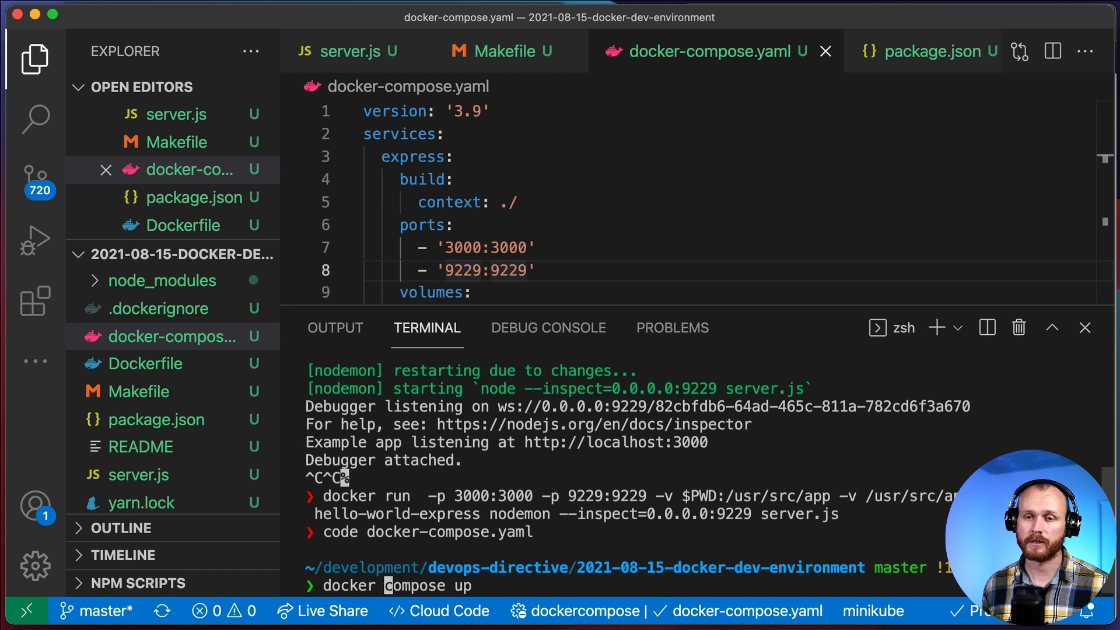
key("Return")
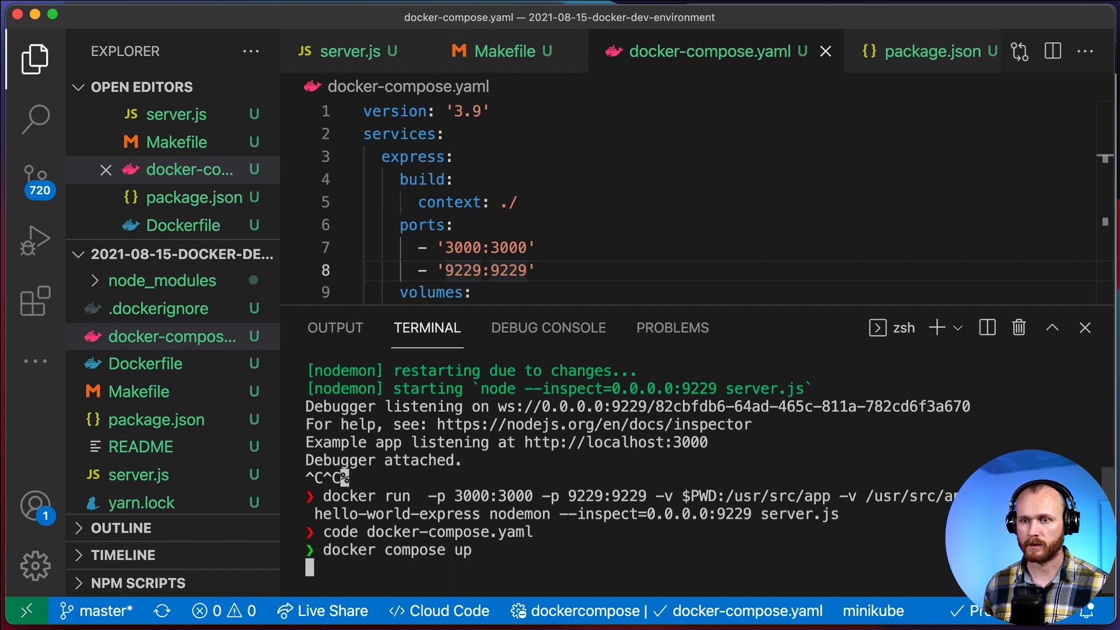
key("Return")
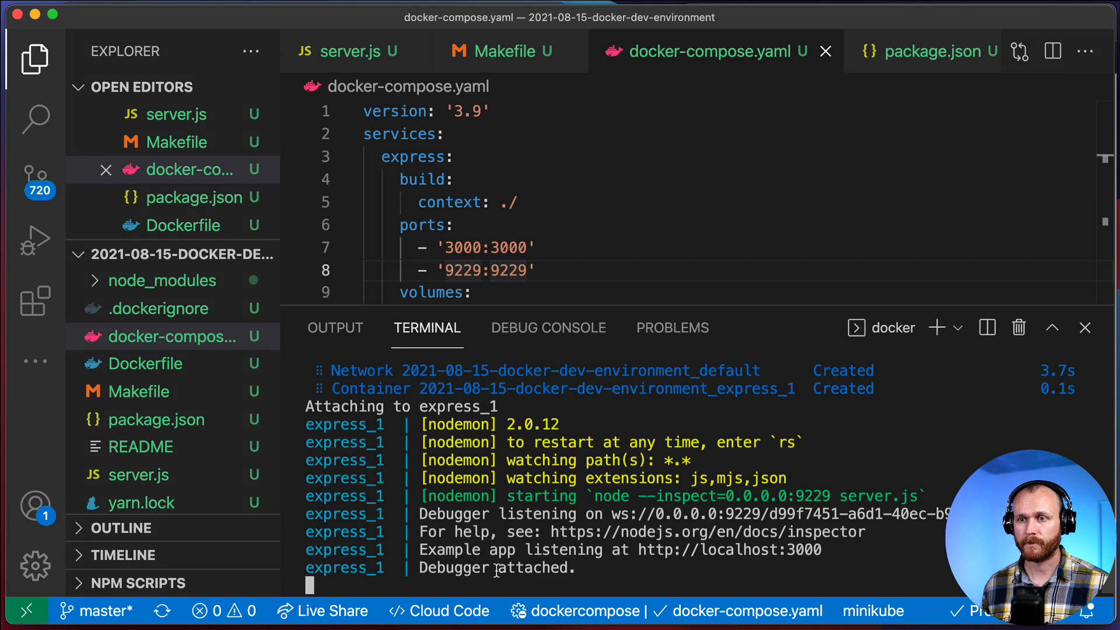
left_click(350, 50)
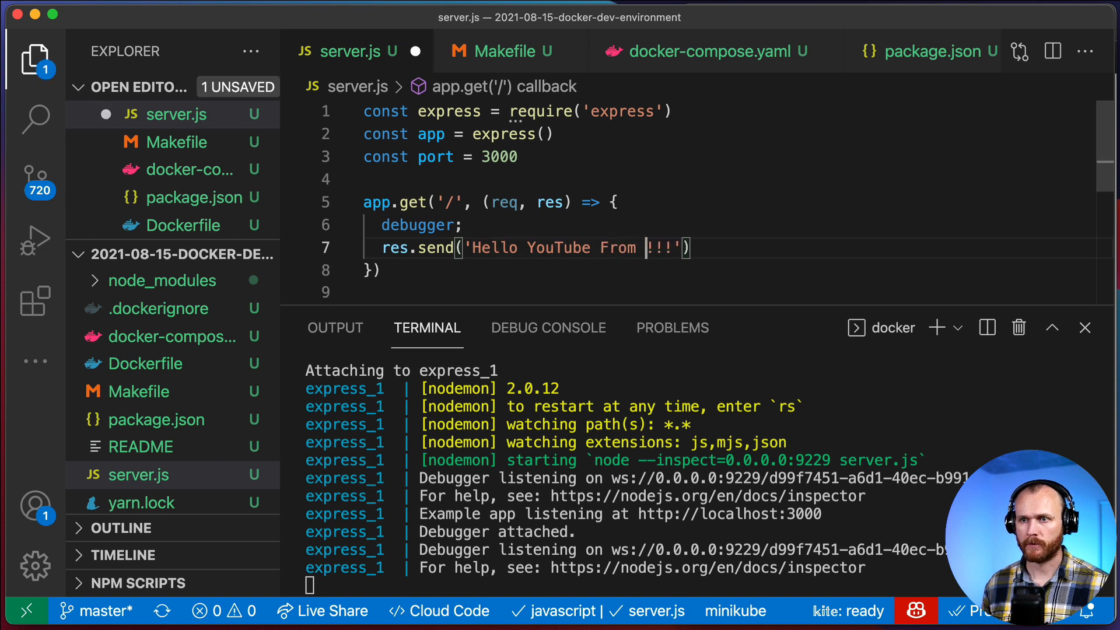
Step: Change the res.send text to 'Hello YouTube From Docker Compose Container!!!' and save
type("Docker Como")
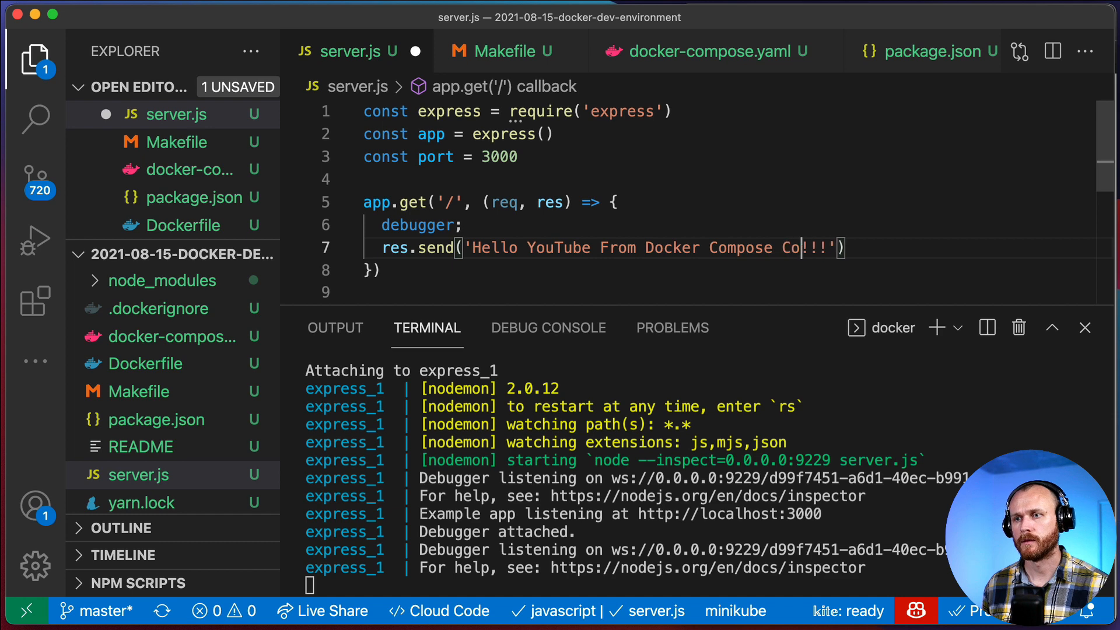
type("ntainer")
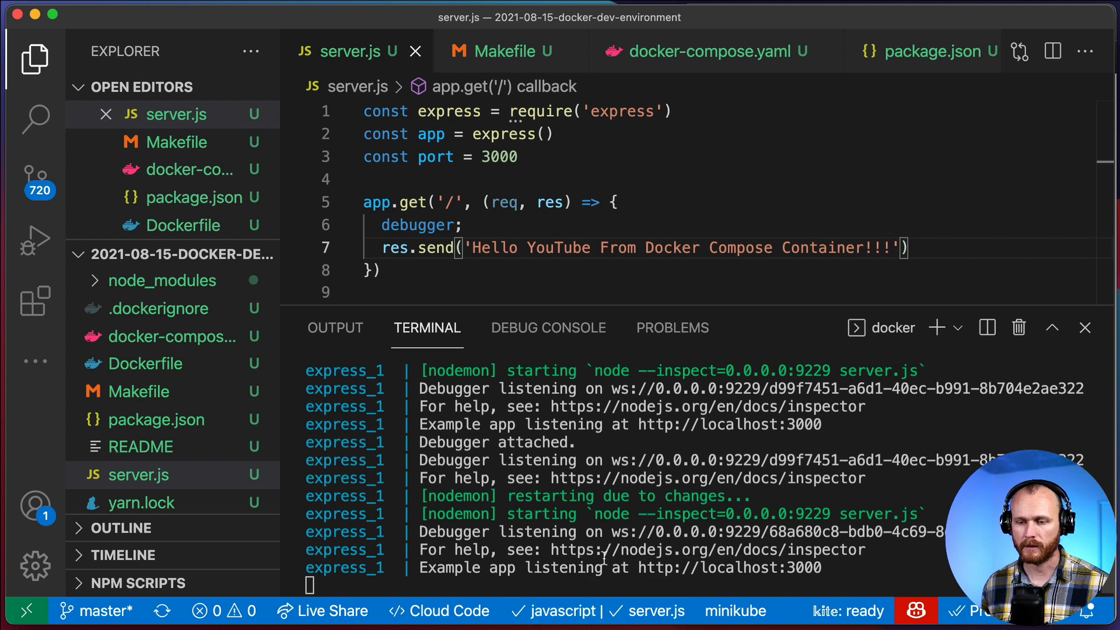
Step: Reload localhost:3000 in Chrome to pause at the debugger, then resume execution
left_click(771, 328)
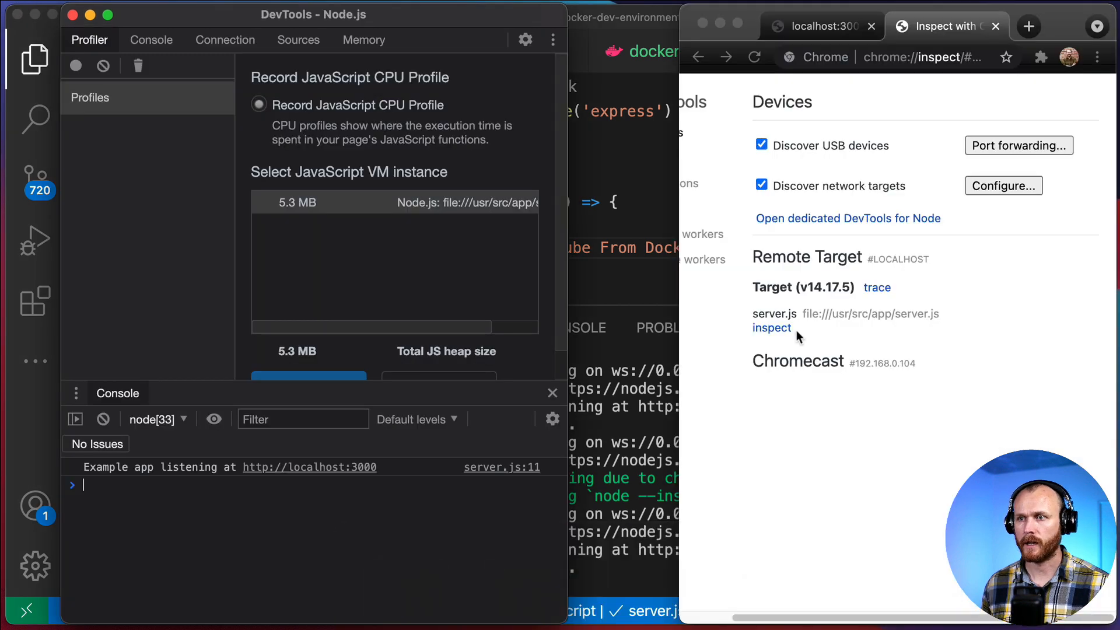
left_click(818, 26)
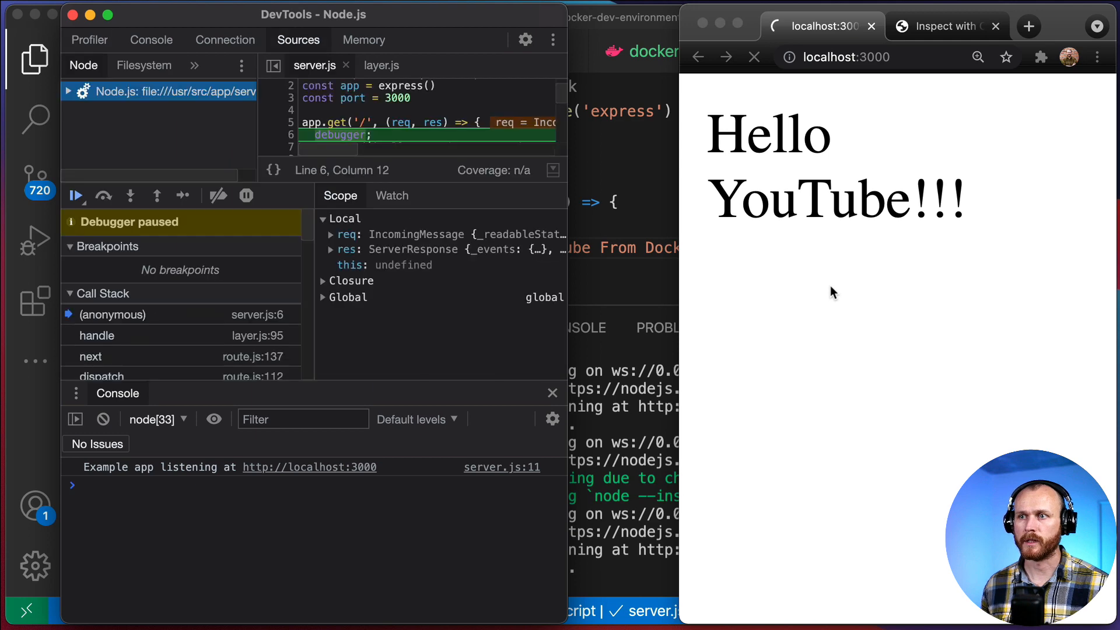
mouse_move(76, 196)
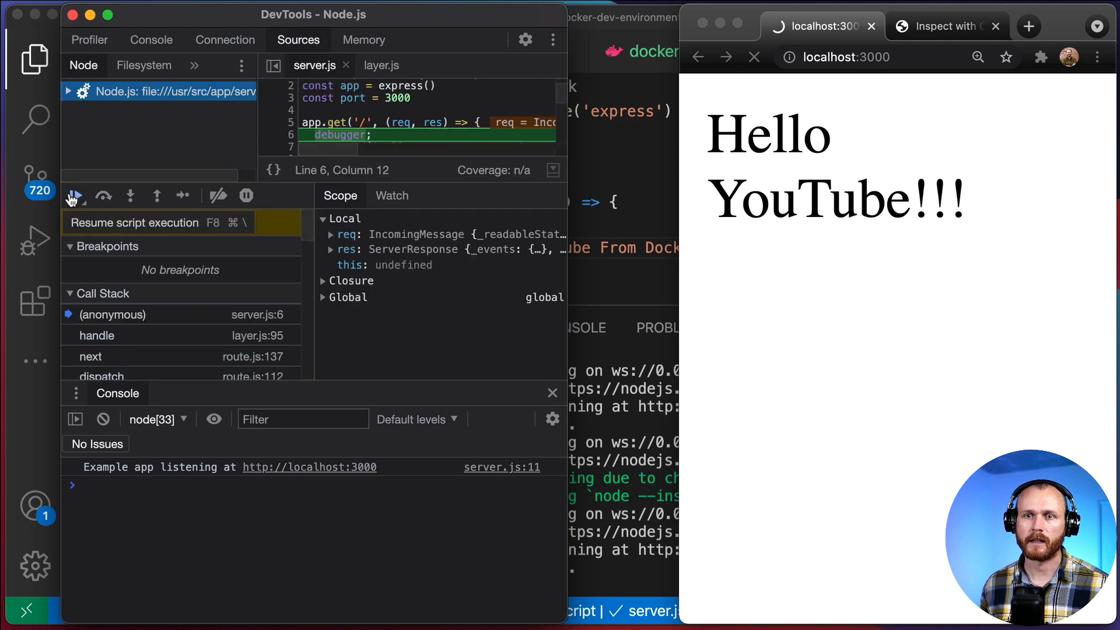
left_click(75, 195)
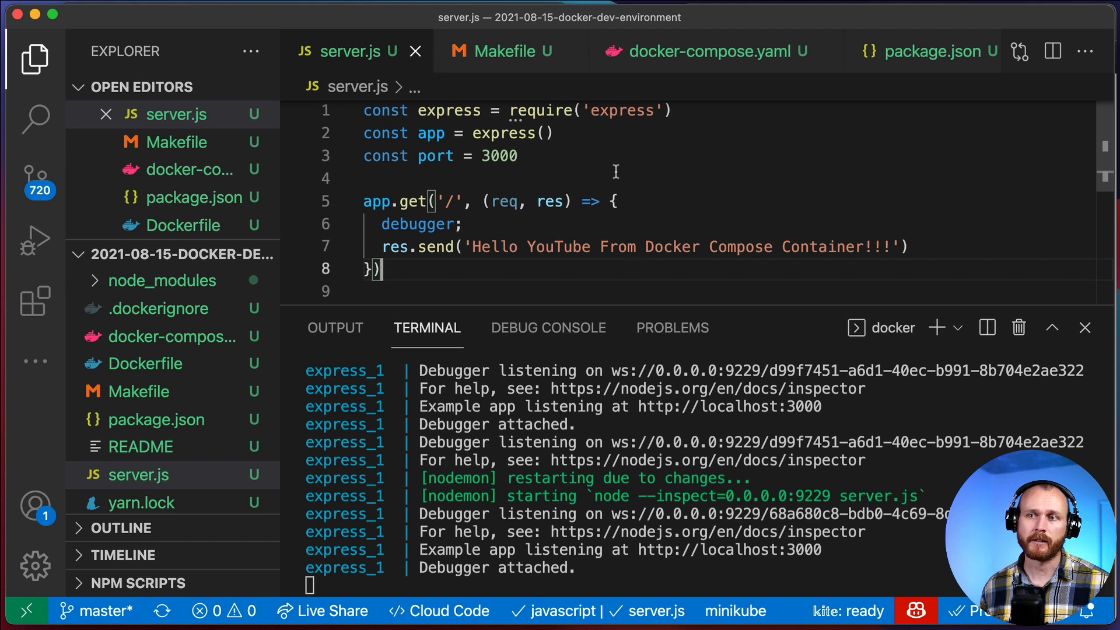
Step: Compare the Makefile's run command with docker-compose.yaml and return to the compose file
left_click(508, 50)
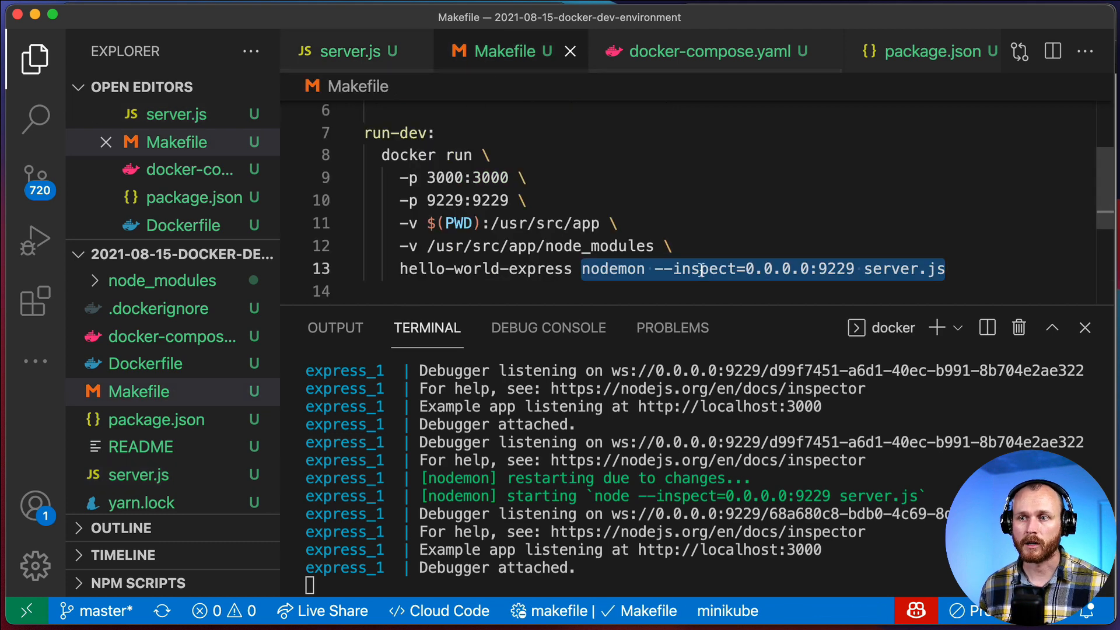
left_click(707, 50)
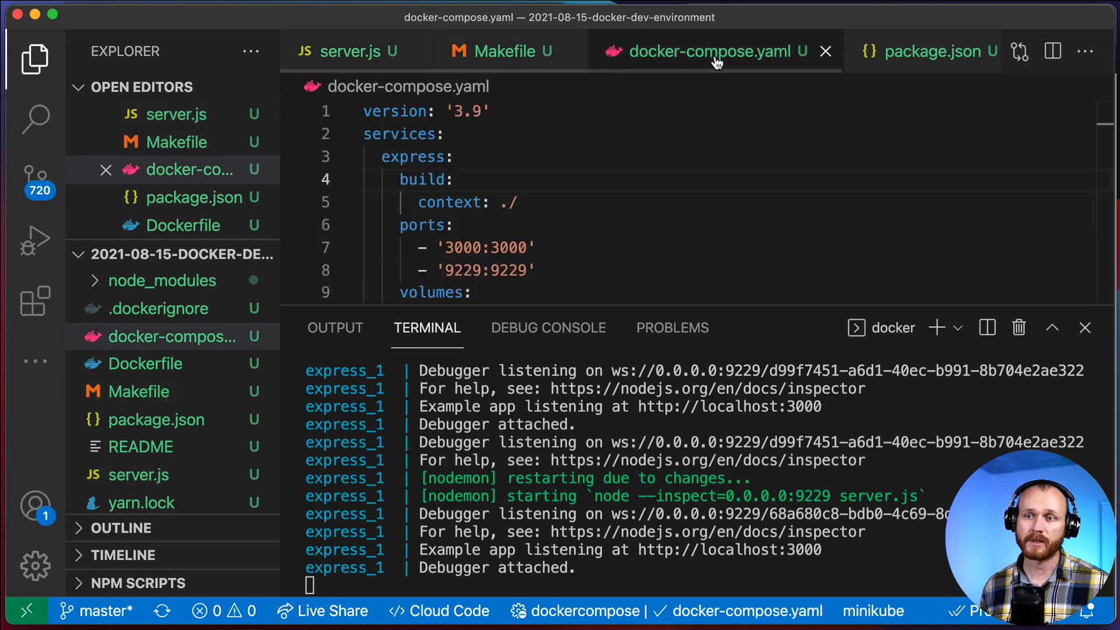